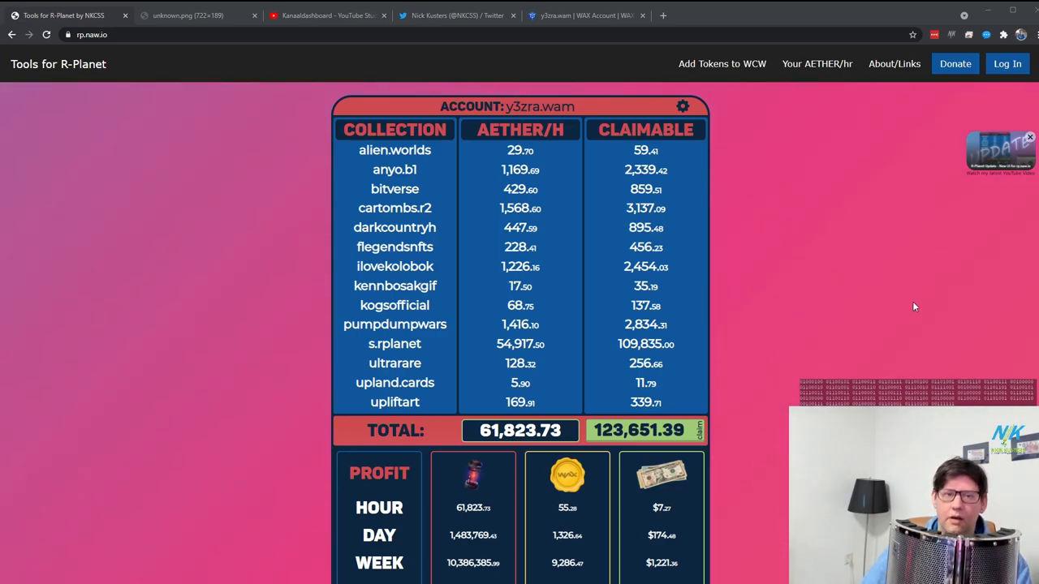
pyautogui.moveTo(855, 294)
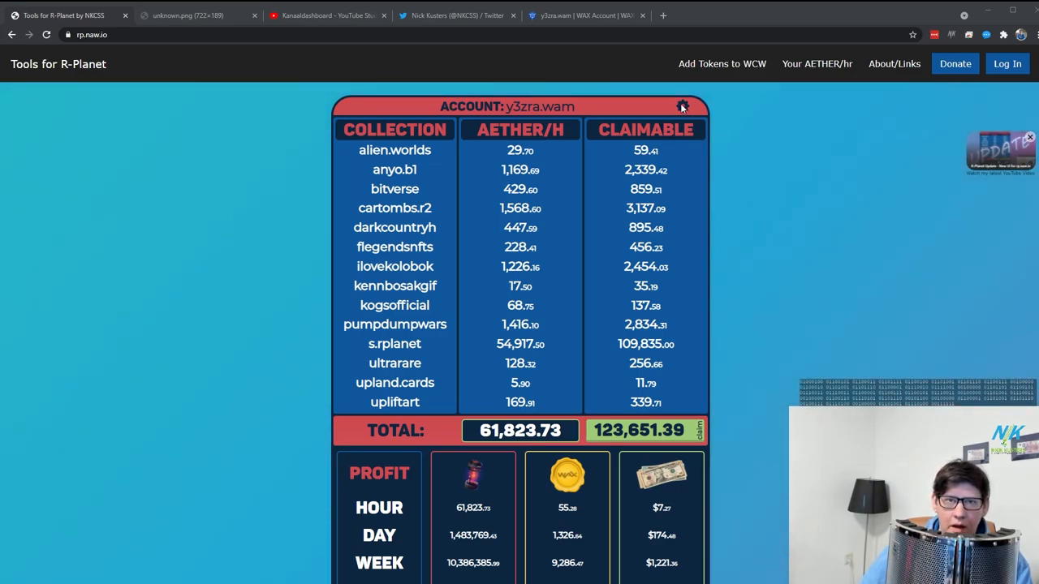
# Turn off the animated background to see the plain page, then restore it.
pyautogui.click(683, 106)
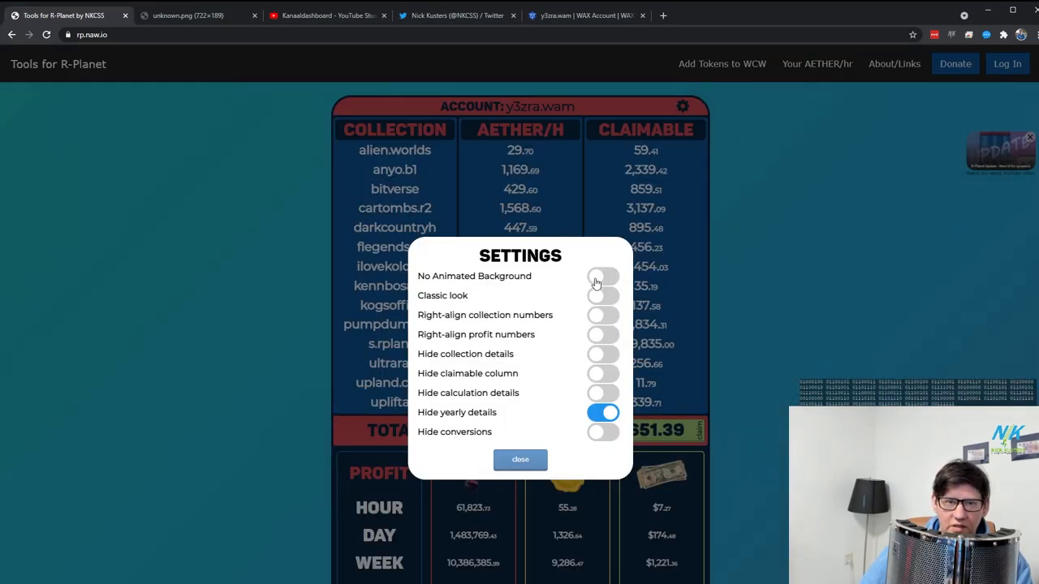
pyautogui.click(602, 275)
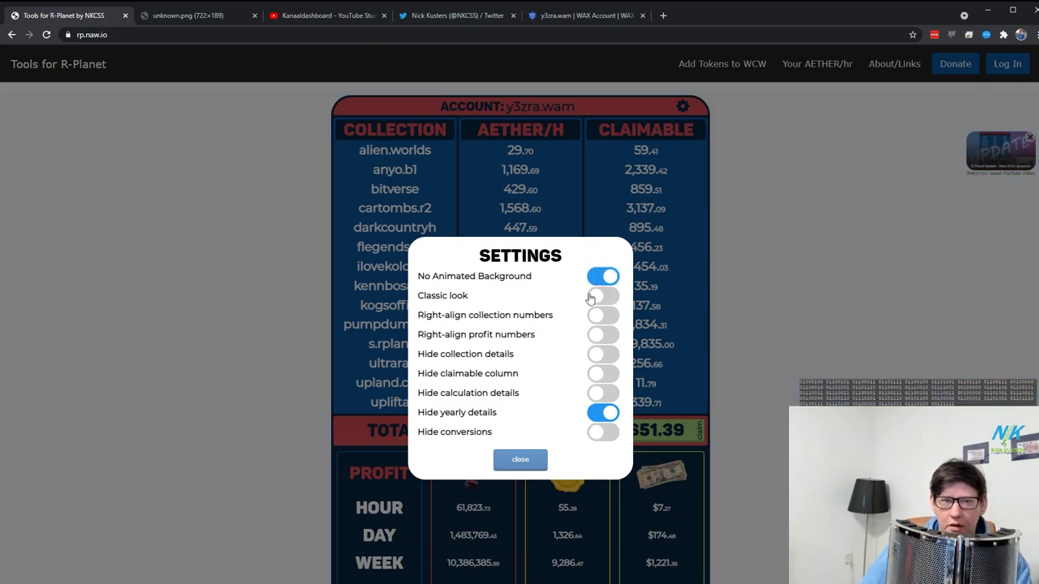
pyautogui.click(519, 459)
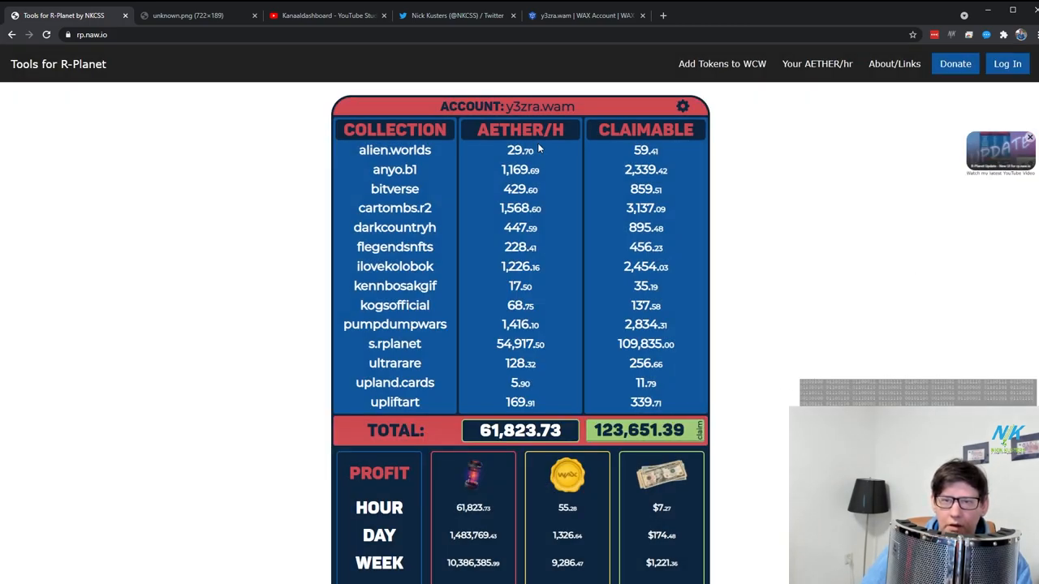
pyautogui.moveTo(737, 250)
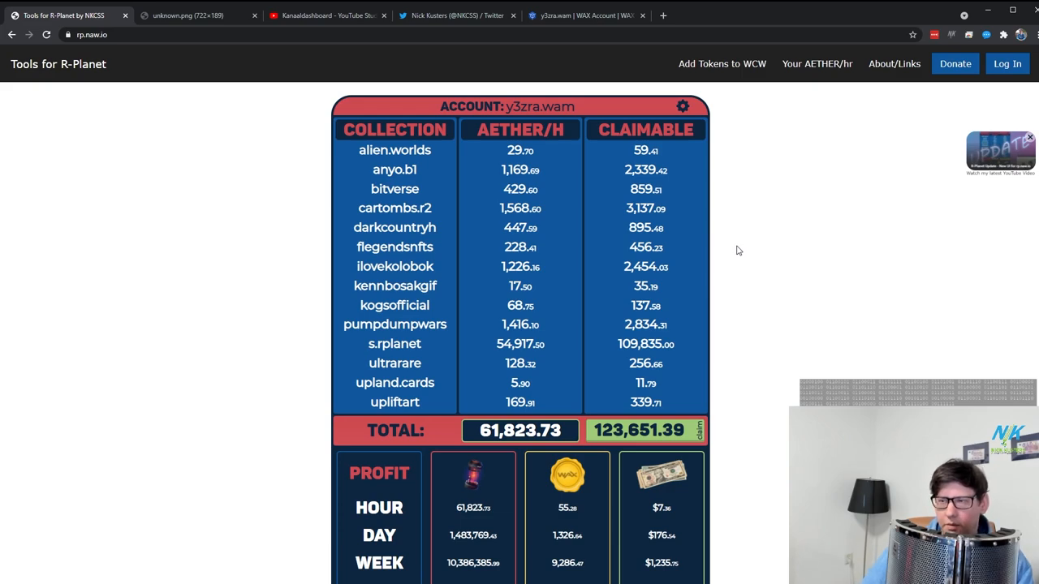
pyautogui.moveTo(730, 247)
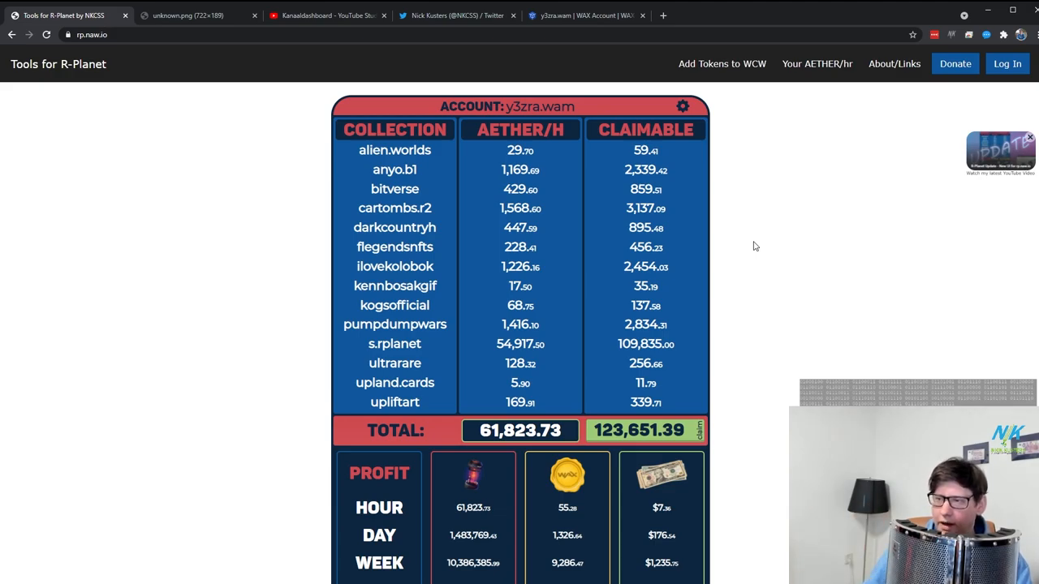
pyautogui.moveTo(783, 281)
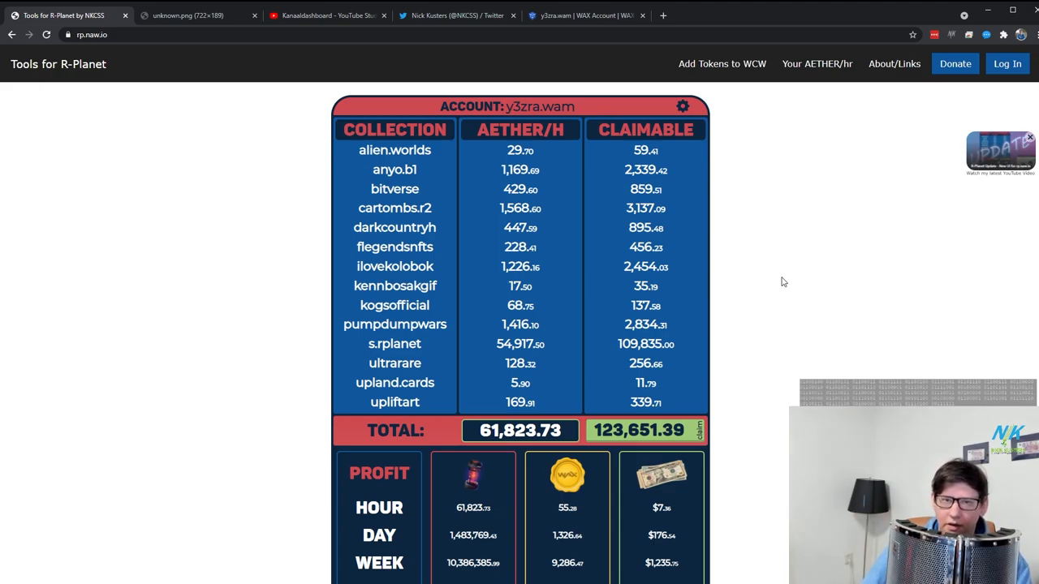
pyautogui.moveTo(762, 138)
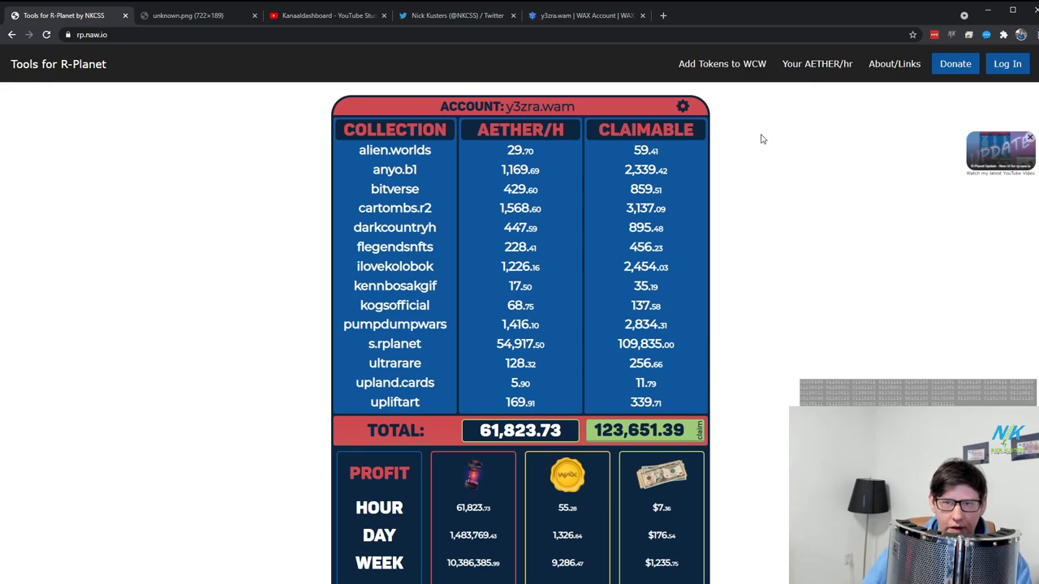
pyautogui.moveTo(780, 189)
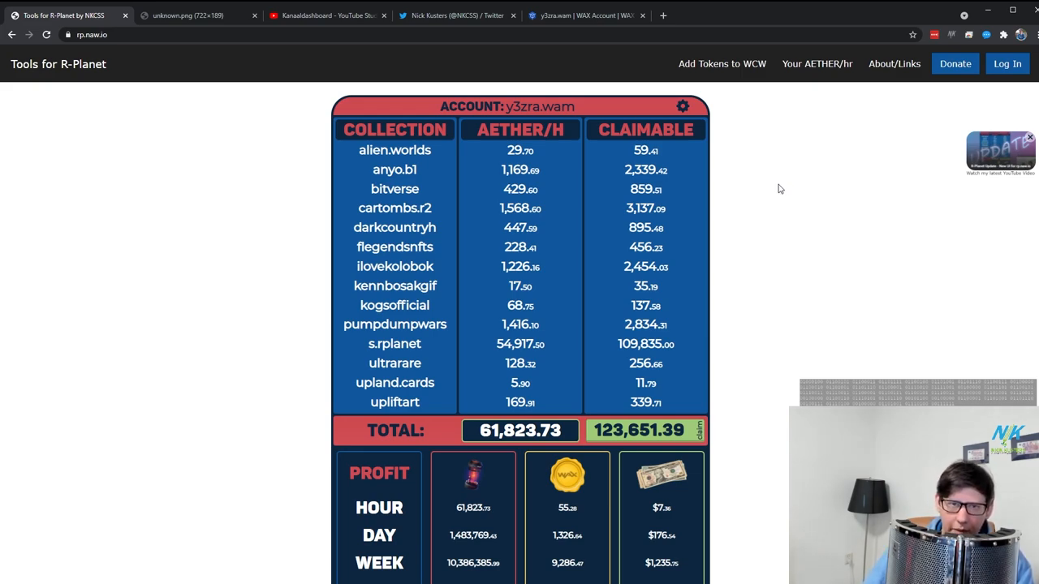
pyautogui.moveTo(762, 204)
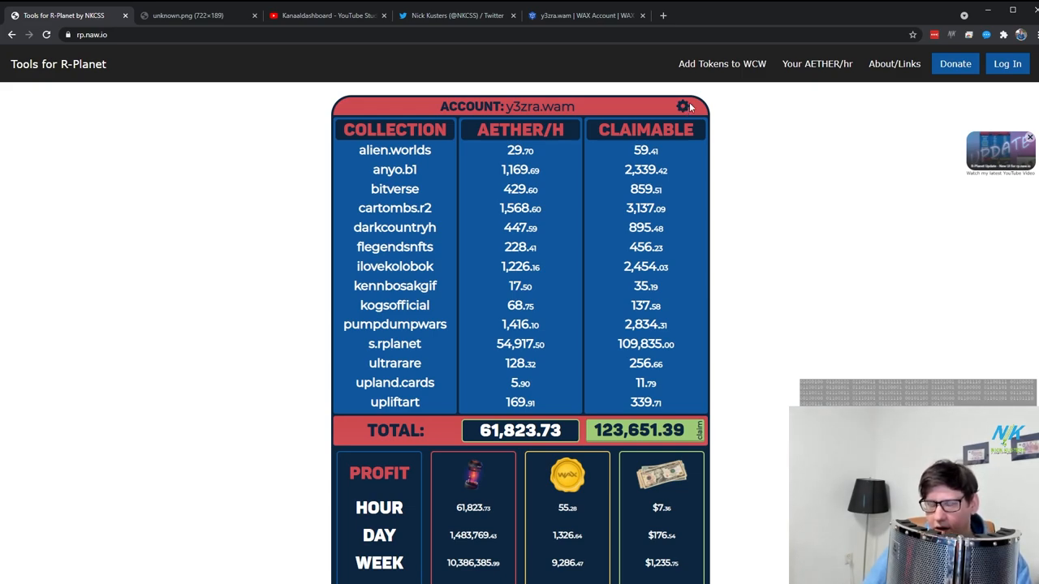
pyautogui.moveTo(686, 122)
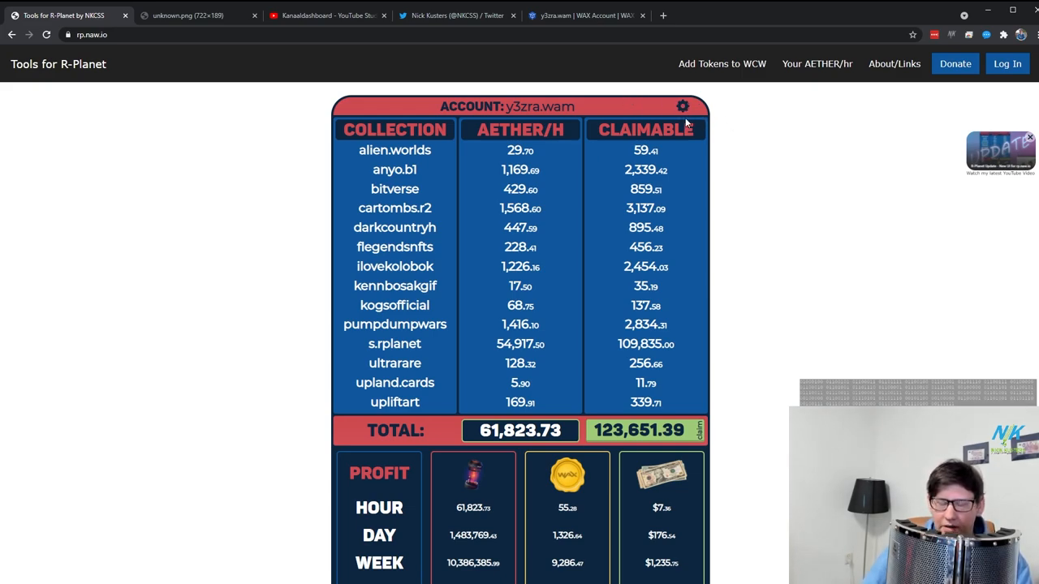
pyautogui.click(682, 106)
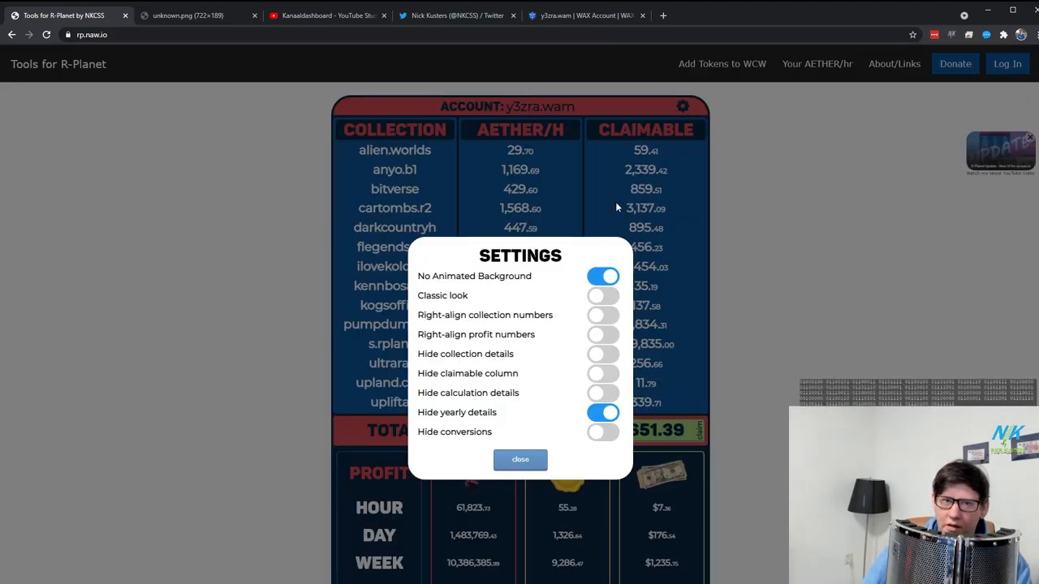
pyautogui.click(519, 459)
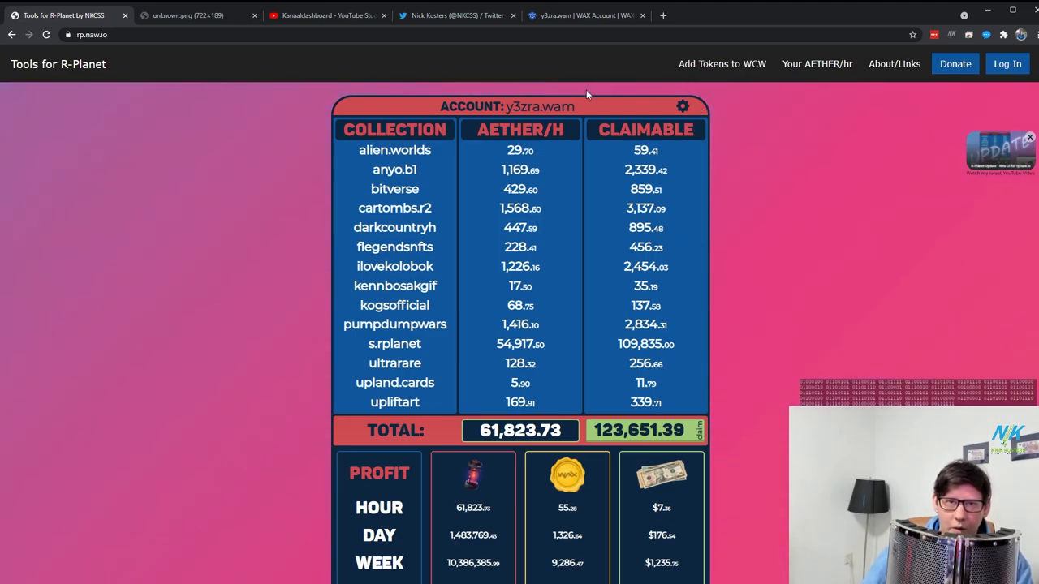
# Switch the site to the classic look, then switch back from it.
pyautogui.click(682, 106)
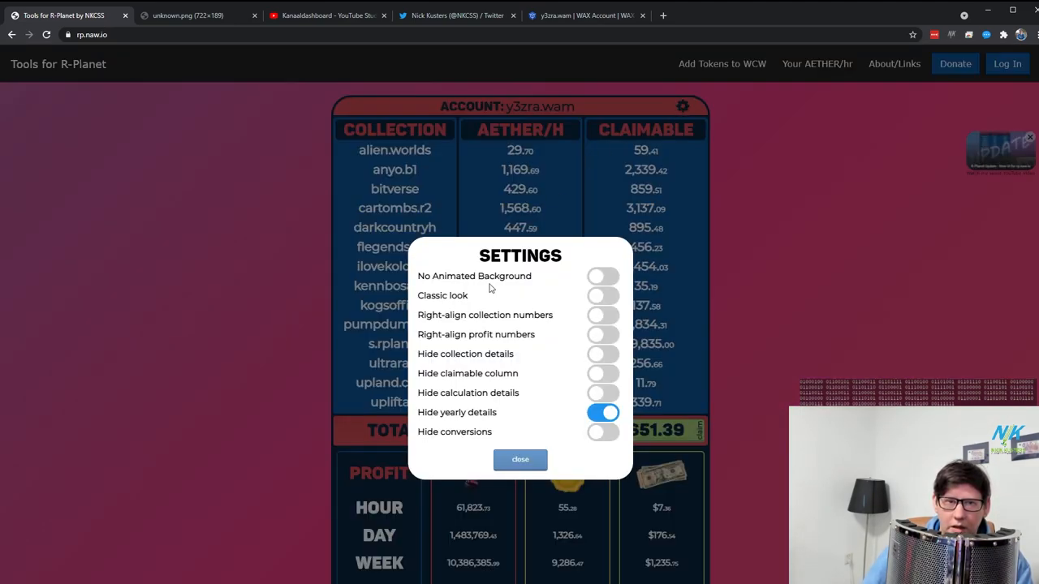
pyautogui.click(519, 459)
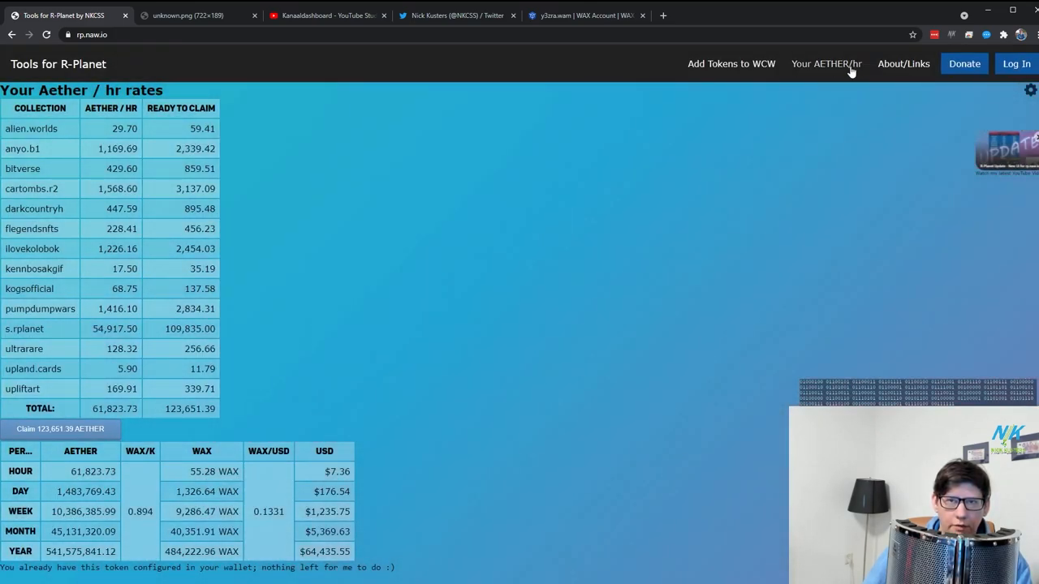
pyautogui.moveTo(491, 47)
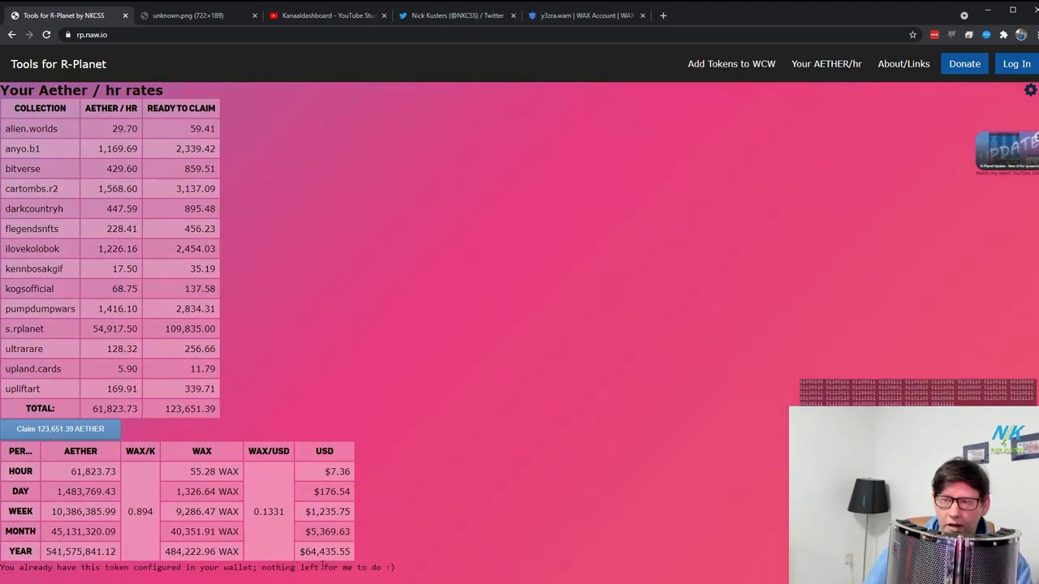
pyautogui.moveTo(825, 64)
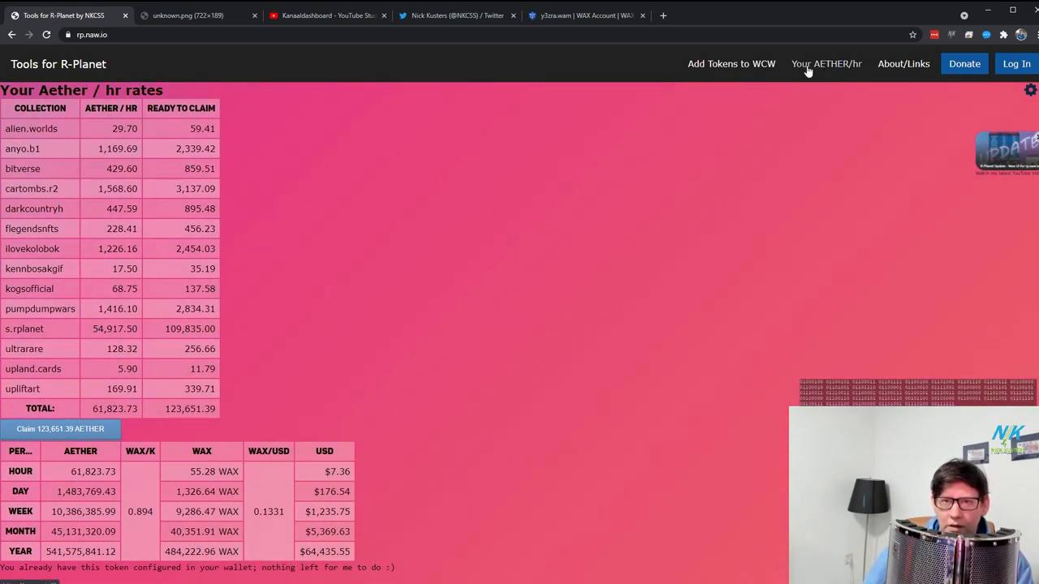
pyautogui.click(1029, 89)
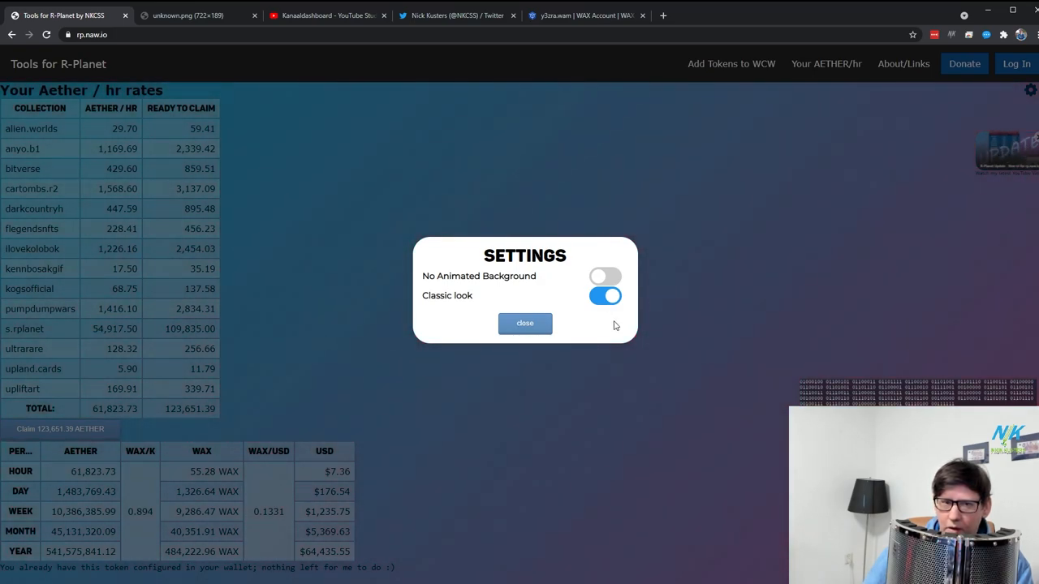
pyautogui.click(524, 323)
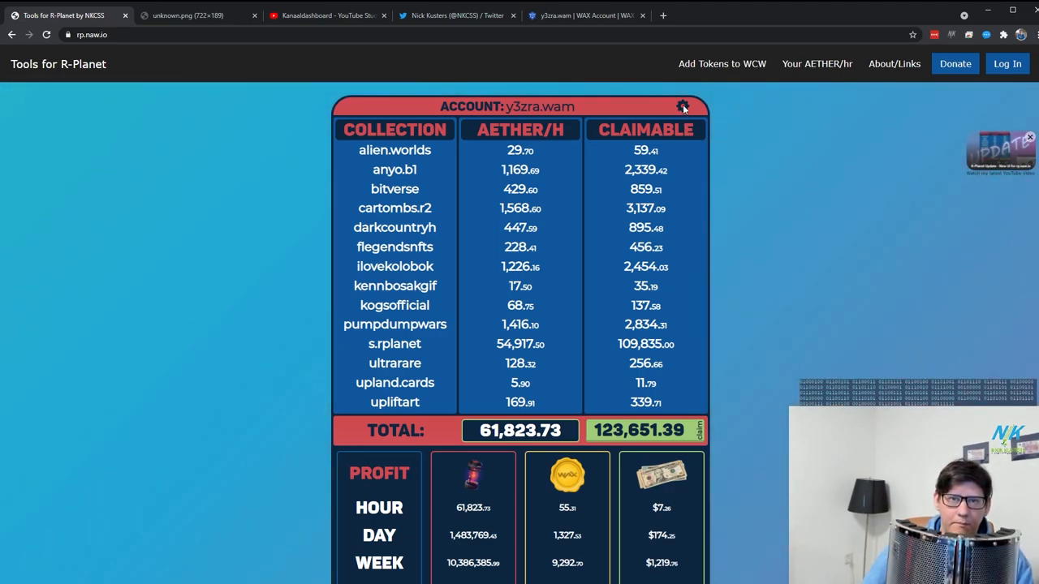
# Turn on right-aligned collection numbers and view the result.
pyautogui.click(682, 106)
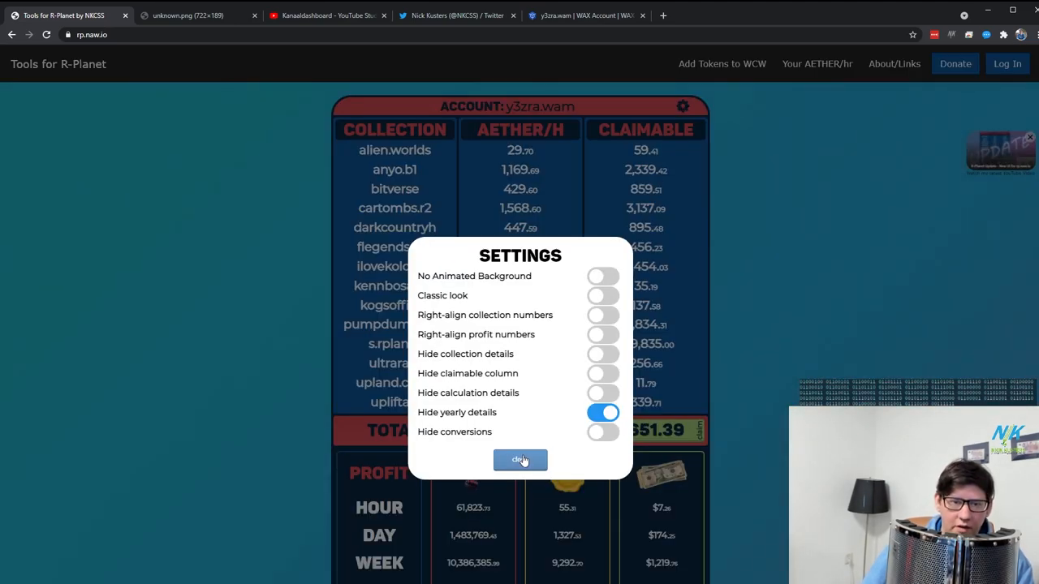
pyautogui.click(520, 460)
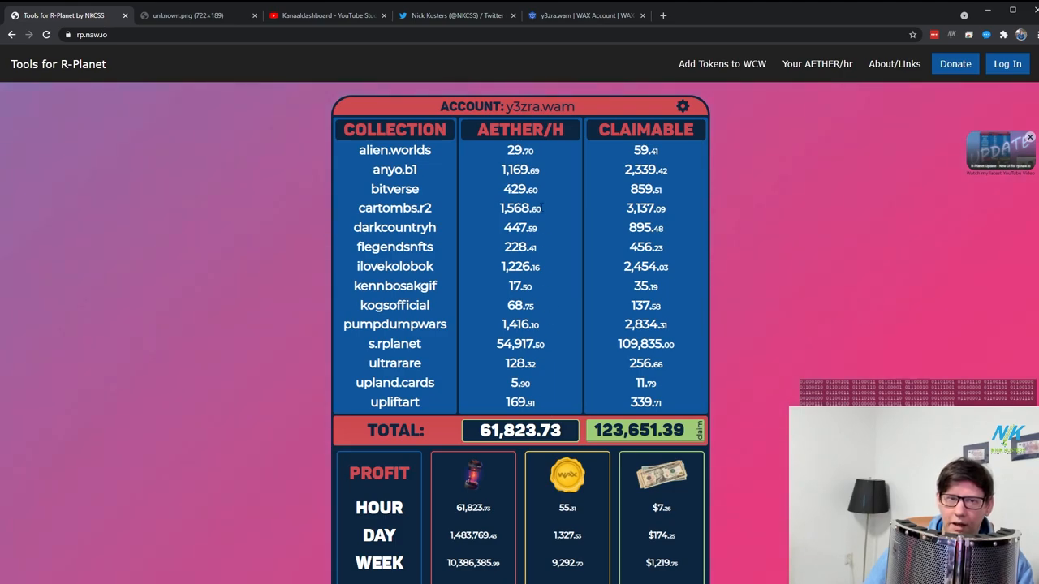
pyautogui.moveTo(559, 367)
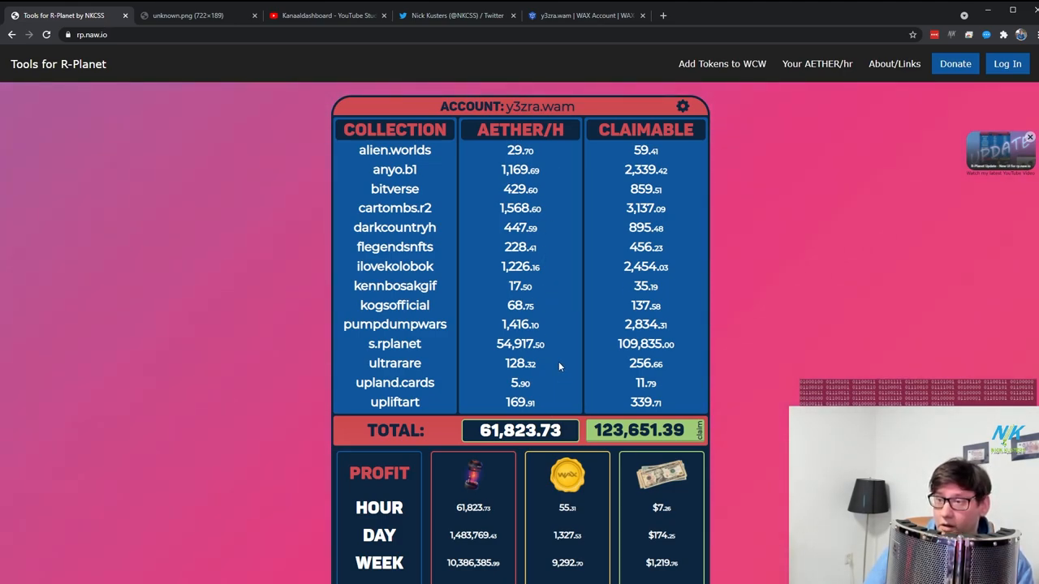
pyautogui.moveTo(512, 167)
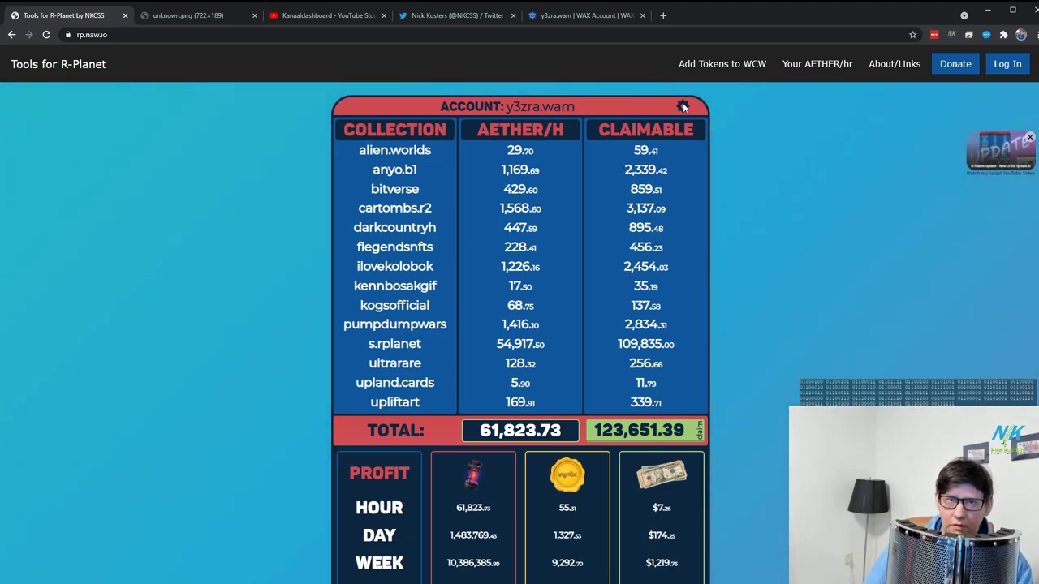
pyautogui.click(682, 107)
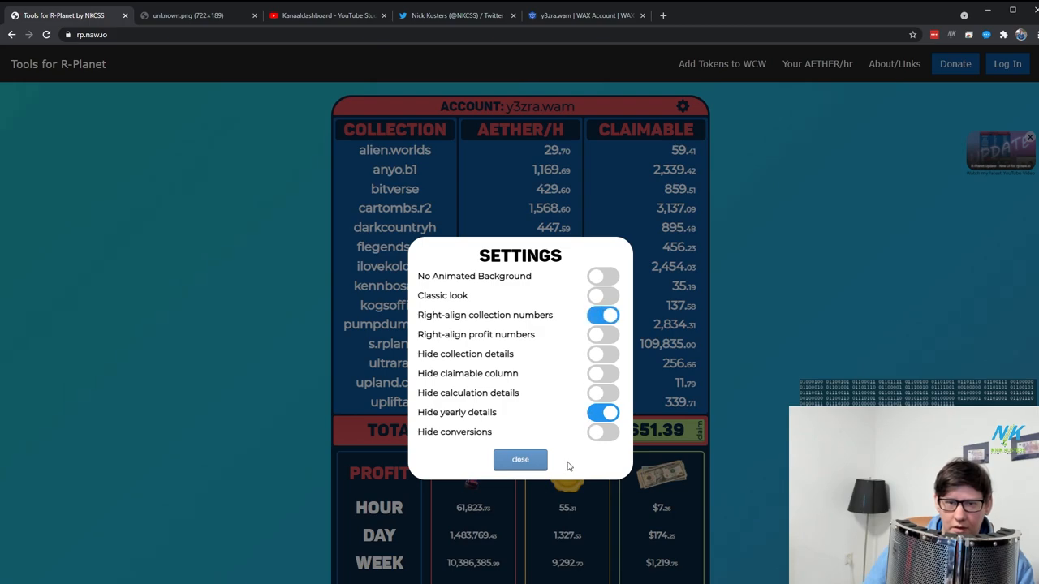
pyautogui.click(519, 460)
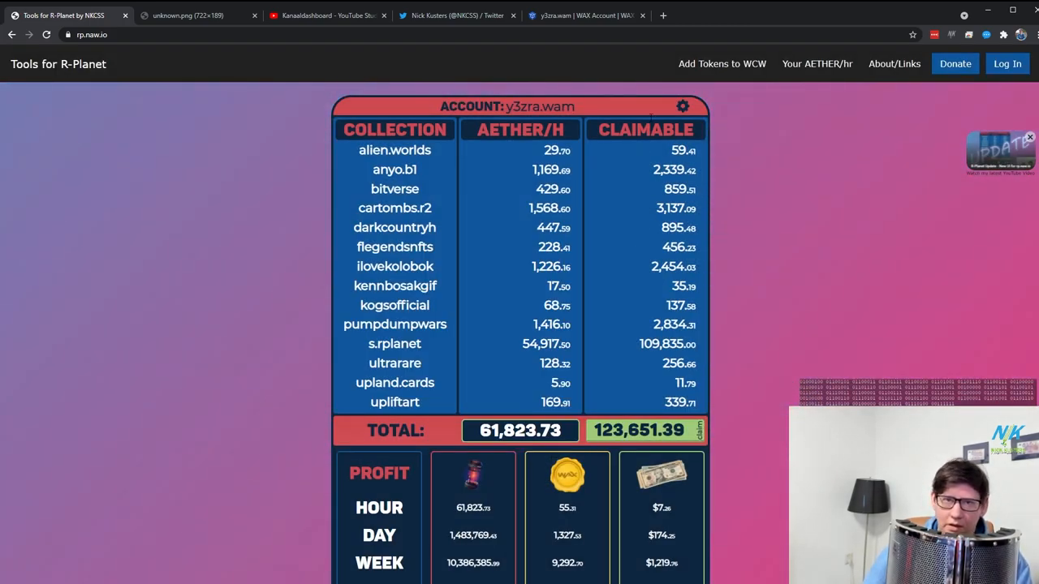
# Right-align the profit numbers too, then turn both right-align options off.
pyautogui.click(683, 107)
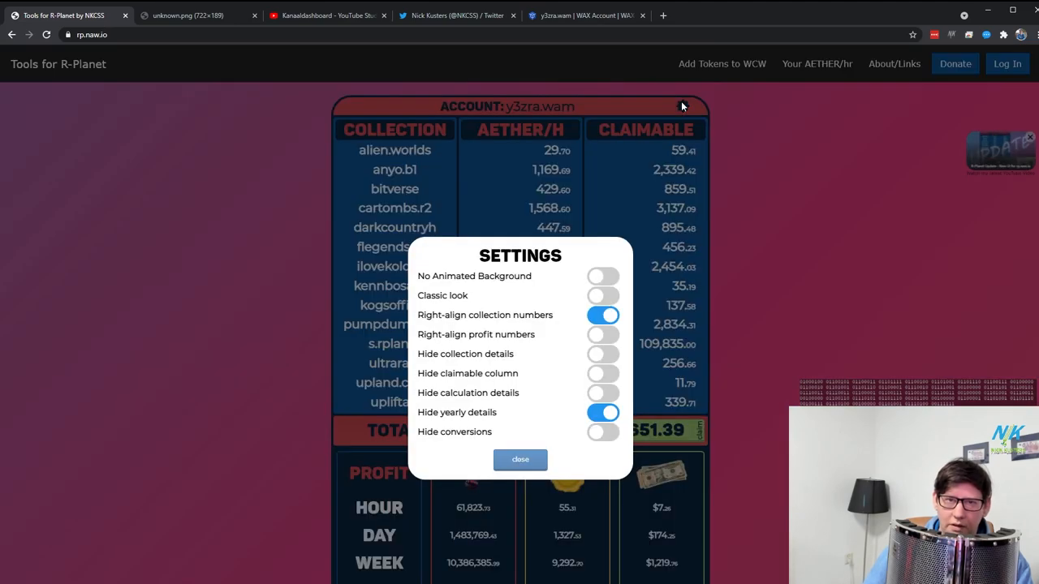
pyautogui.click(603, 335)
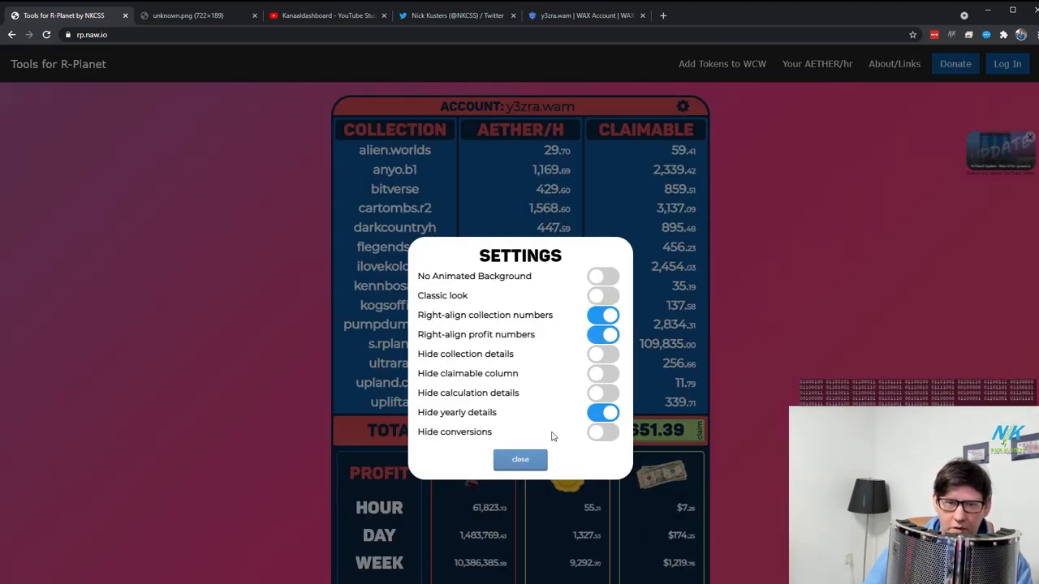
pyautogui.click(519, 459)
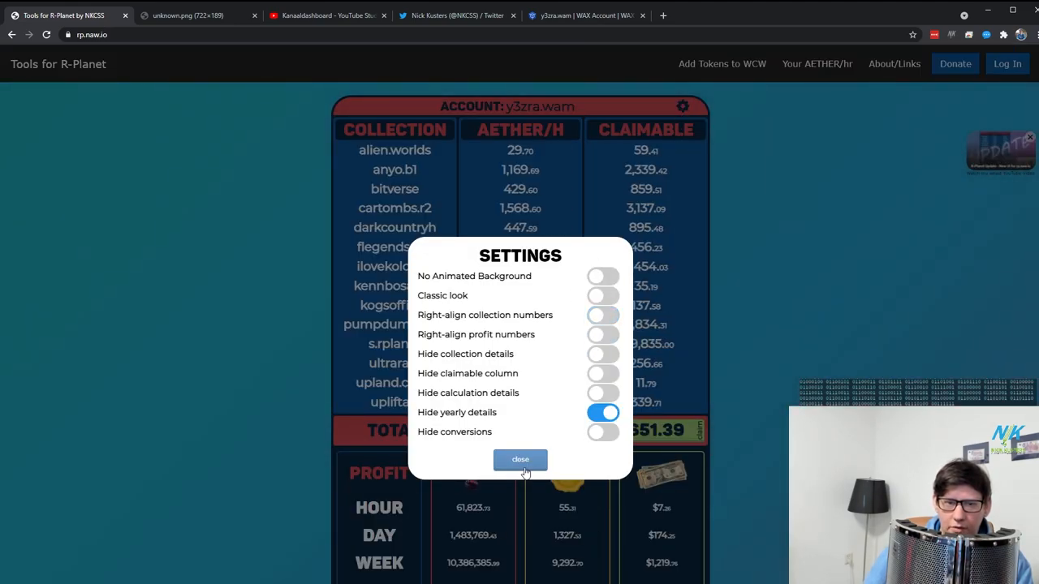
# Close settings and view the unknown.png screenshot of the LAMBO custom target.
pyautogui.click(520, 460)
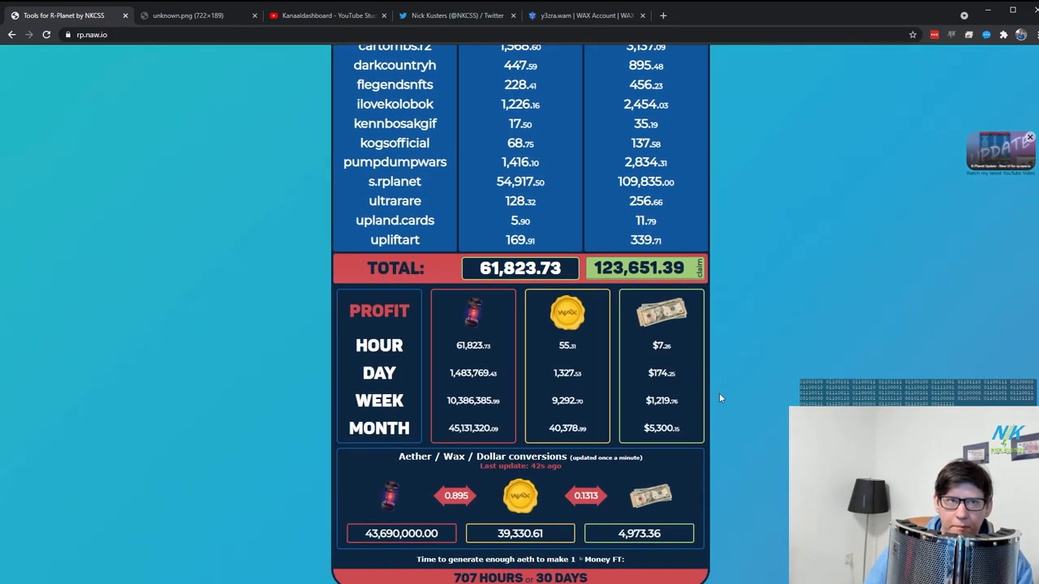
pyautogui.click(186, 14)
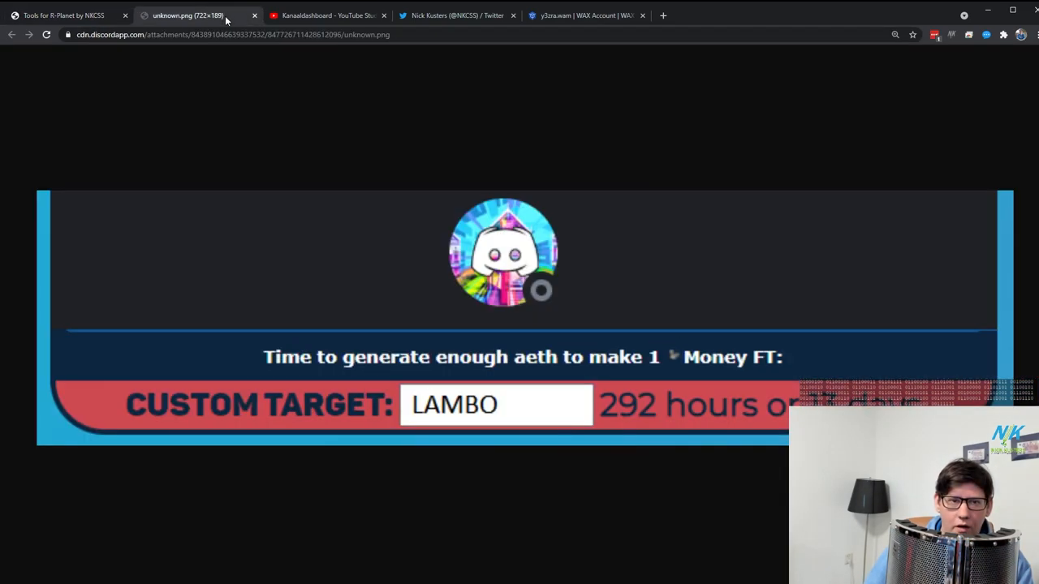
pyautogui.moveTo(327, 90)
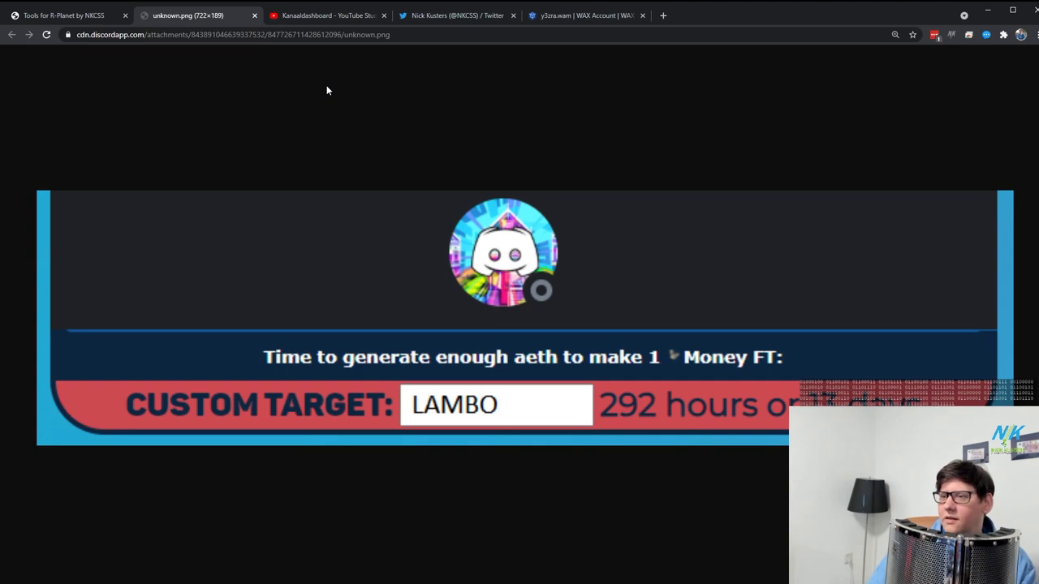
pyautogui.moveTo(446, 276)
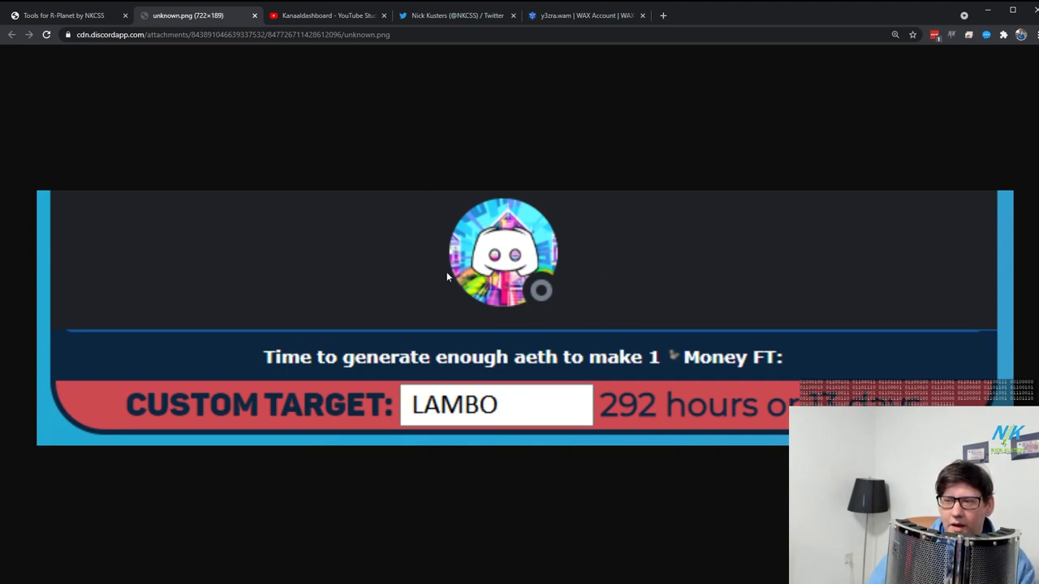
pyautogui.moveTo(311, 319)
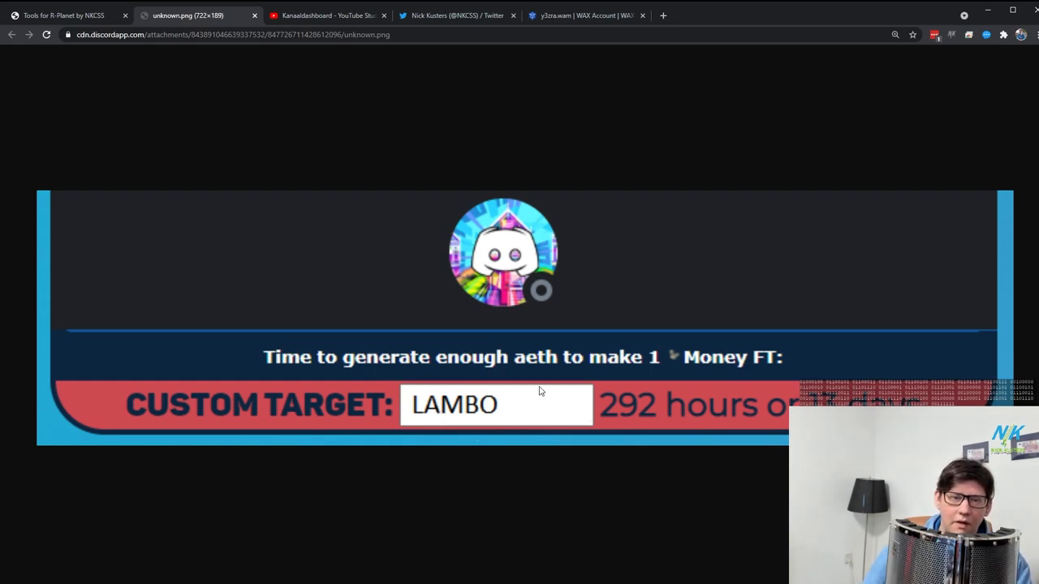
pyautogui.moveTo(485, 430)
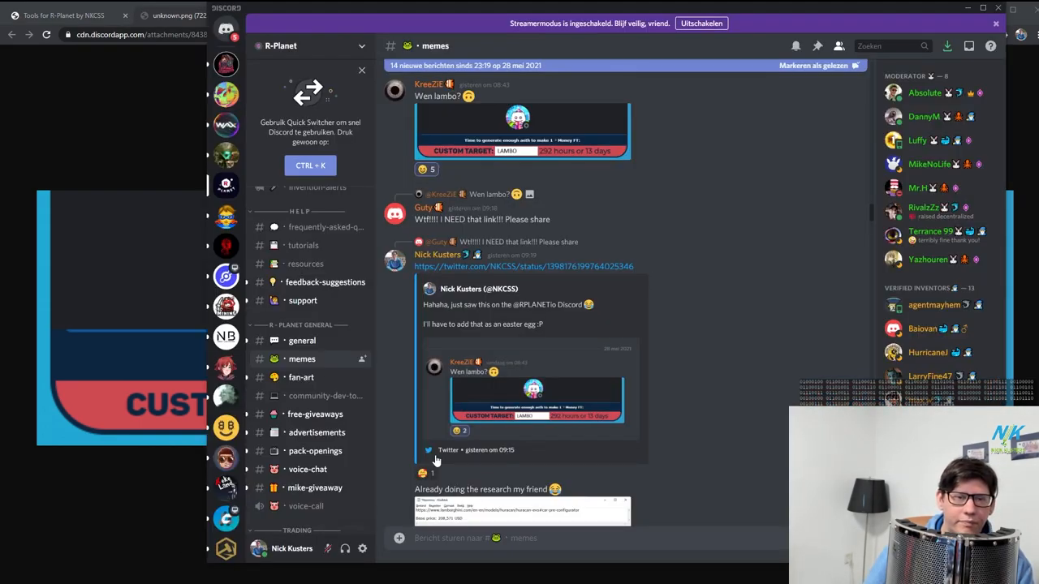
pyautogui.moveTo(465, 149)
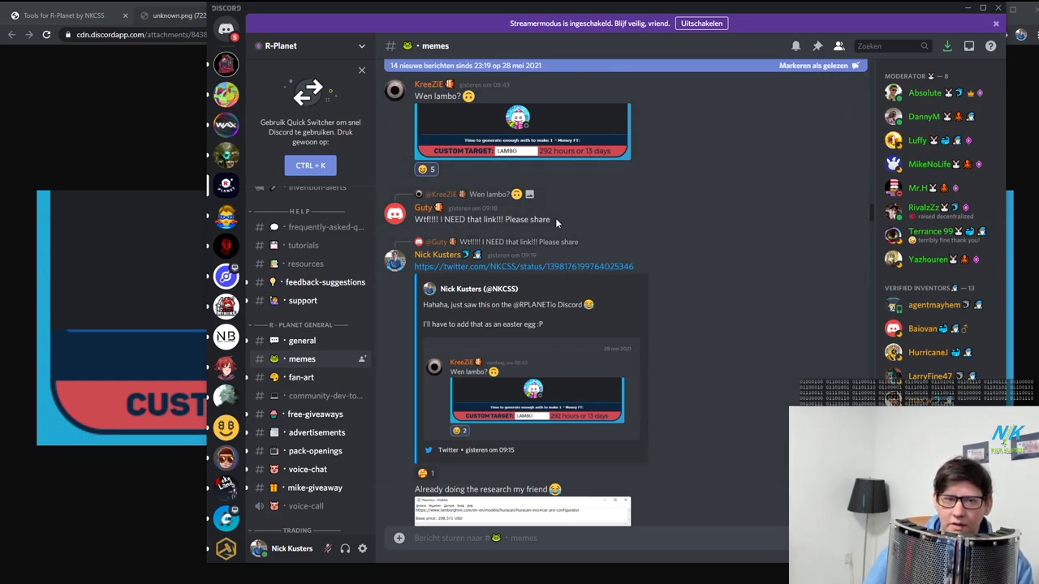
pyautogui.moveTo(565, 219)
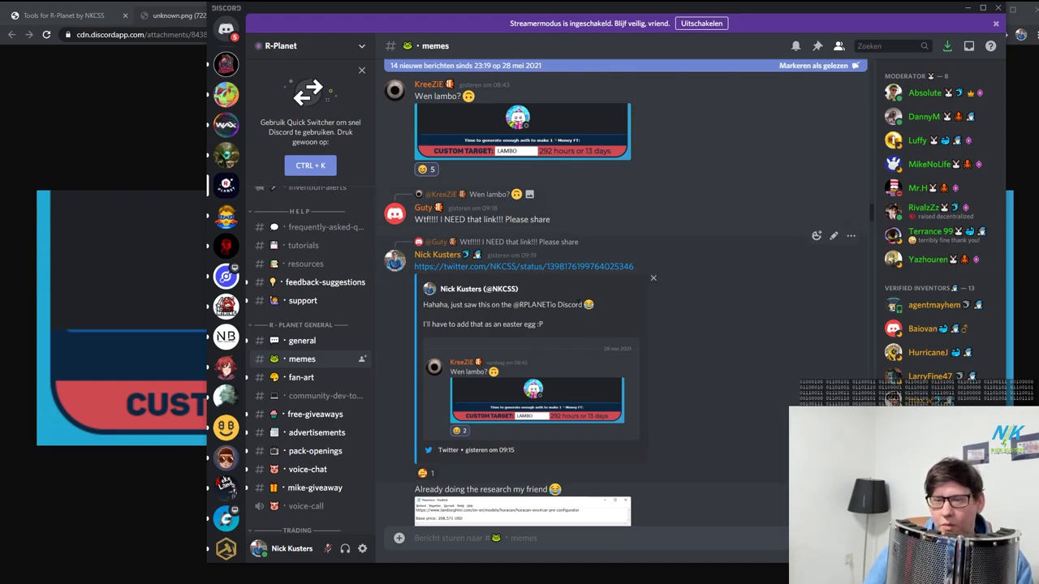
pyautogui.moveTo(621, 375)
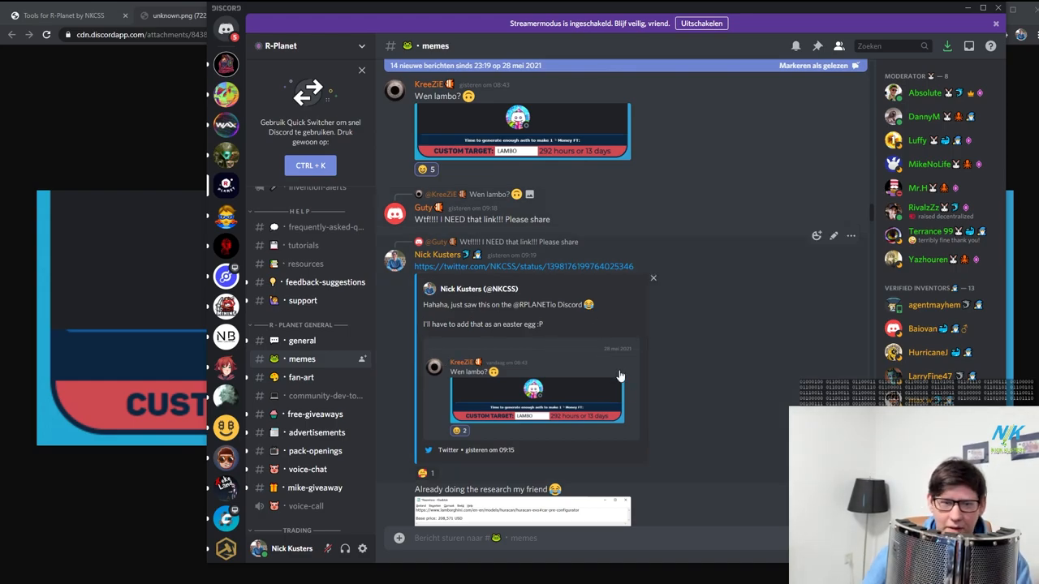
pyautogui.scroll(-3)
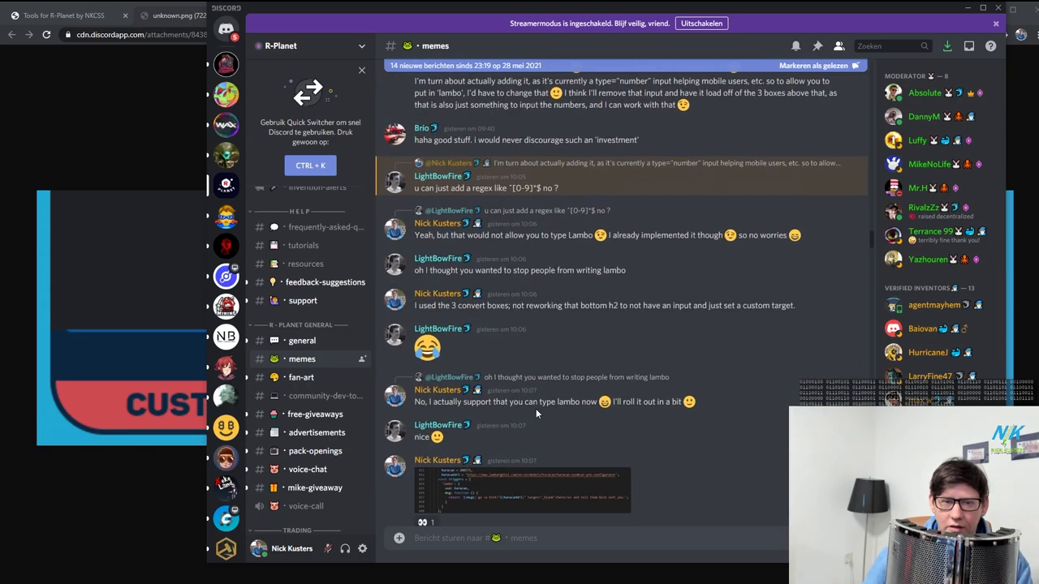
pyautogui.scroll(3)
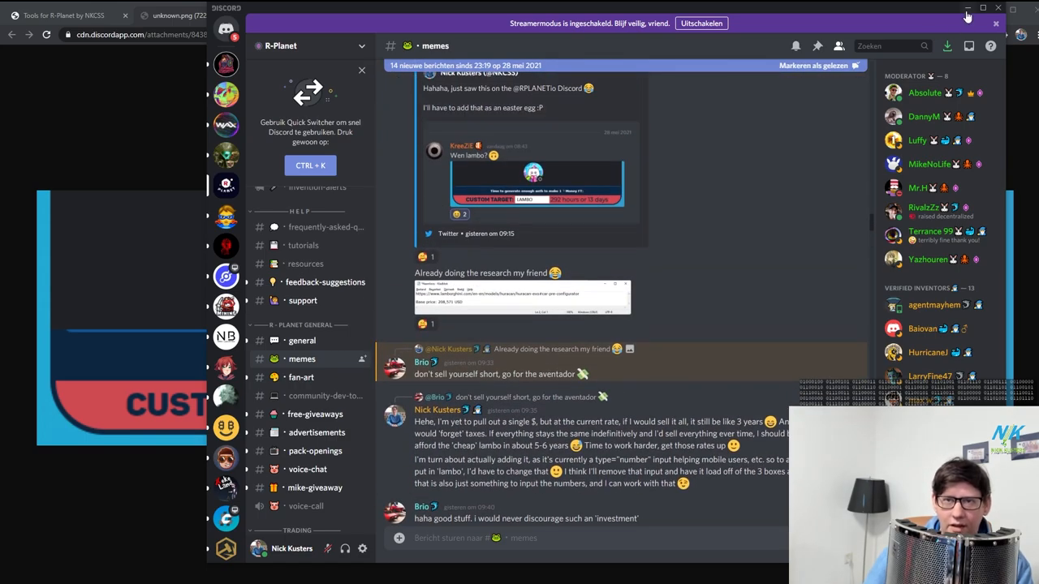
pyautogui.click(186, 14)
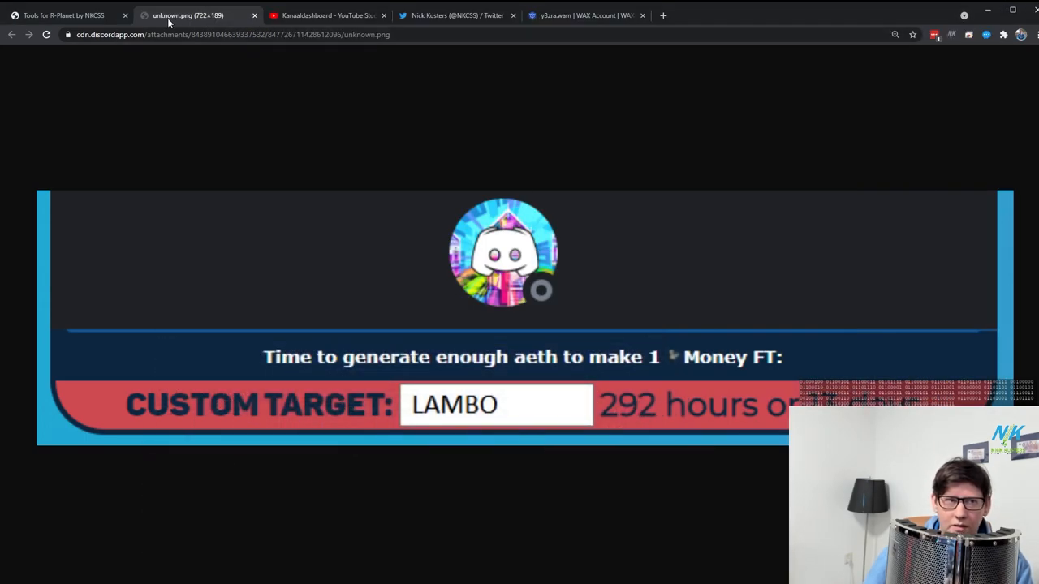
pyautogui.moveTo(63, 15)
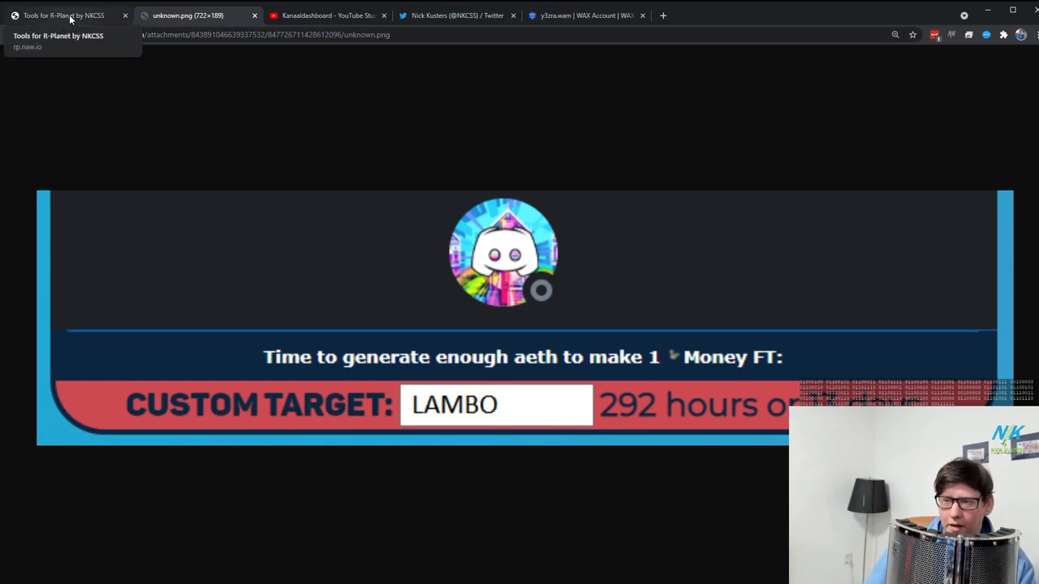
# Return to the R-Planet dashboard and scroll down the page.
pyautogui.click(64, 14)
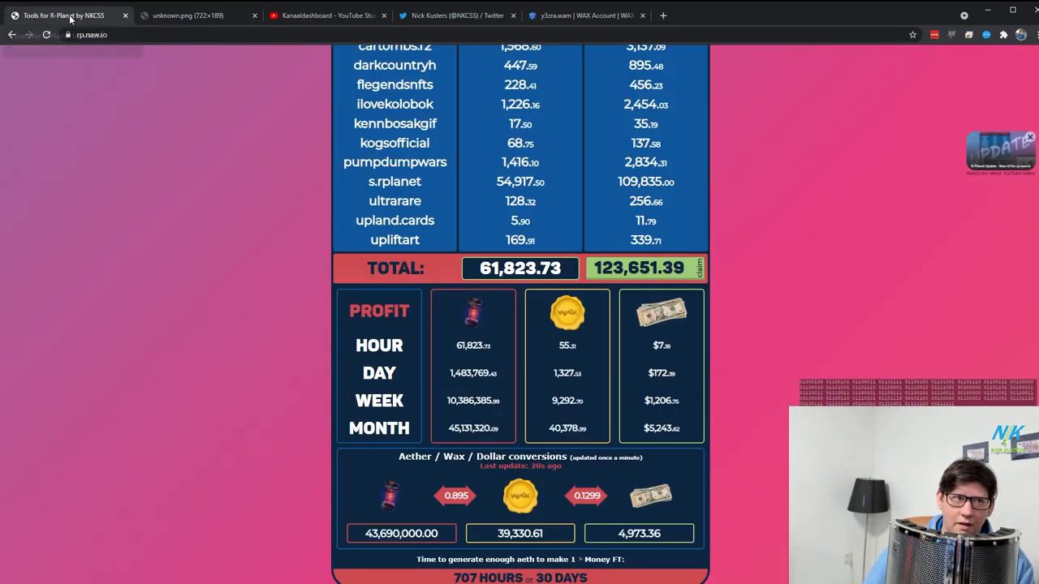
pyautogui.scroll(-3)
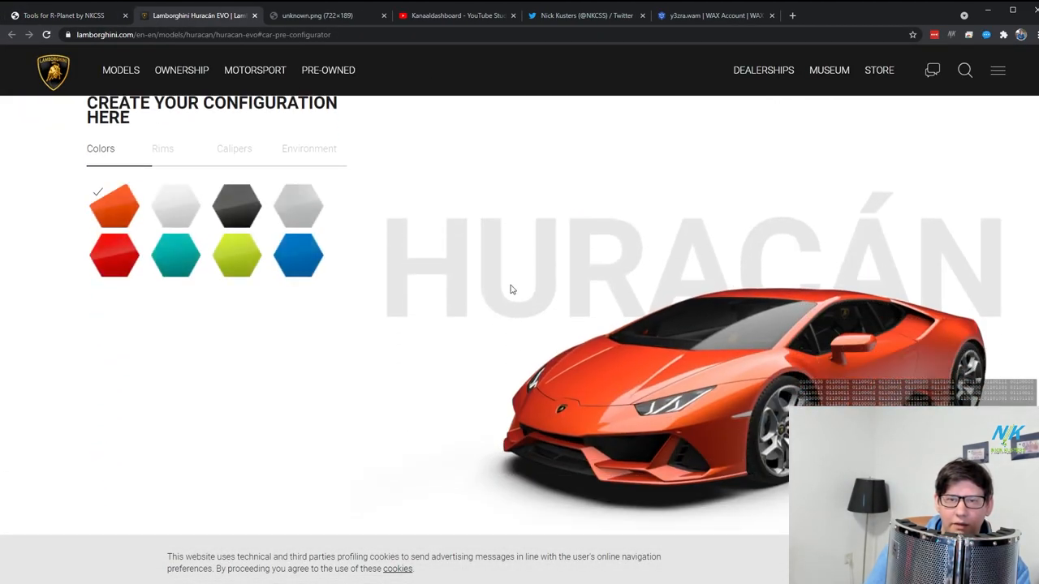
pyautogui.moveTo(523, 336)
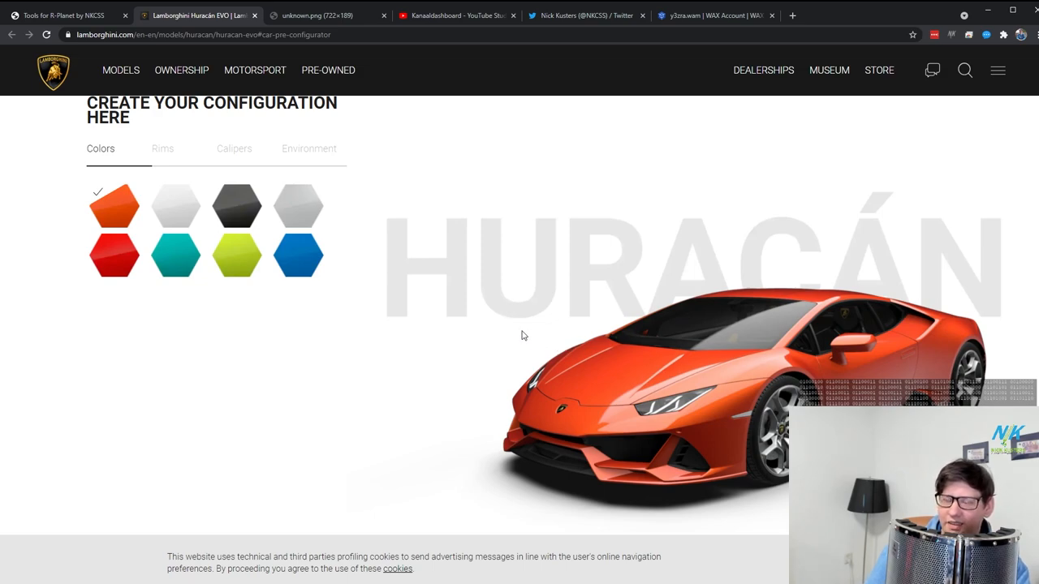
# Return to the R-Planet tool, where the conversion boxes show 39,089.44 WAX and 5,354.08 dollars.
pyautogui.click(65, 15)
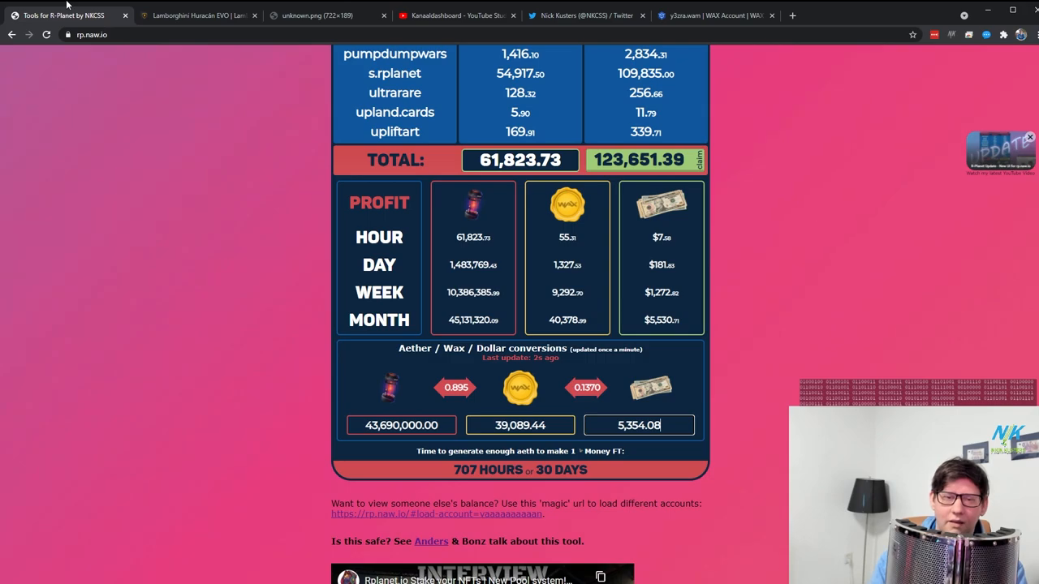
pyautogui.moveTo(206, 5)
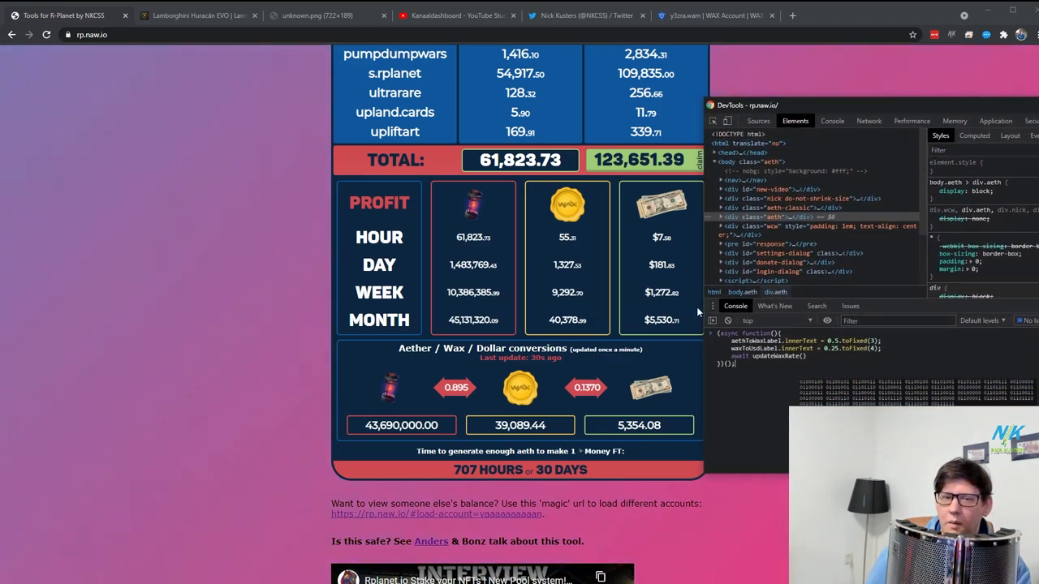
pyautogui.moveTo(482, 397)
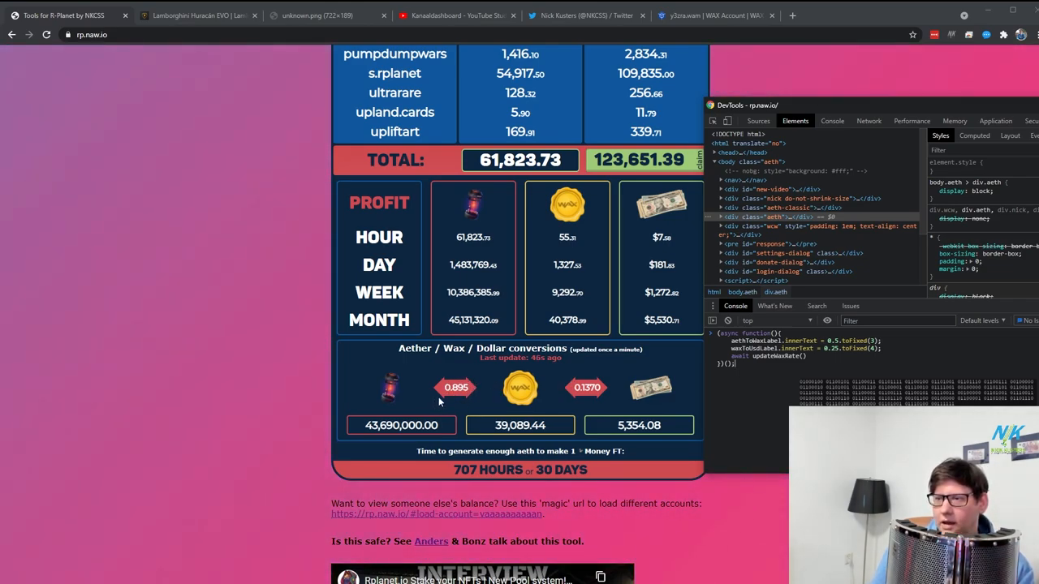
pyautogui.moveTo(661, 396)
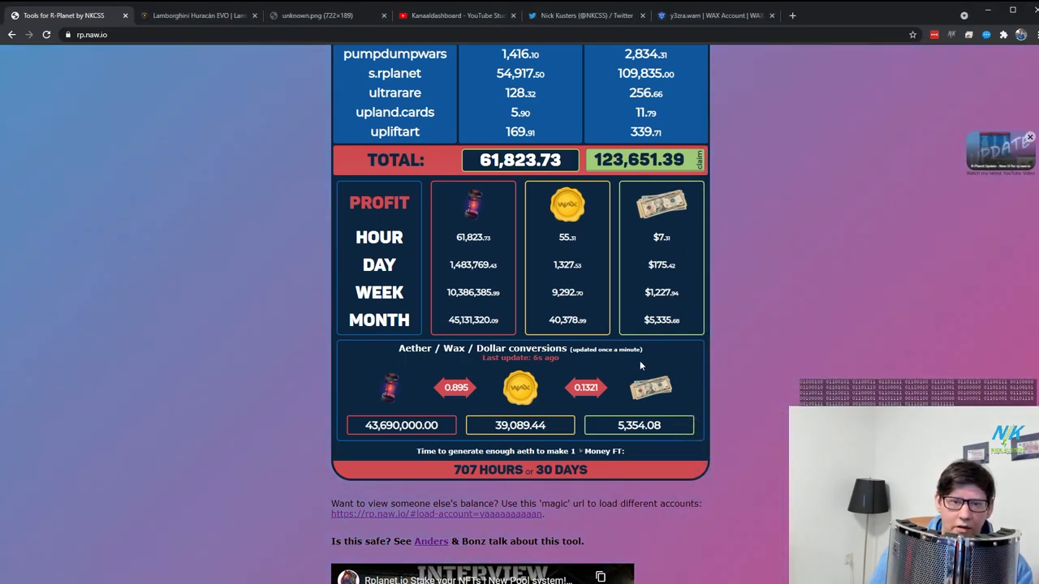
pyautogui.scroll(3)
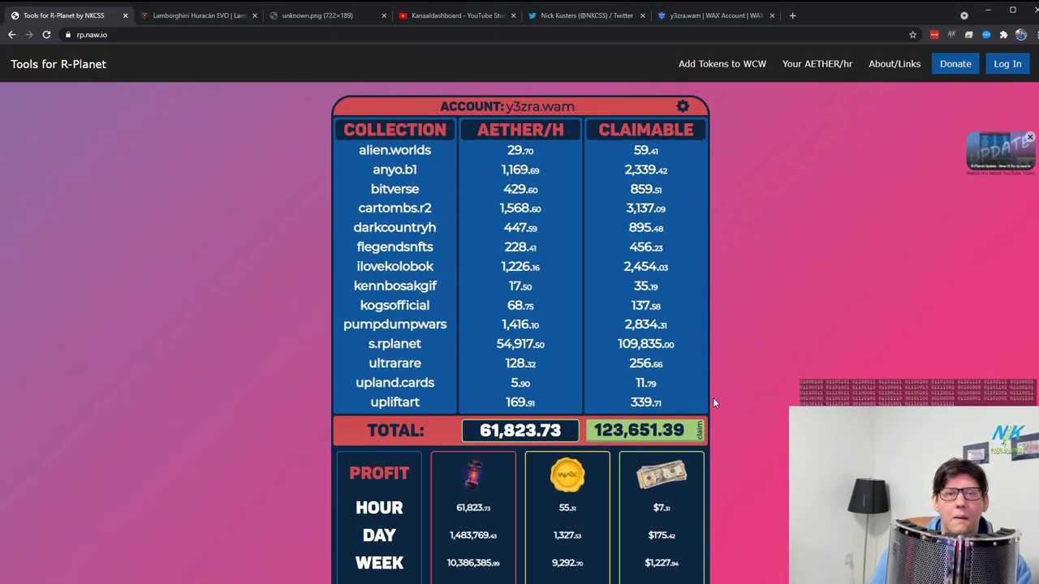
pyautogui.click(682, 106)
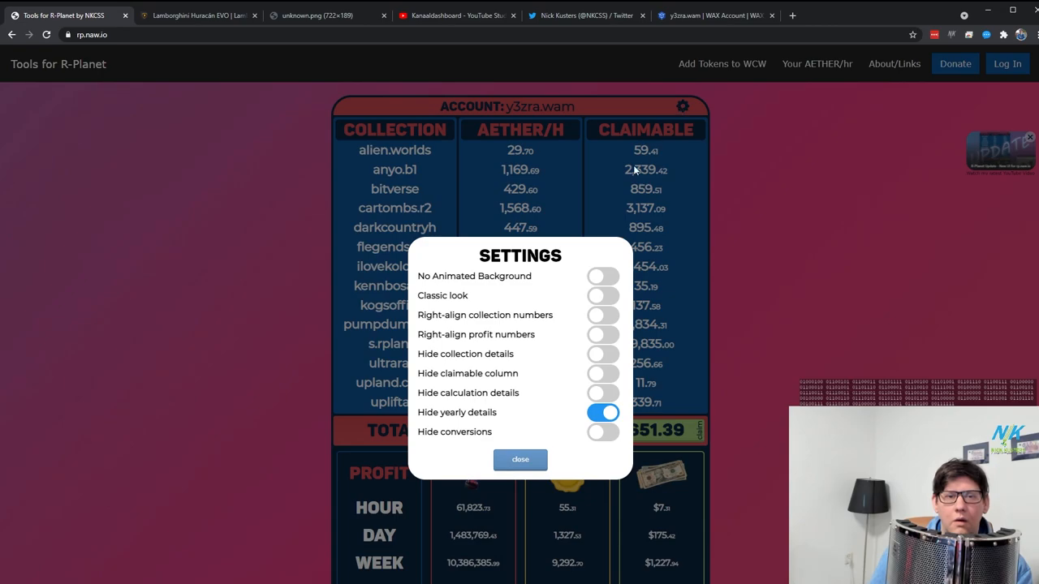
pyautogui.moveTo(534, 305)
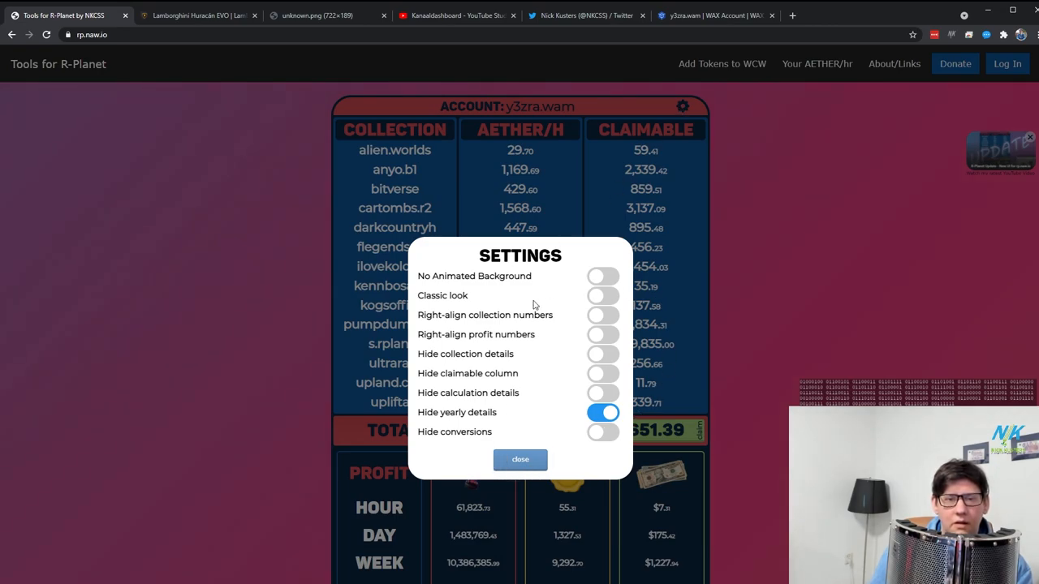
pyautogui.click(519, 459)
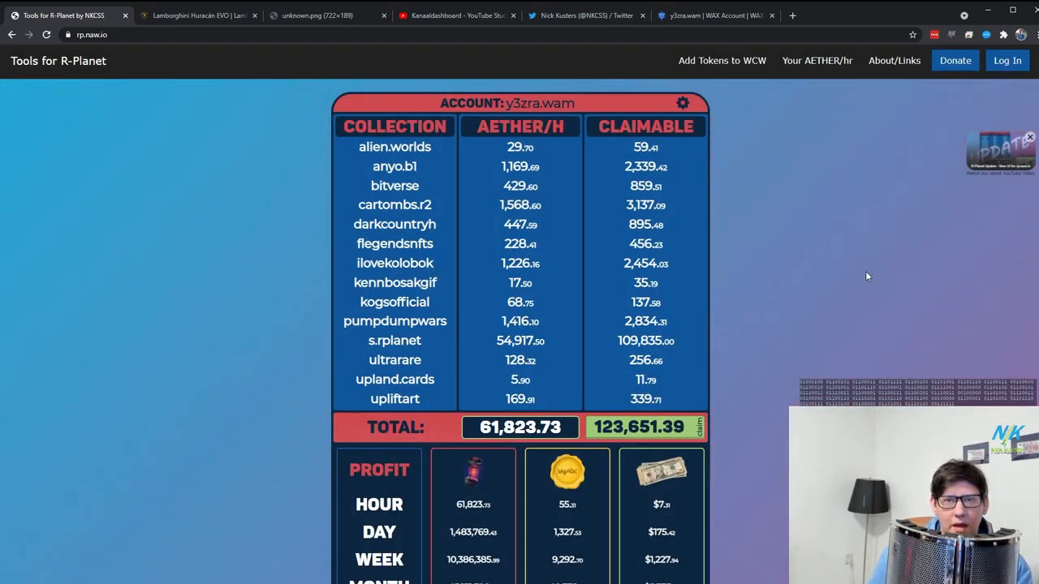
pyautogui.scroll(-3)
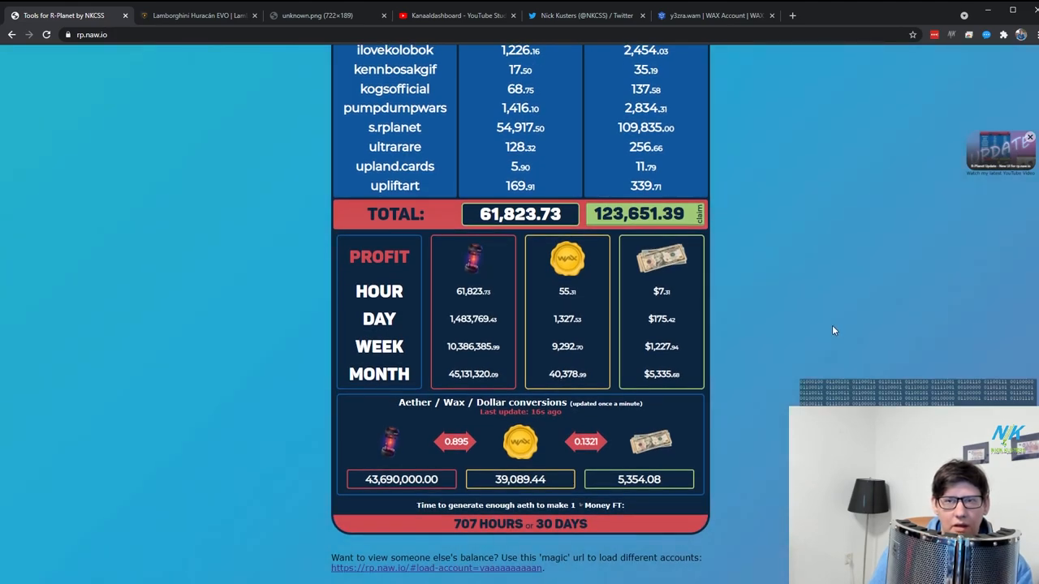
pyautogui.scroll(3)
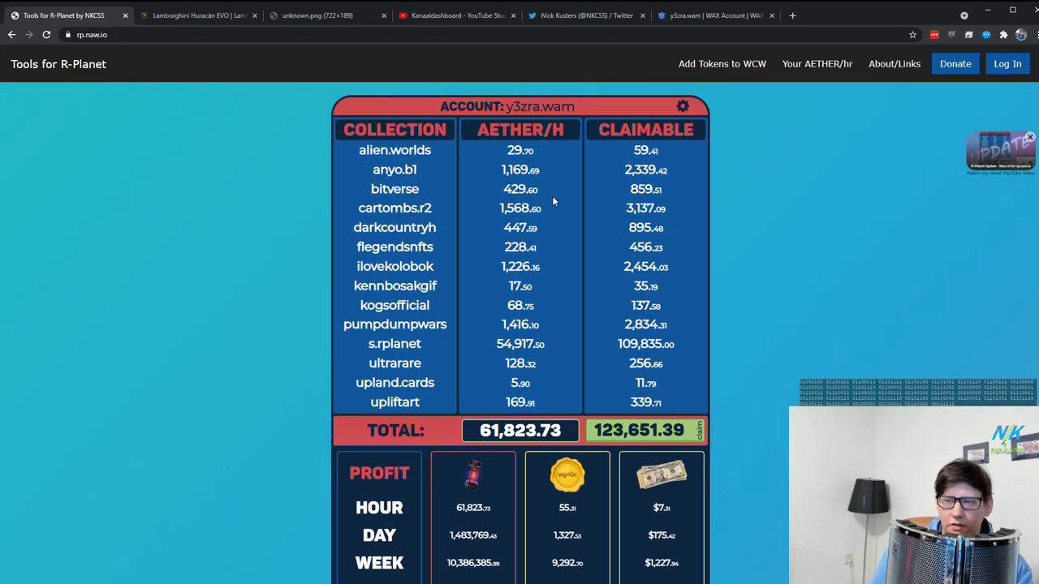
pyautogui.moveTo(722, 64)
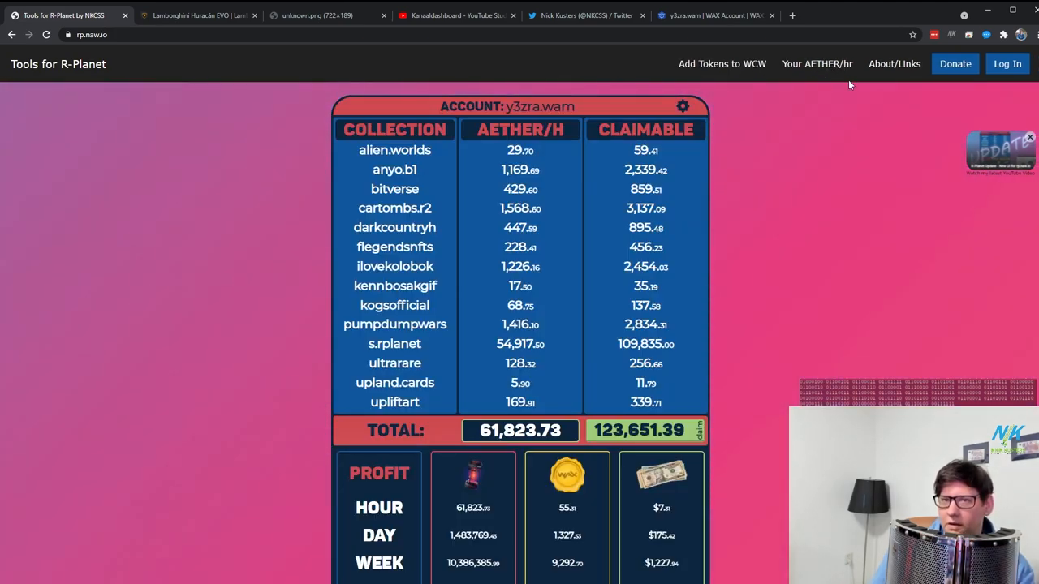
pyautogui.moveTo(846, 124)
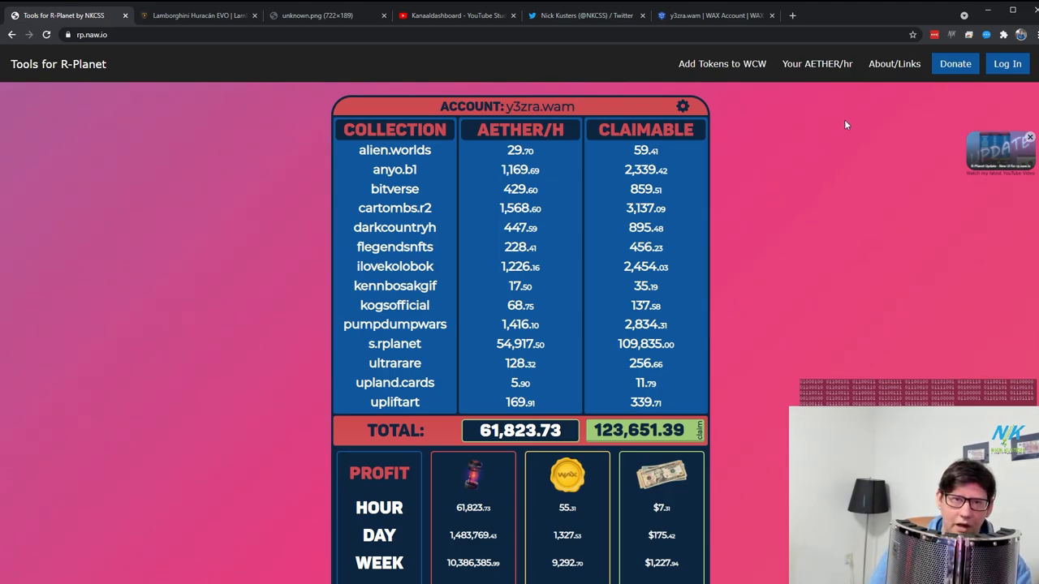
pyautogui.moveTo(690, 325)
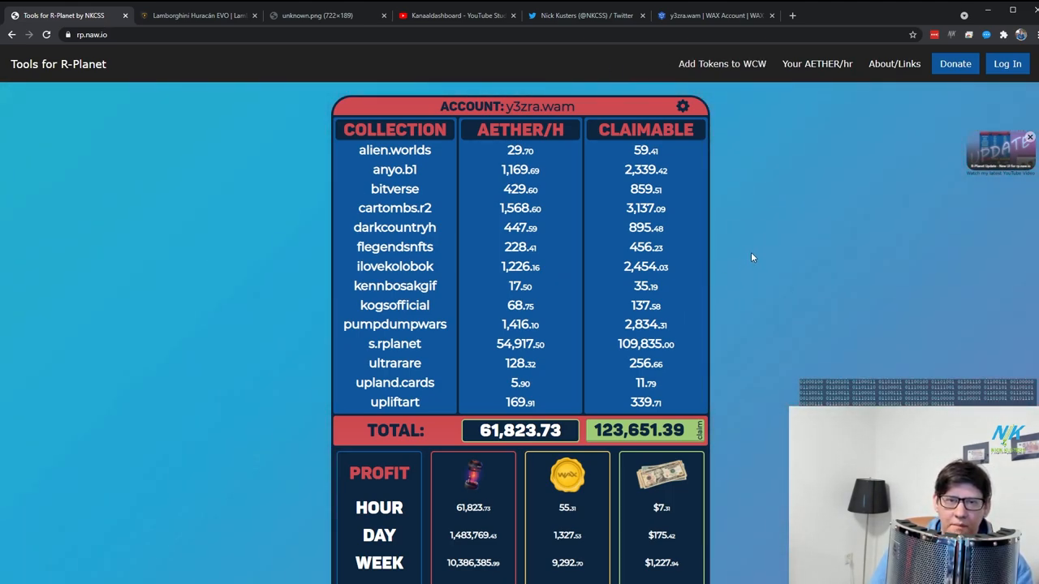
pyautogui.moveTo(758, 259)
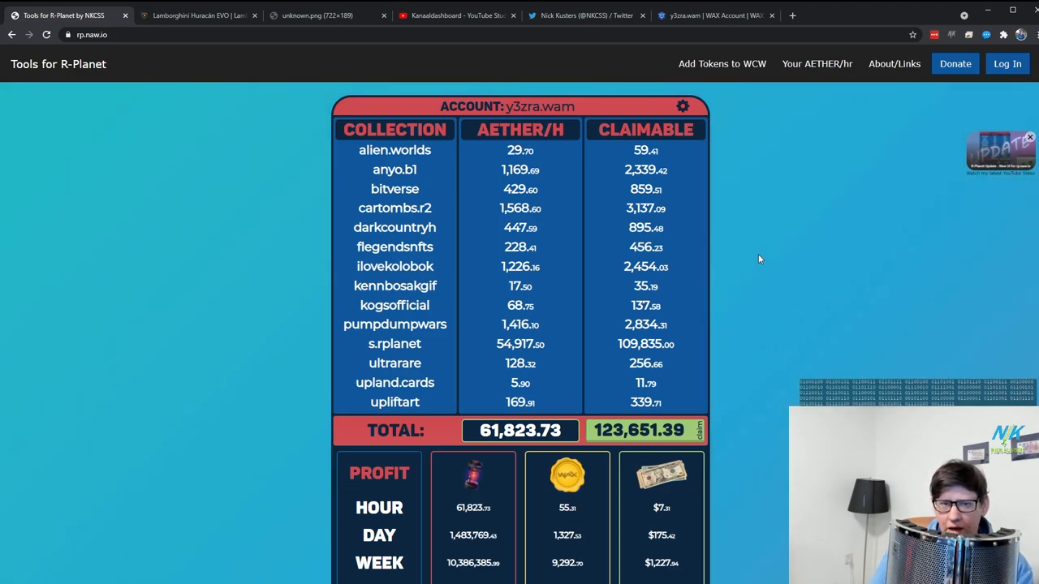
pyautogui.moveTo(820, 303)
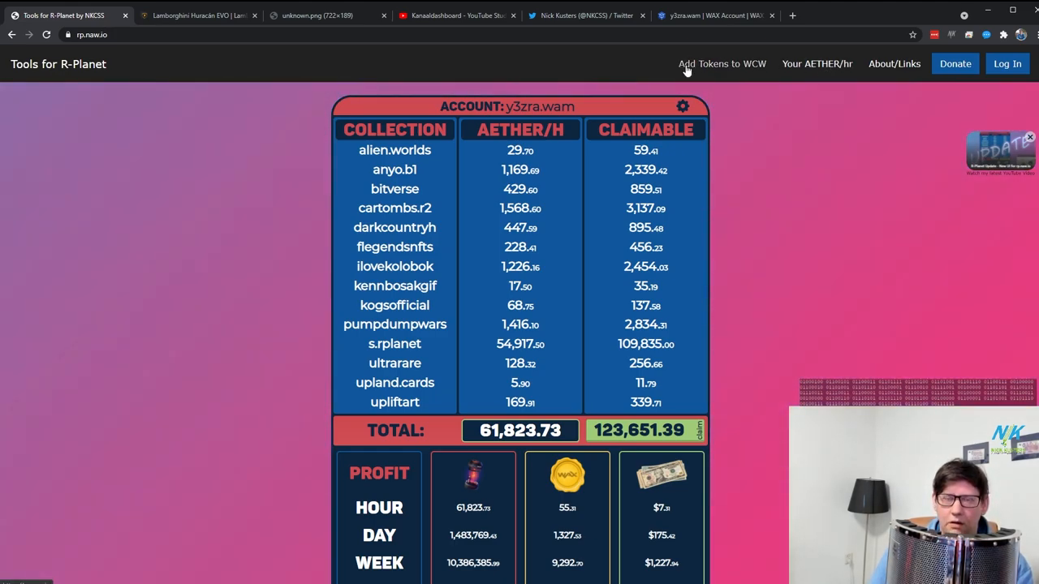
pyautogui.moveTo(894, 71)
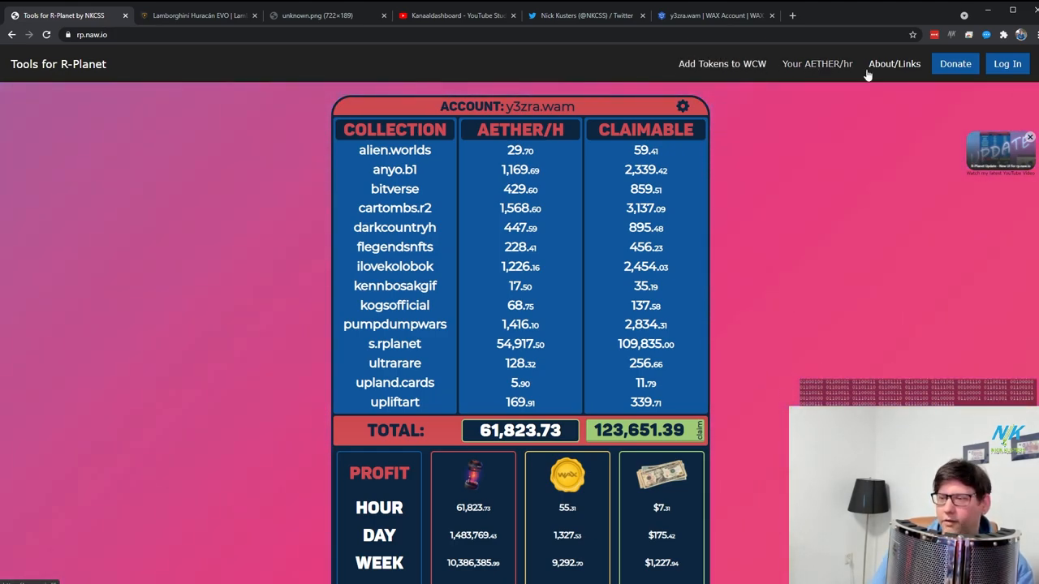
pyautogui.moveTo(625, 532)
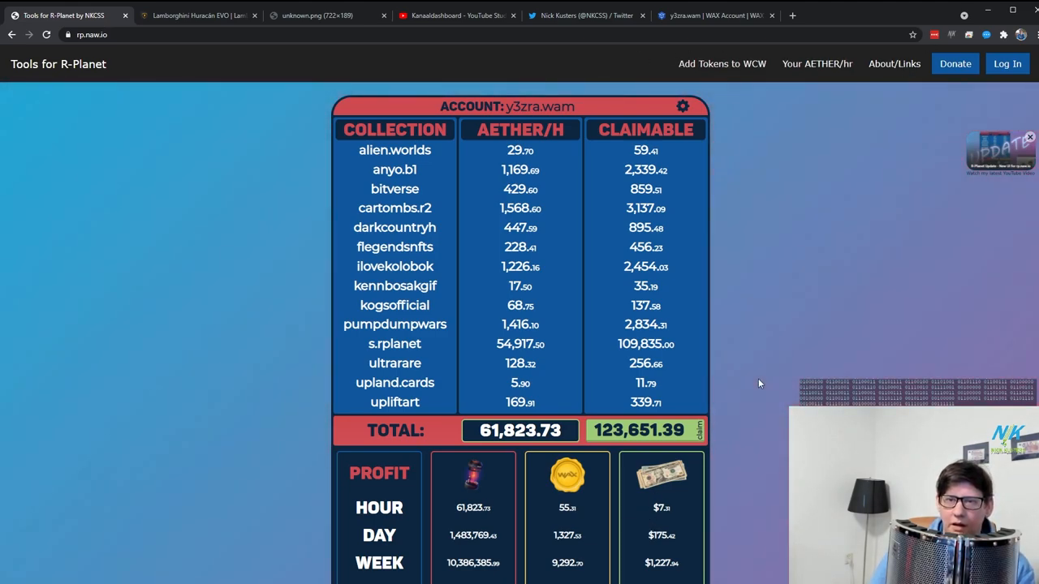
pyautogui.scroll(-3)
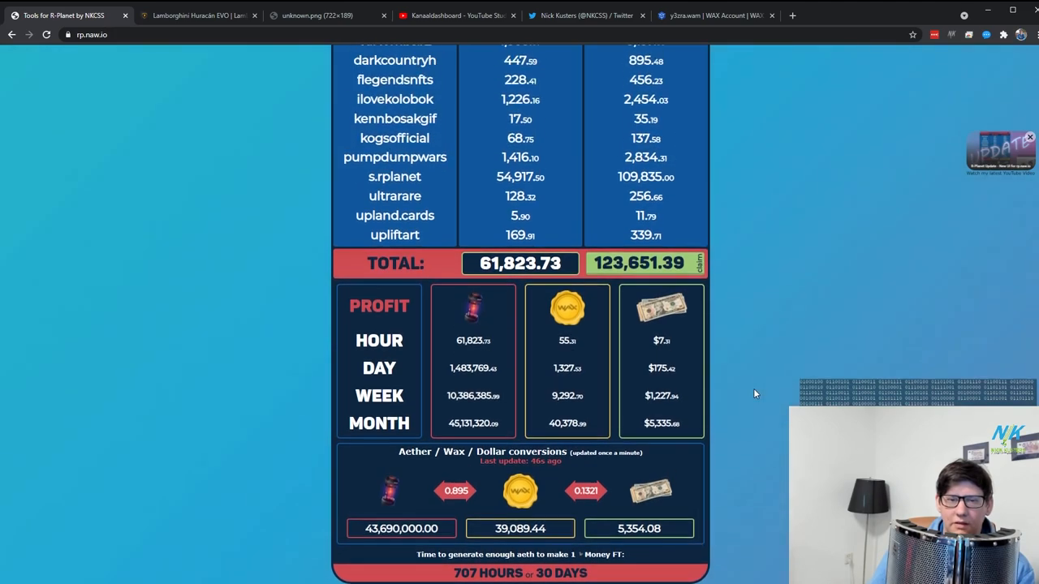
pyautogui.scroll(3)
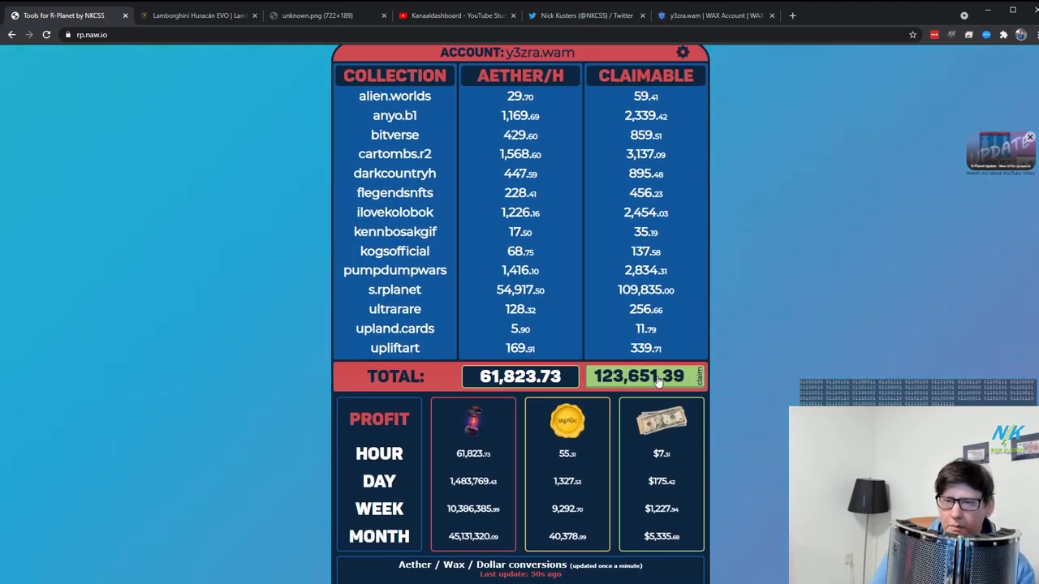
pyautogui.scroll(-3)
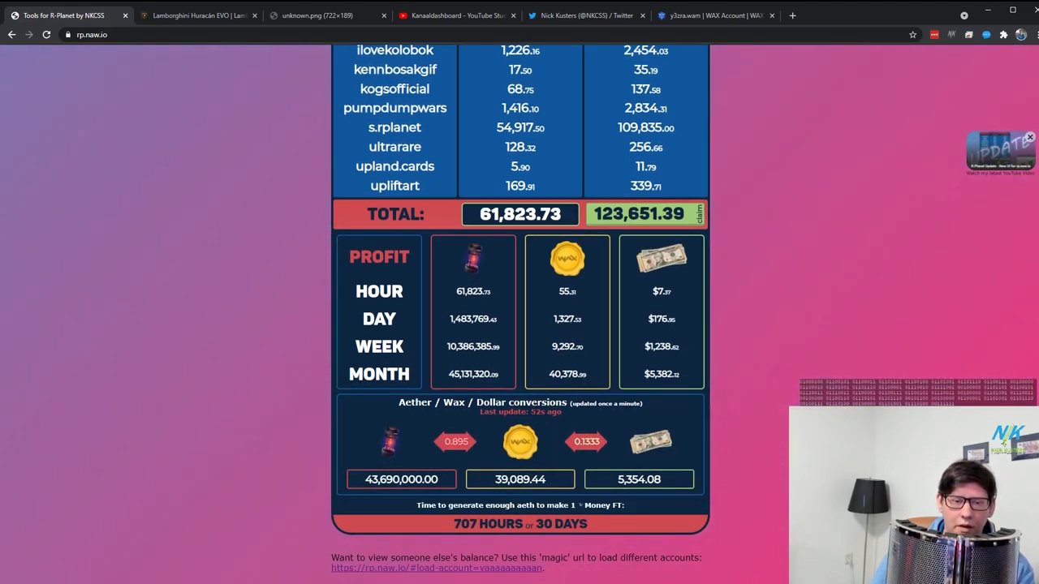
pyautogui.scroll(-3)
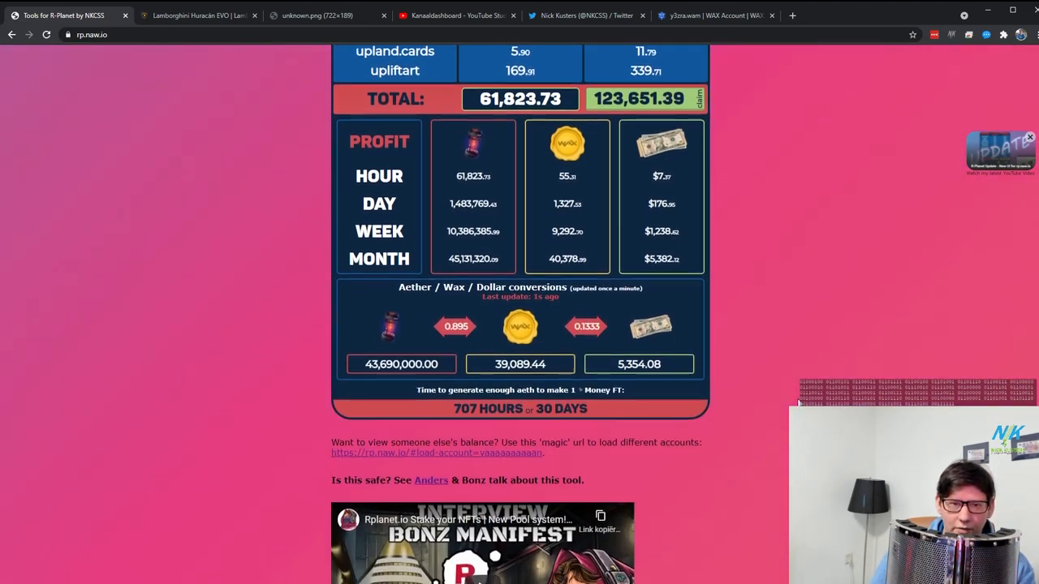
pyautogui.scroll(3)
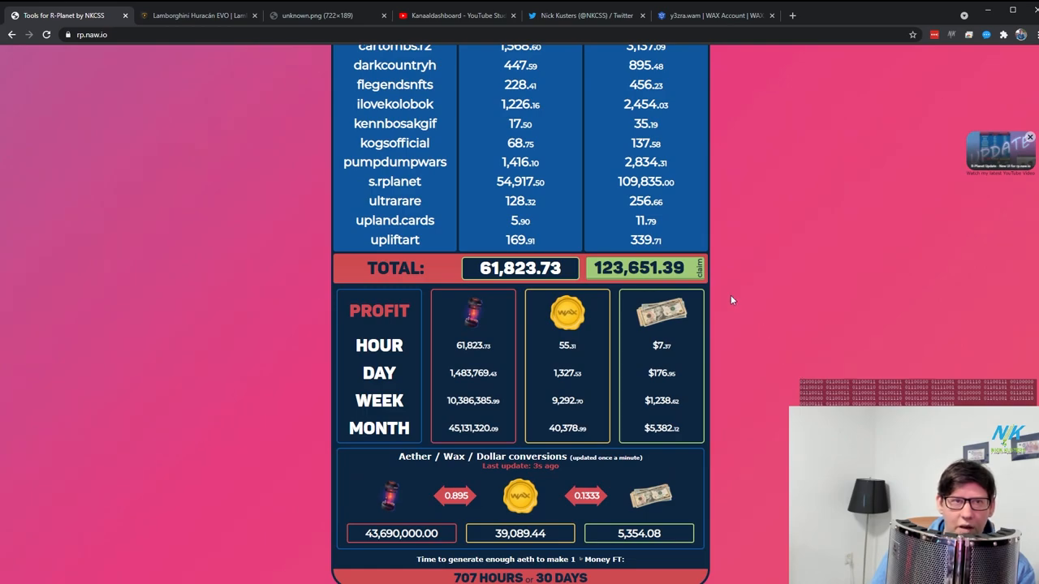
# Close the Lamborghini tab and highlight YouTube Studio's 237-subscriber count.
pyautogui.click(254, 15)
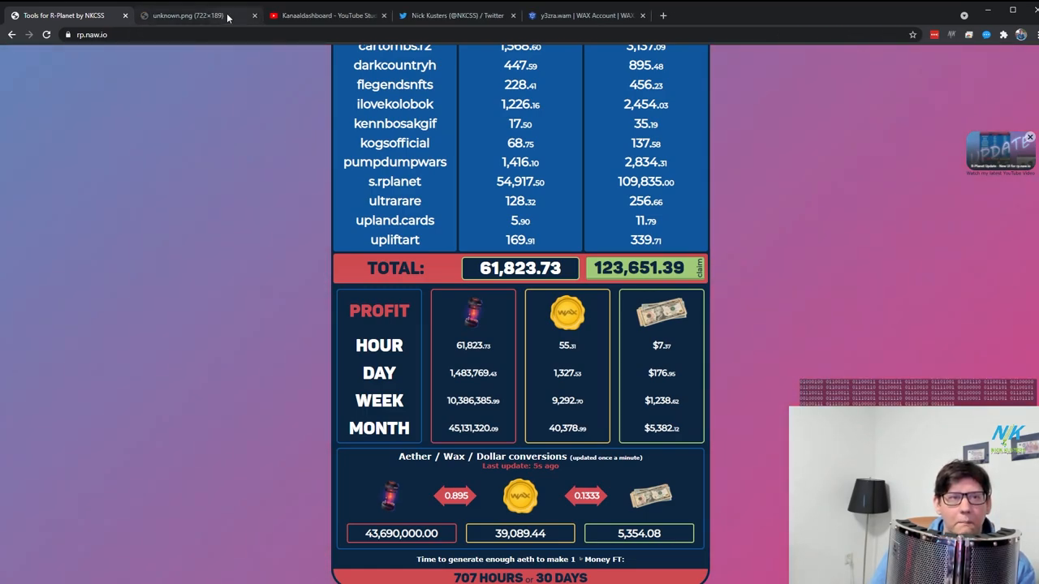
pyautogui.click(199, 15)
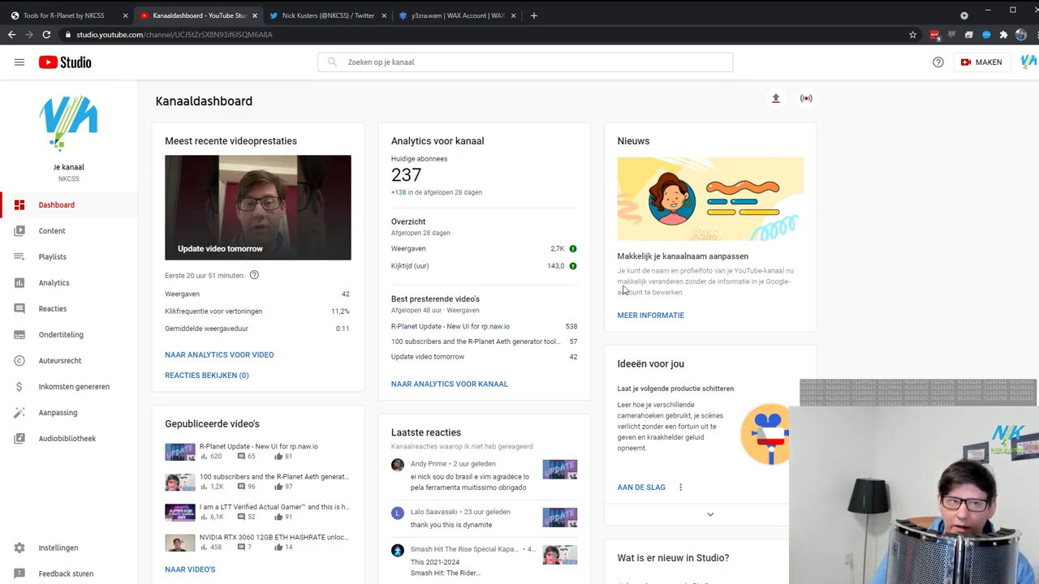
pyautogui.doubleClick(405, 174)
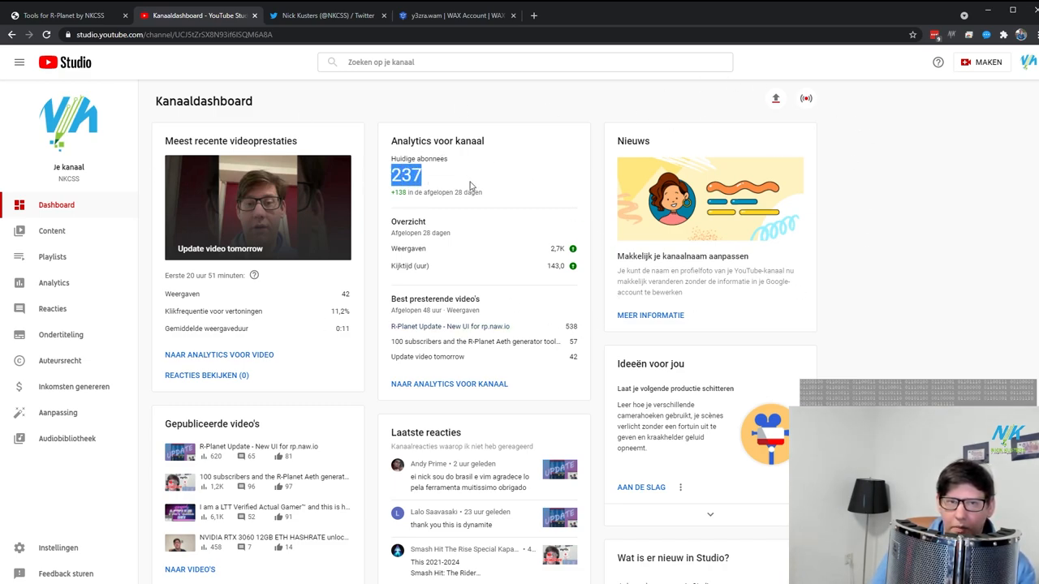
pyautogui.moveTo(515, 160)
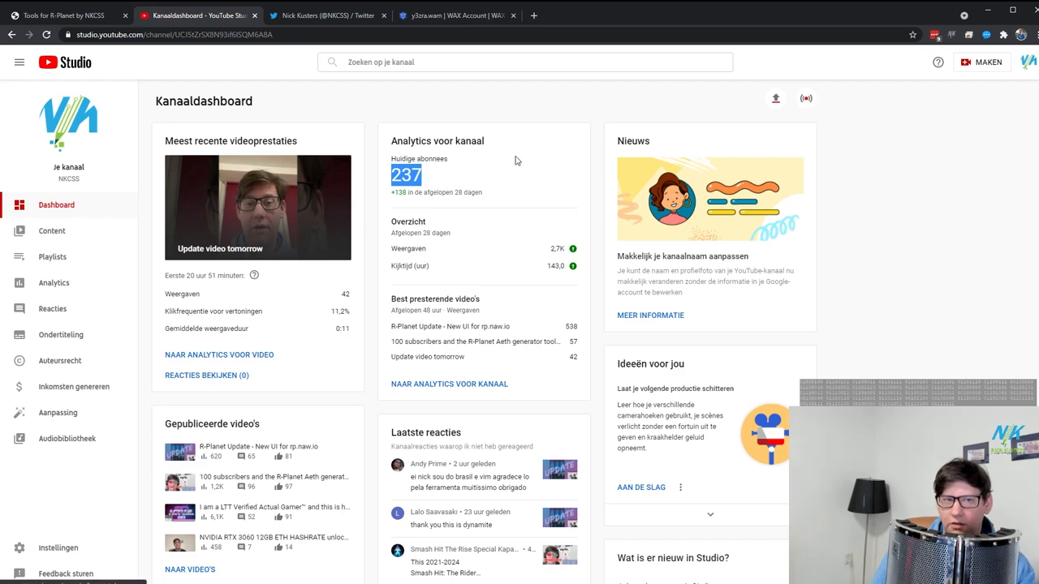
pyautogui.click(1027, 62)
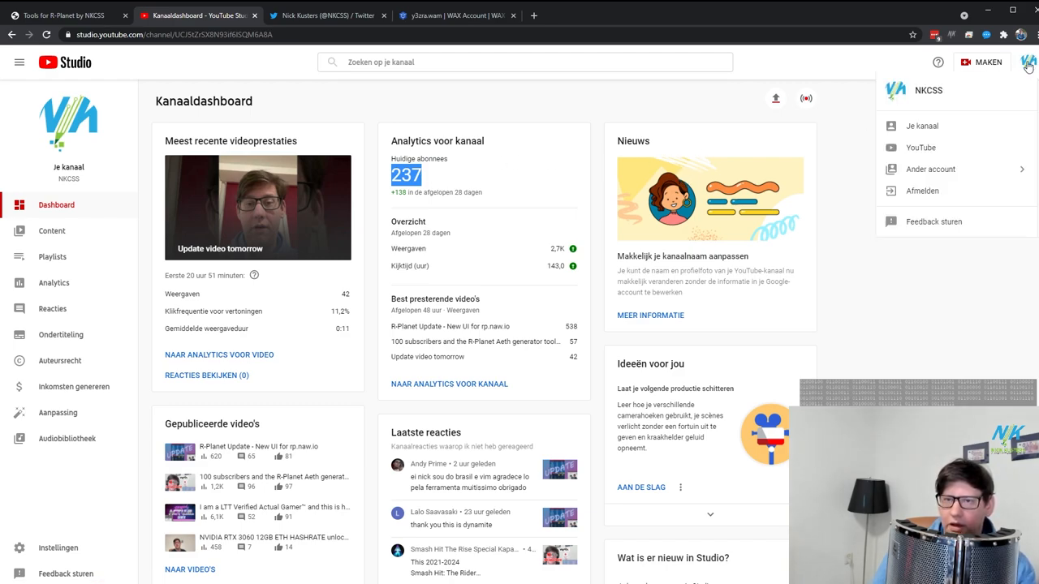
pyautogui.click(930, 169)
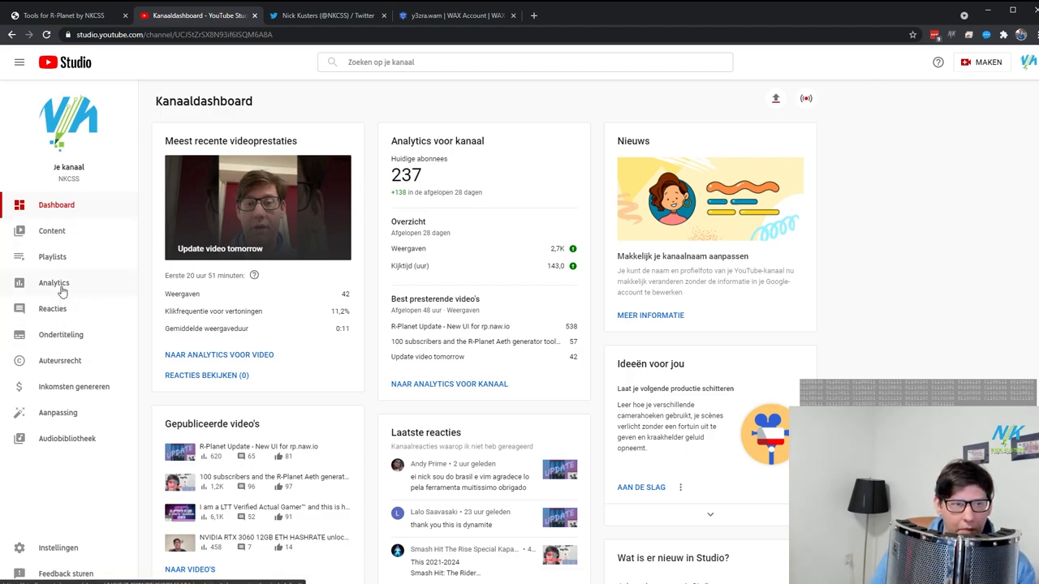
# Browse Analytics, monetization and Playlists, then move through Twitter to the WAX account page.
pyautogui.click(53, 282)
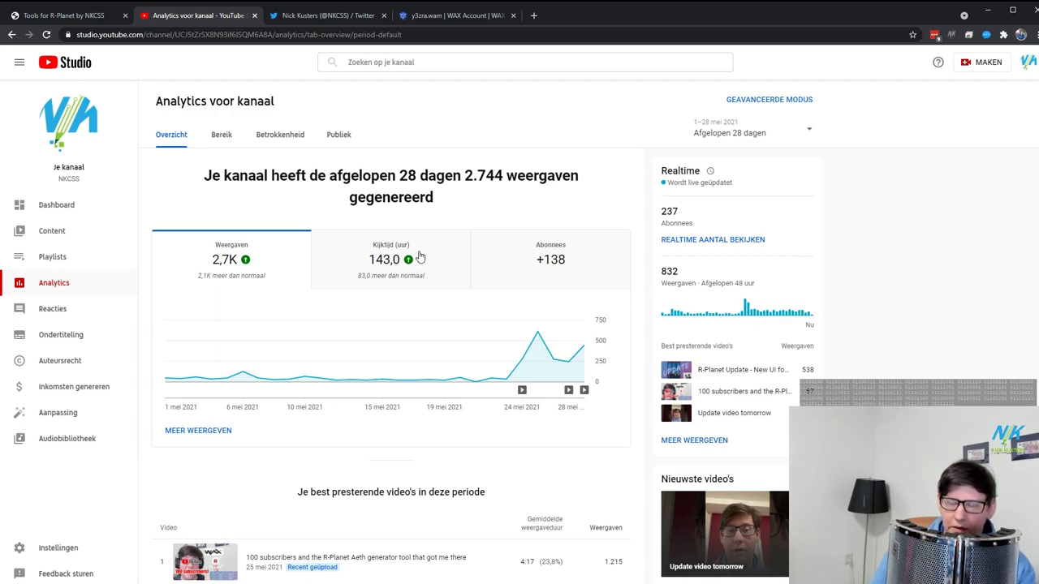
pyautogui.moveTo(116, 303)
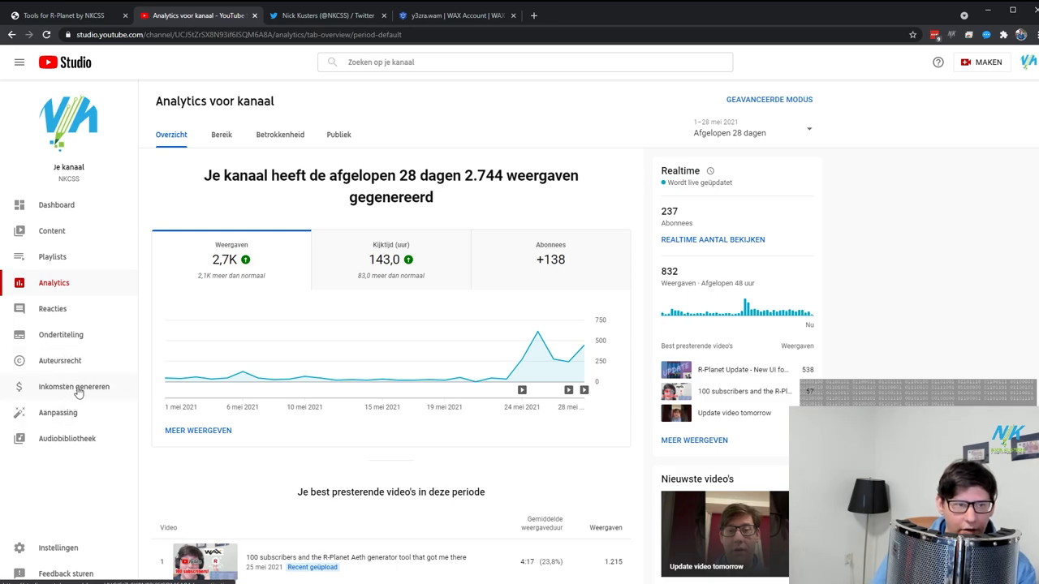
pyautogui.click(74, 387)
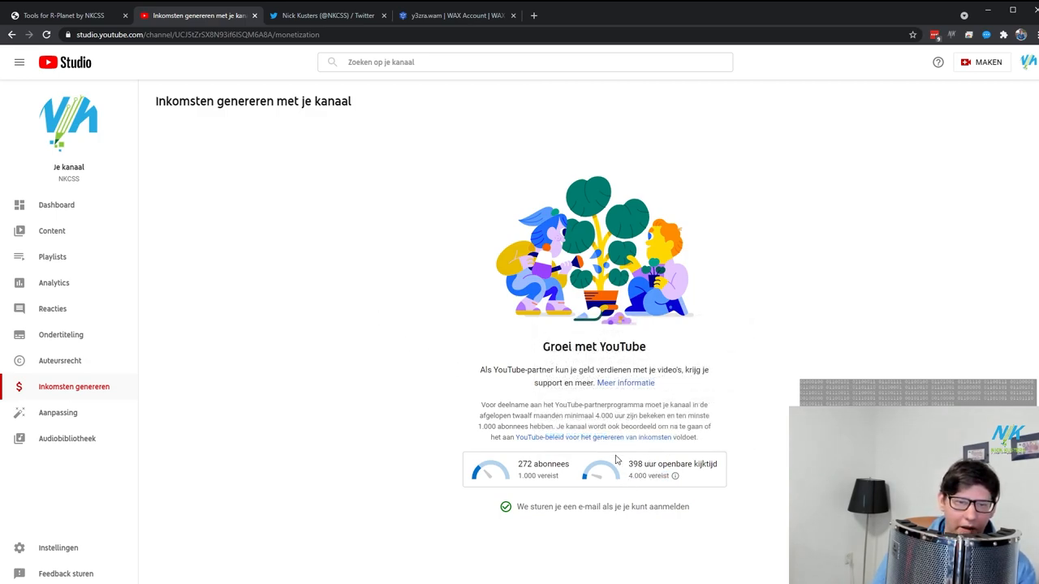
pyautogui.moveTo(57, 262)
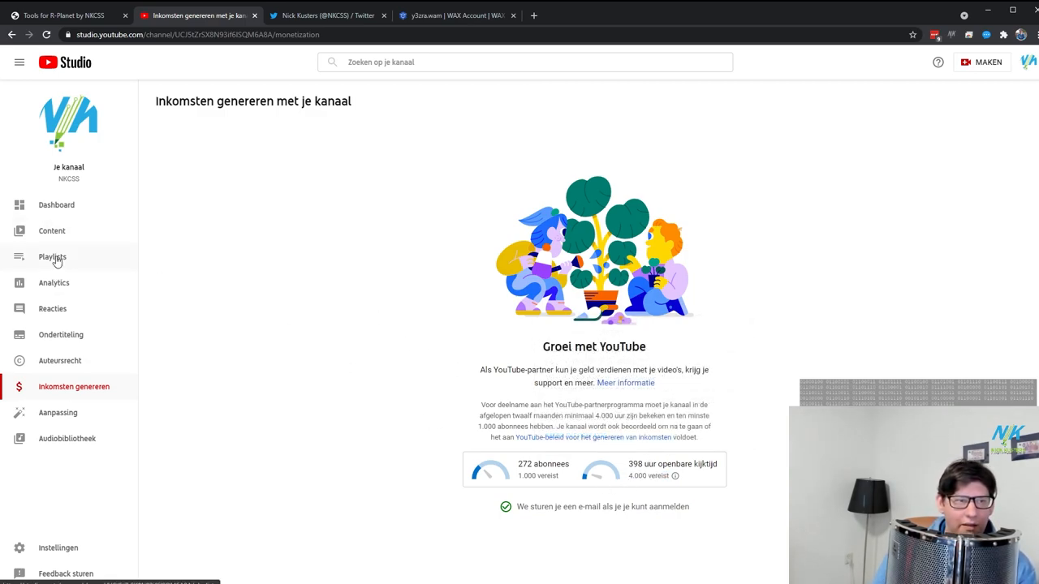
pyautogui.click(52, 256)
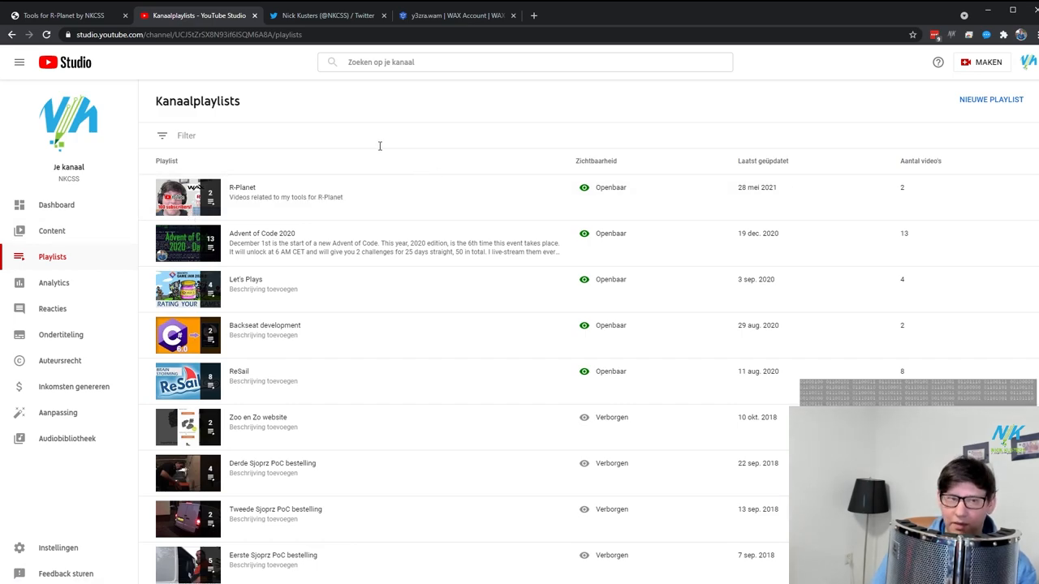
pyautogui.moveTo(203, 244)
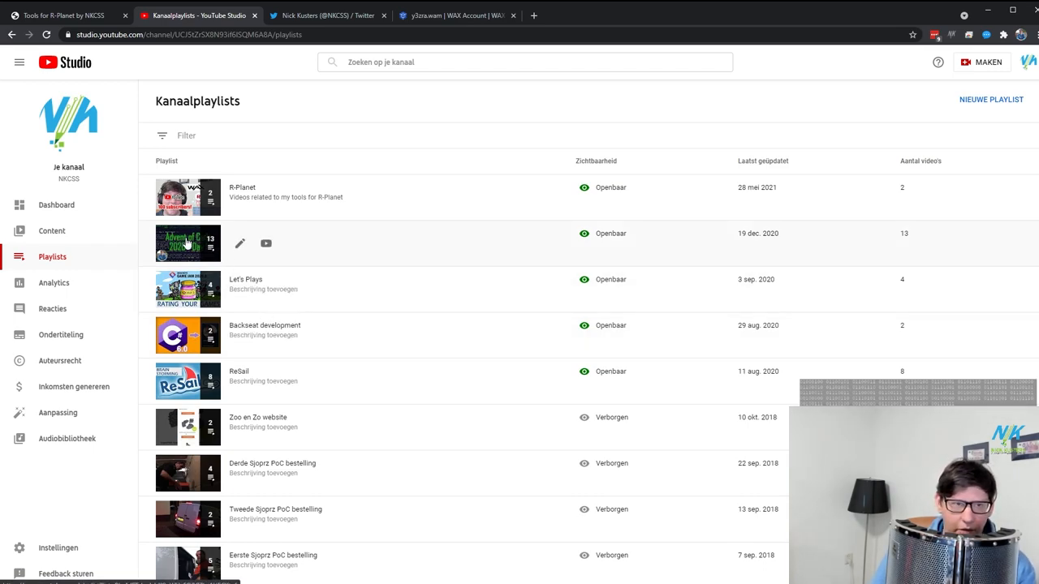
pyautogui.moveTo(148, 246)
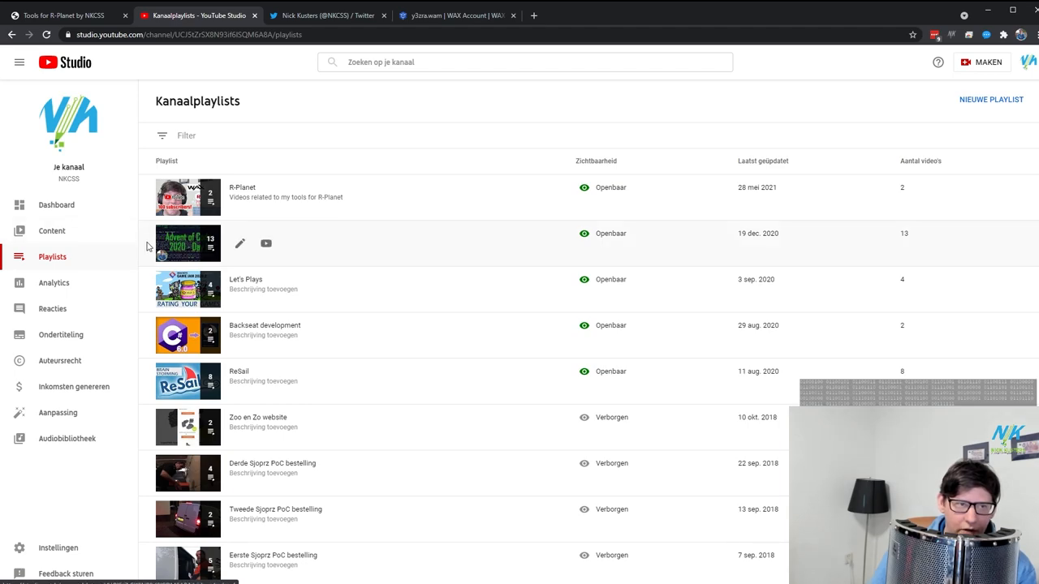
pyautogui.moveTo(201, 256)
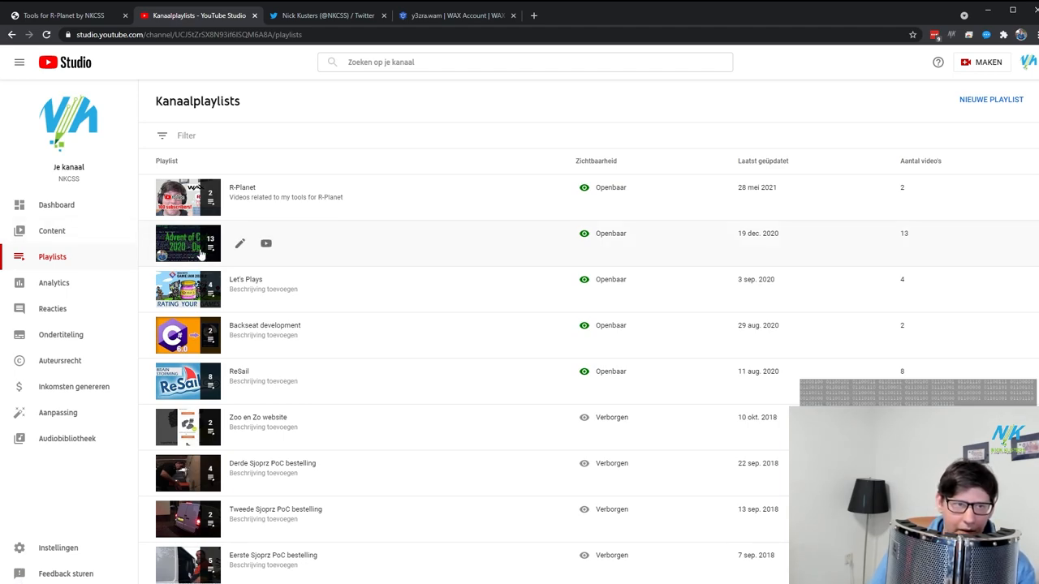
pyautogui.moveTo(64, 215)
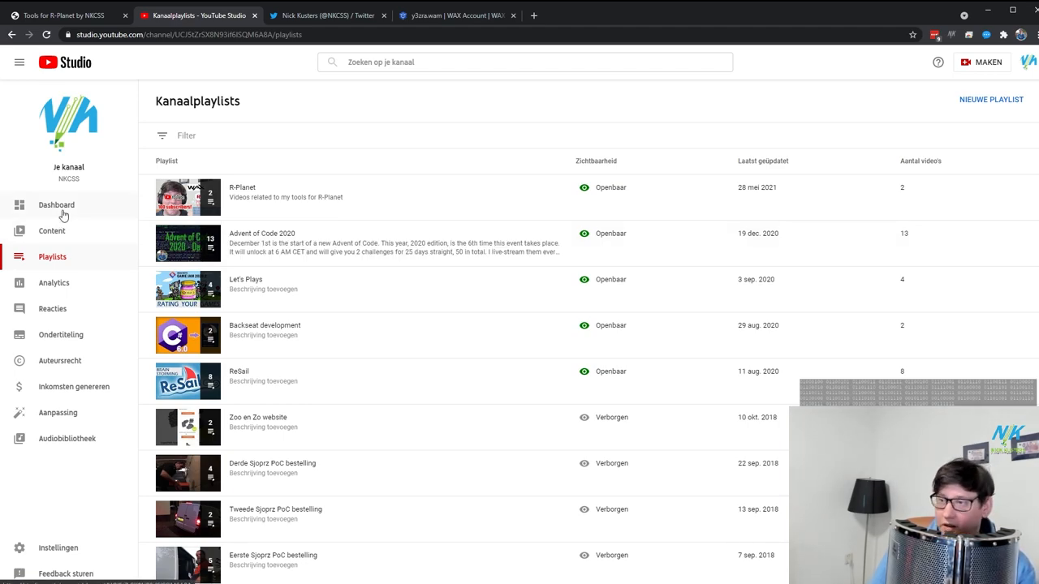
pyautogui.click(56, 204)
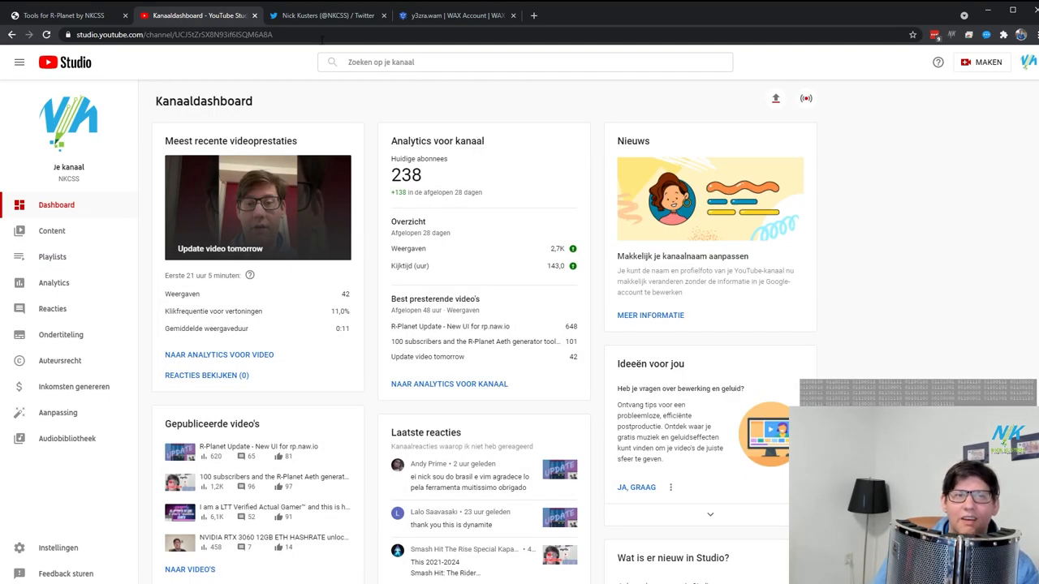
pyautogui.click(324, 16)
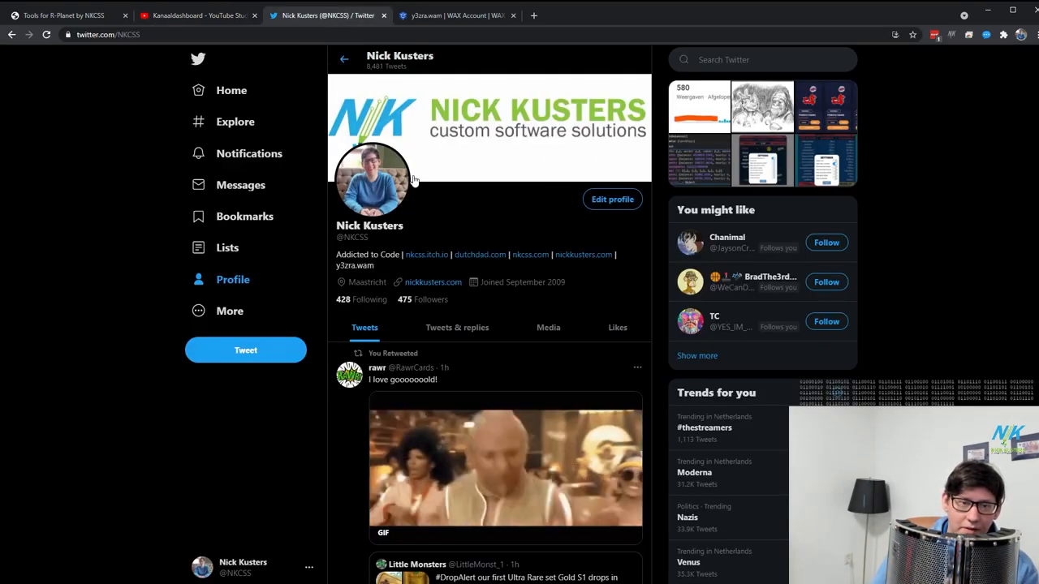
pyautogui.click(455, 15)
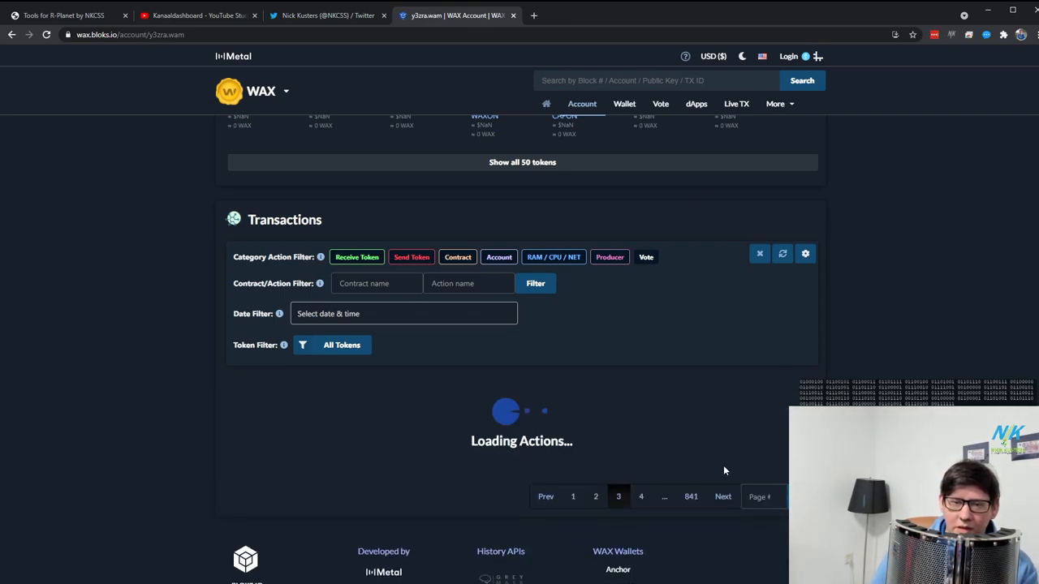
pyautogui.click(640, 496)
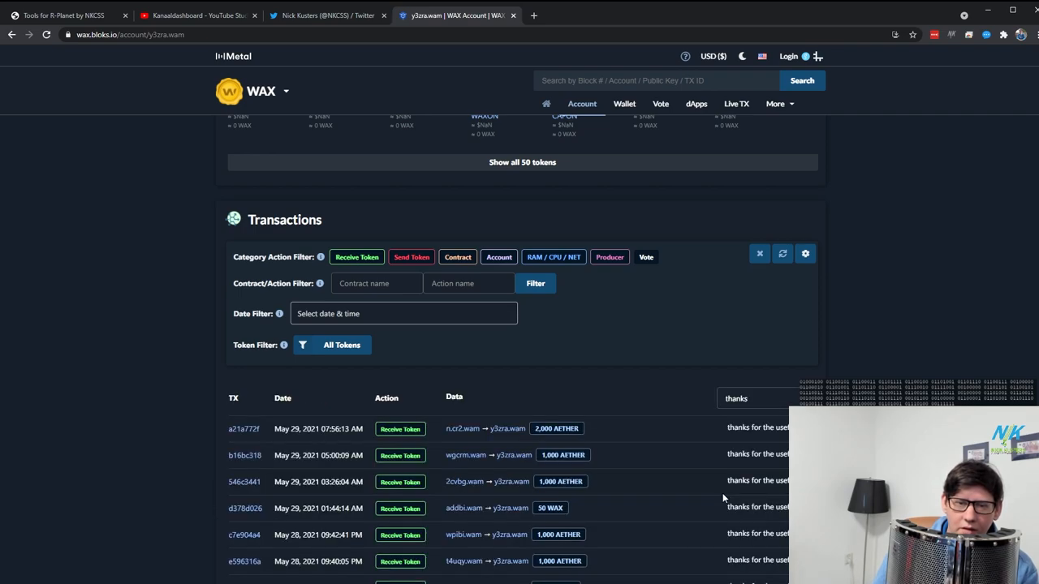
pyautogui.scroll(-3)
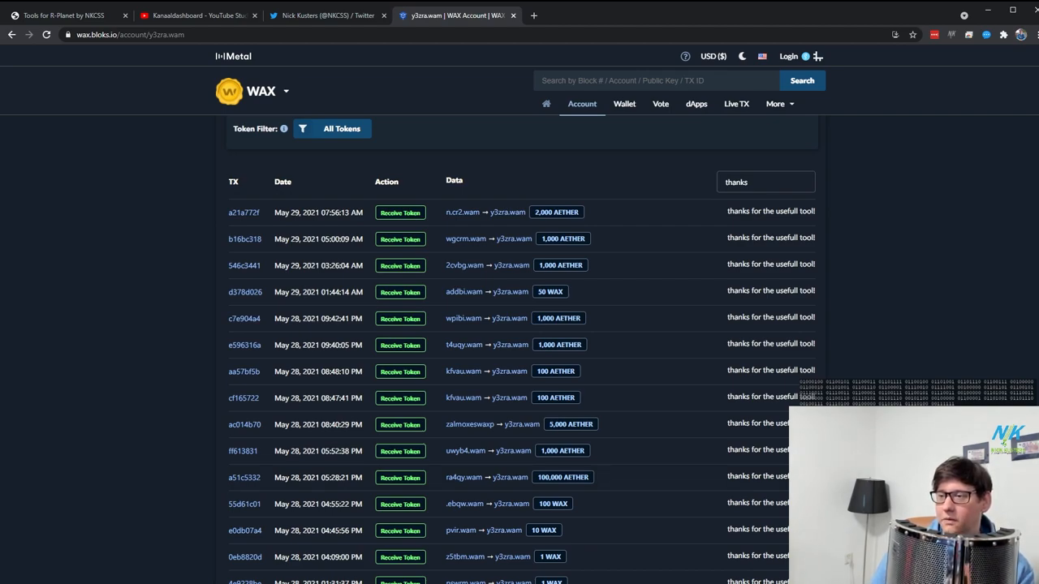
pyautogui.moveTo(696, 390)
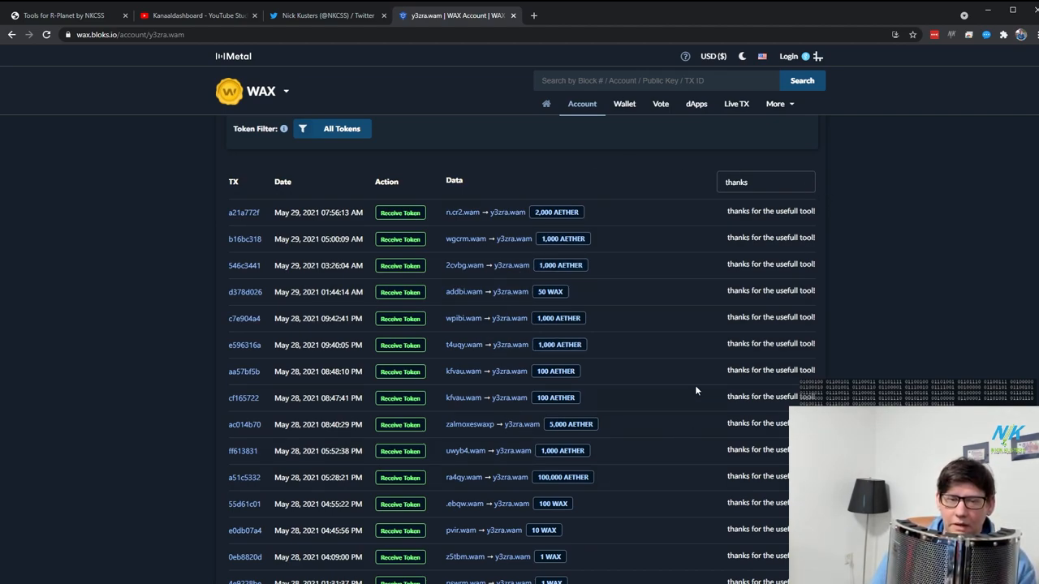
pyautogui.moveTo(629, 268)
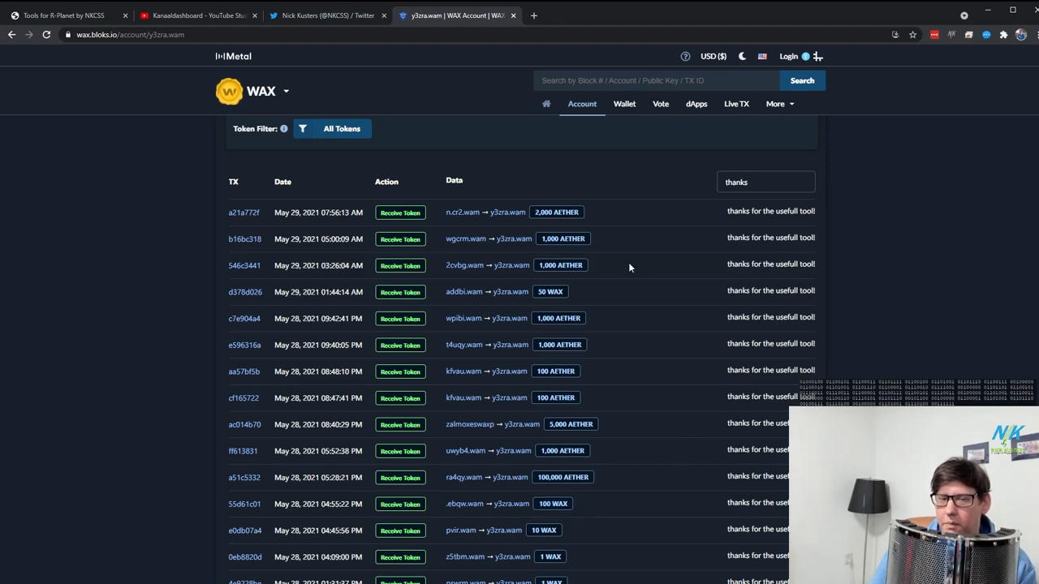
pyautogui.moveTo(693, 284)
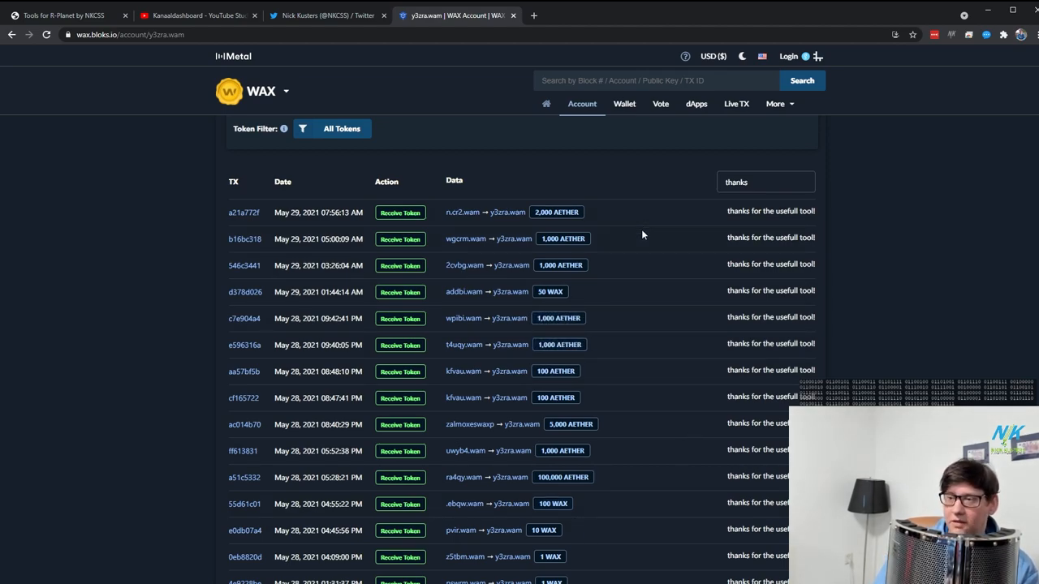
pyautogui.moveTo(585, 228)
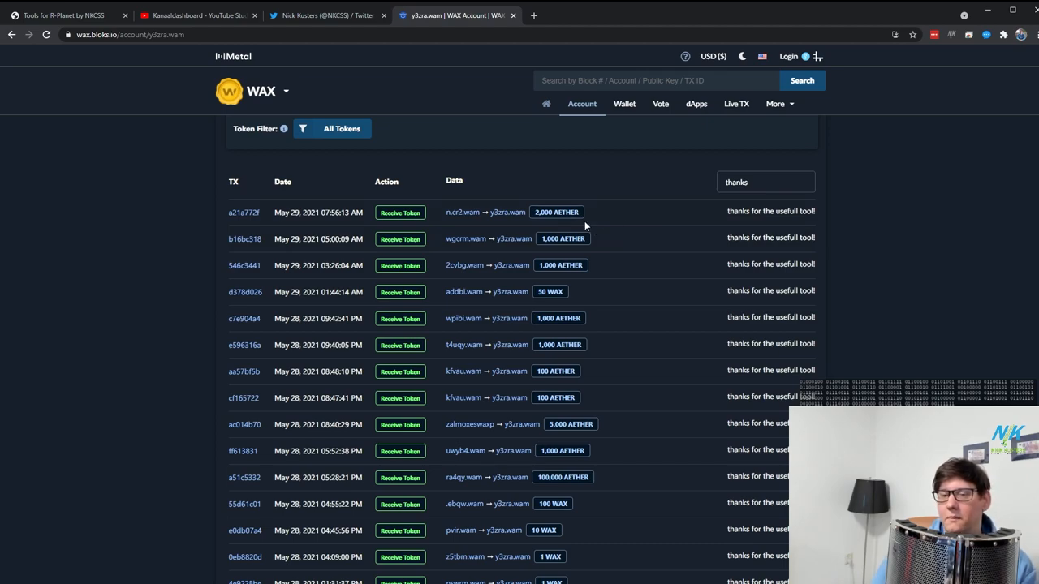
pyautogui.moveTo(437, 164)
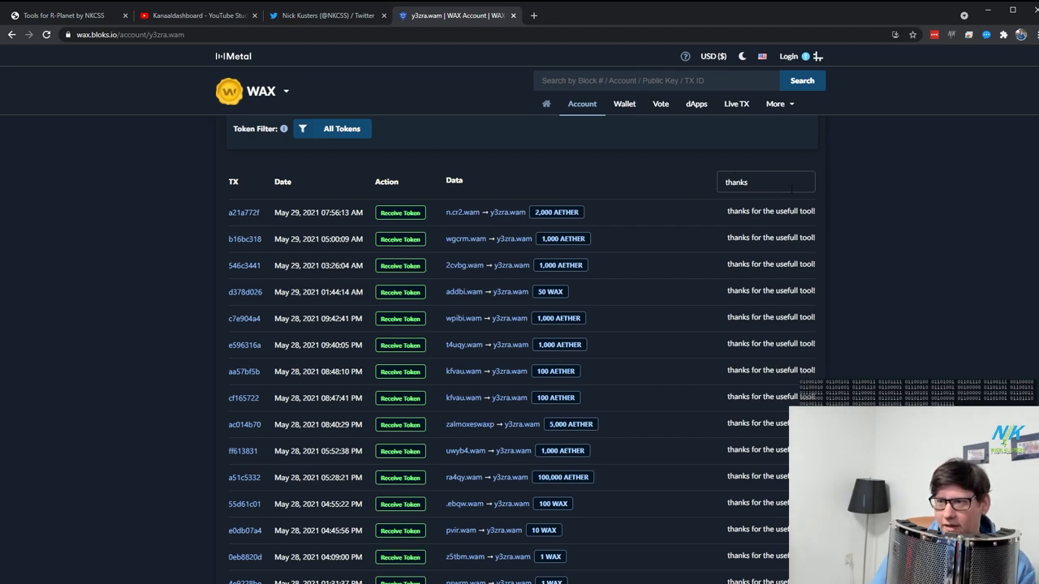
pyautogui.moveTo(875, 363)
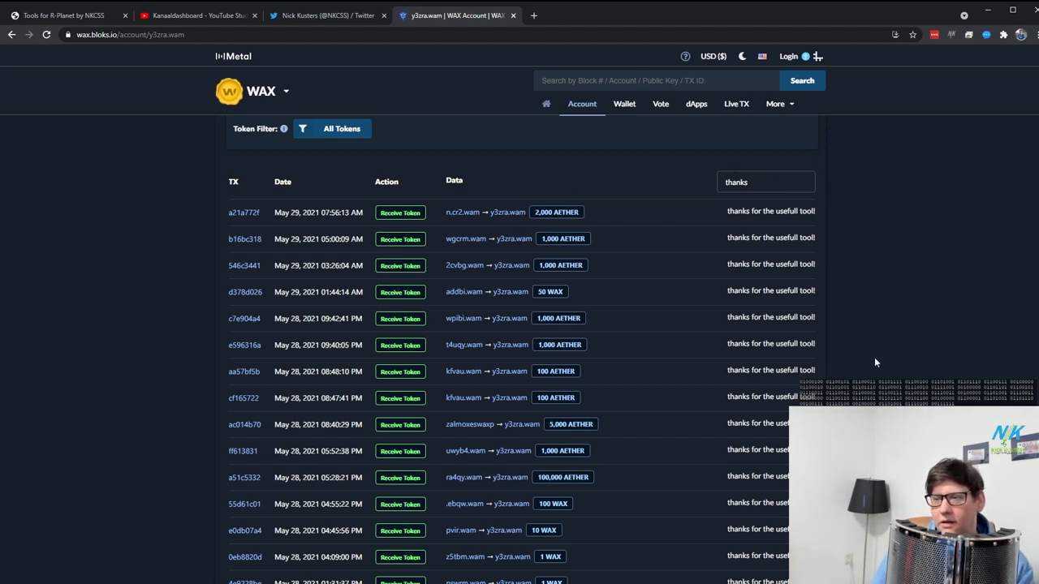
pyautogui.moveTo(871, 343)
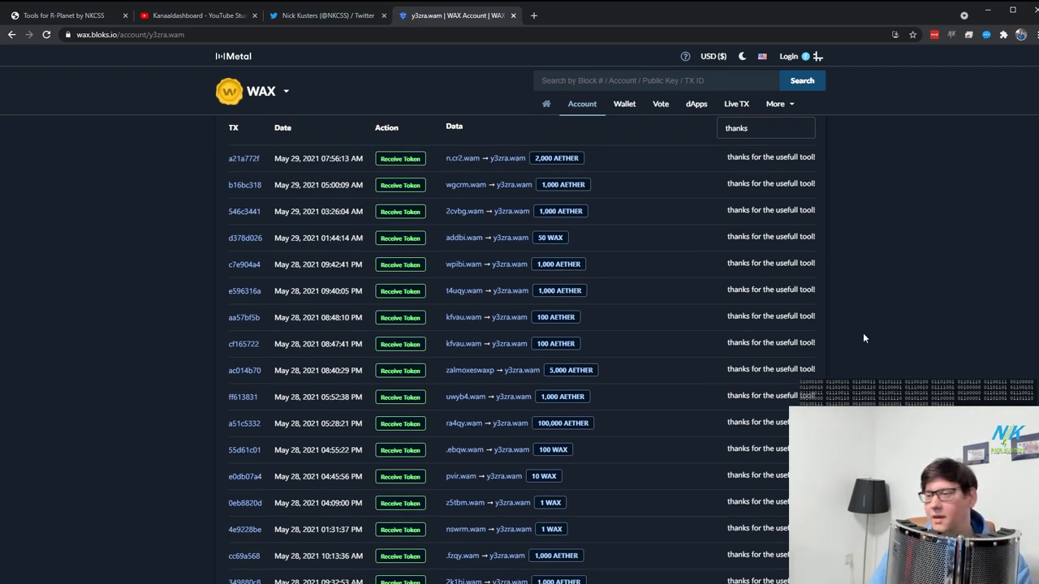
pyautogui.moveTo(852, 333)
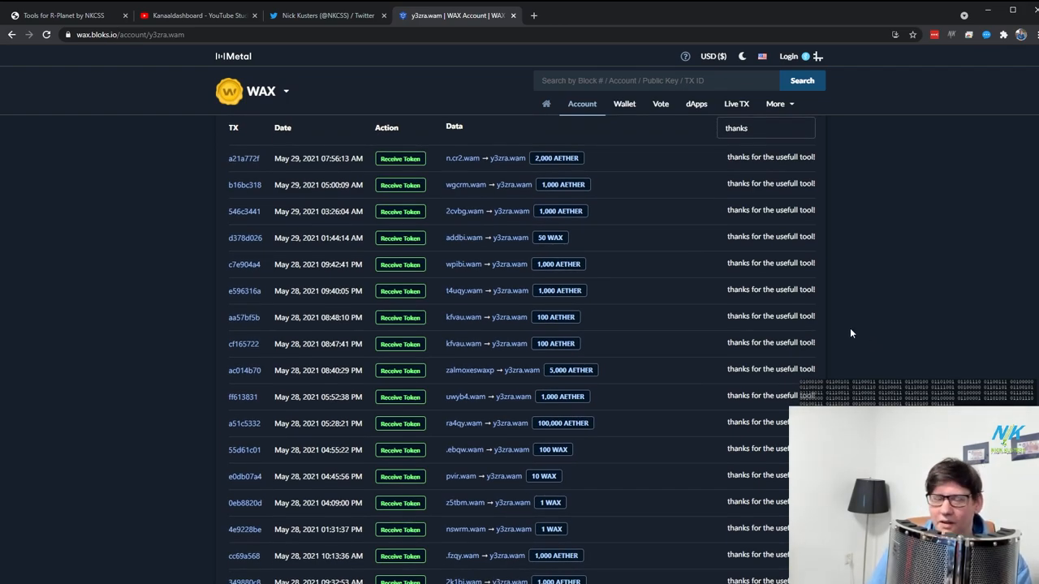
pyautogui.moveTo(892, 314)
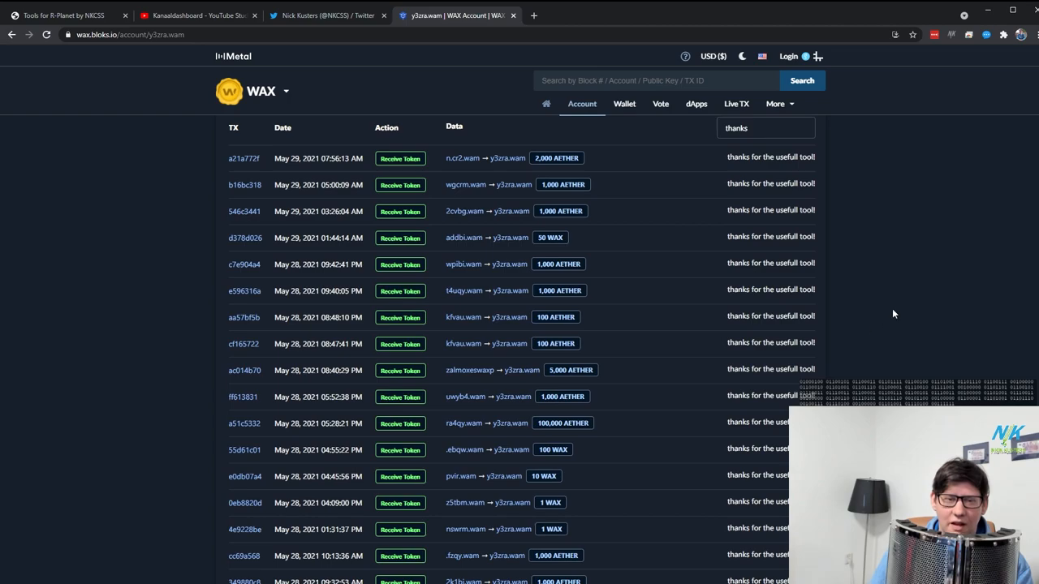
pyautogui.scroll(-3)
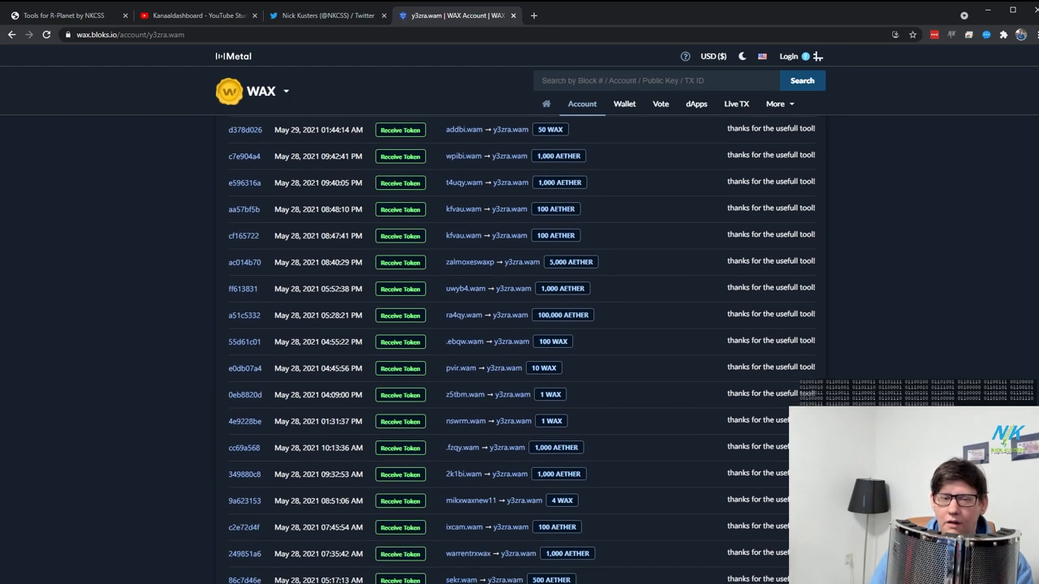
pyautogui.scroll(3)
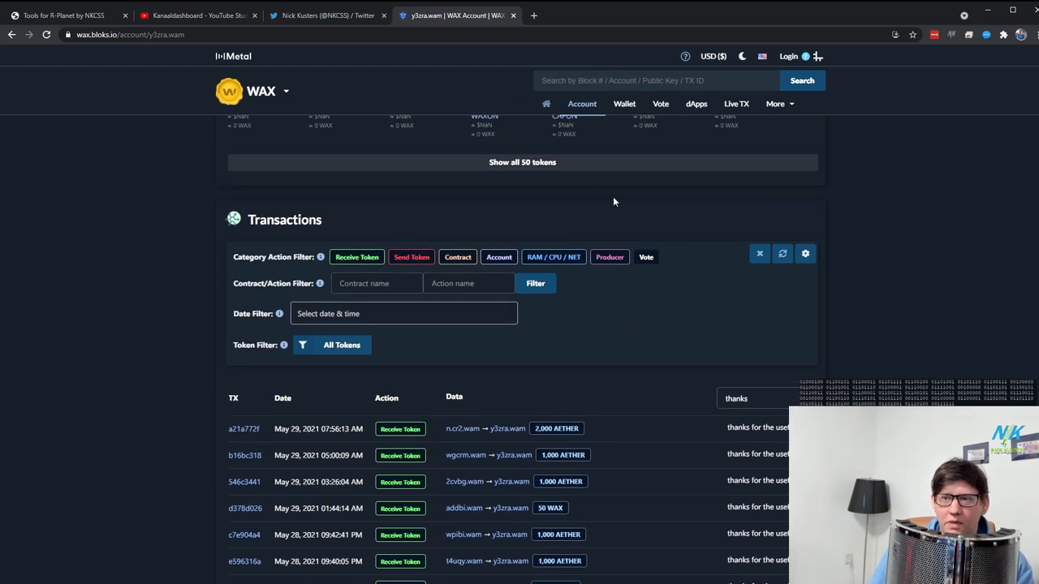
# Return to the y3zra.wam dashboard and scroll up to the account table's top.
pyautogui.click(65, 15)
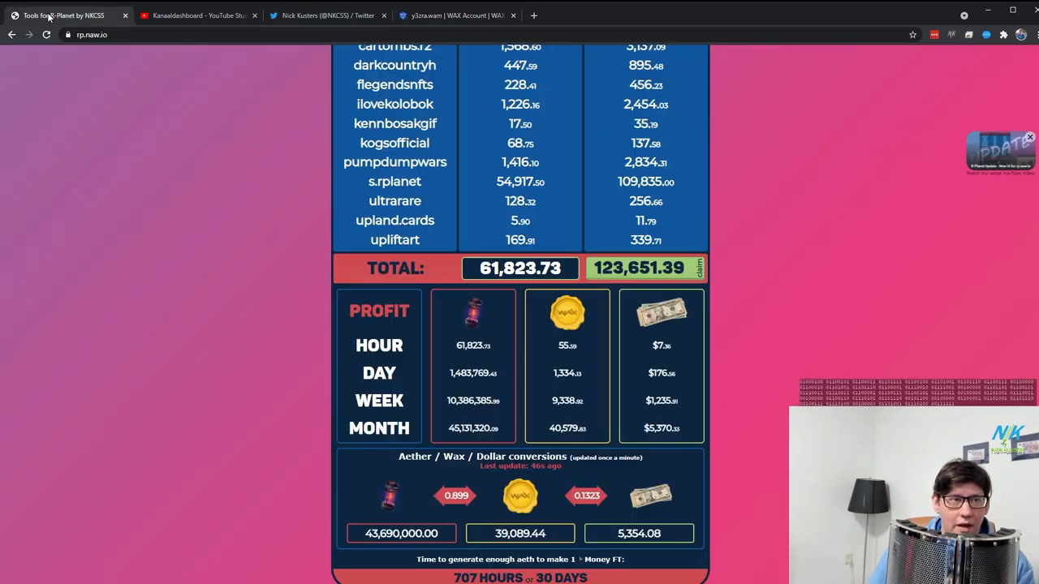
pyautogui.scroll(3)
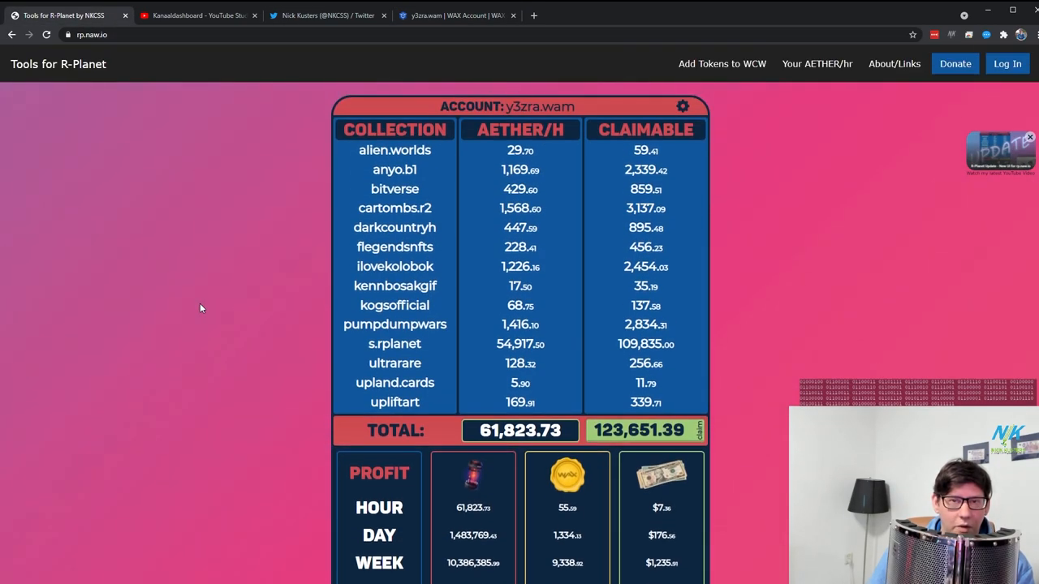
pyautogui.moveTo(710, 367)
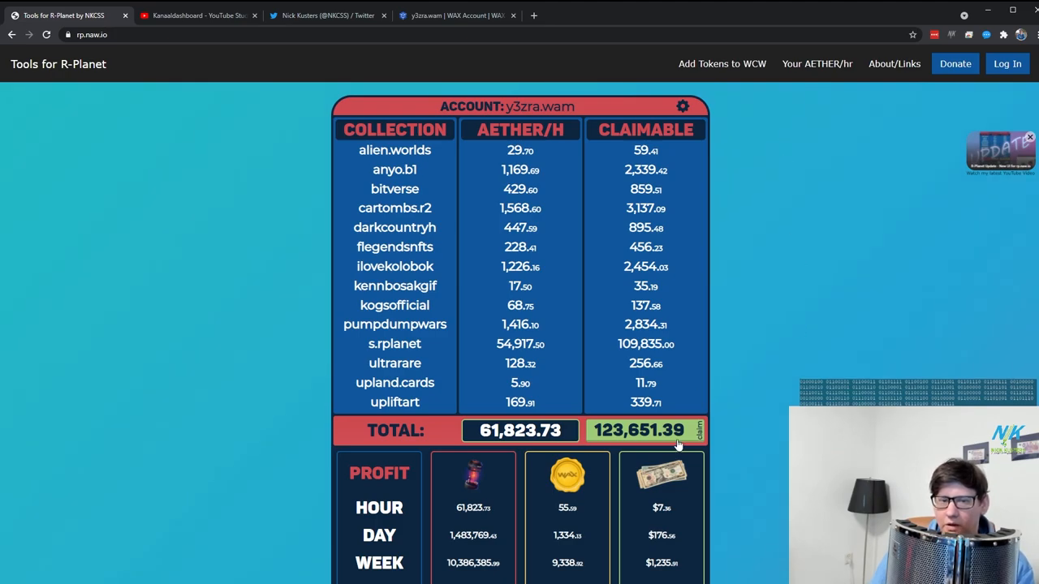
pyautogui.moveTo(765, 365)
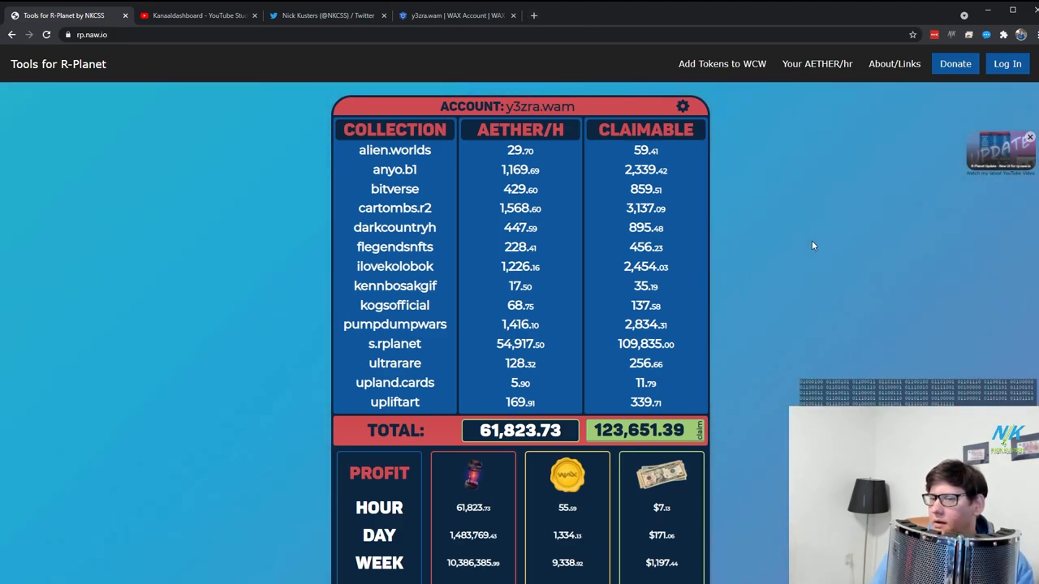
pyautogui.moveTo(783, 241)
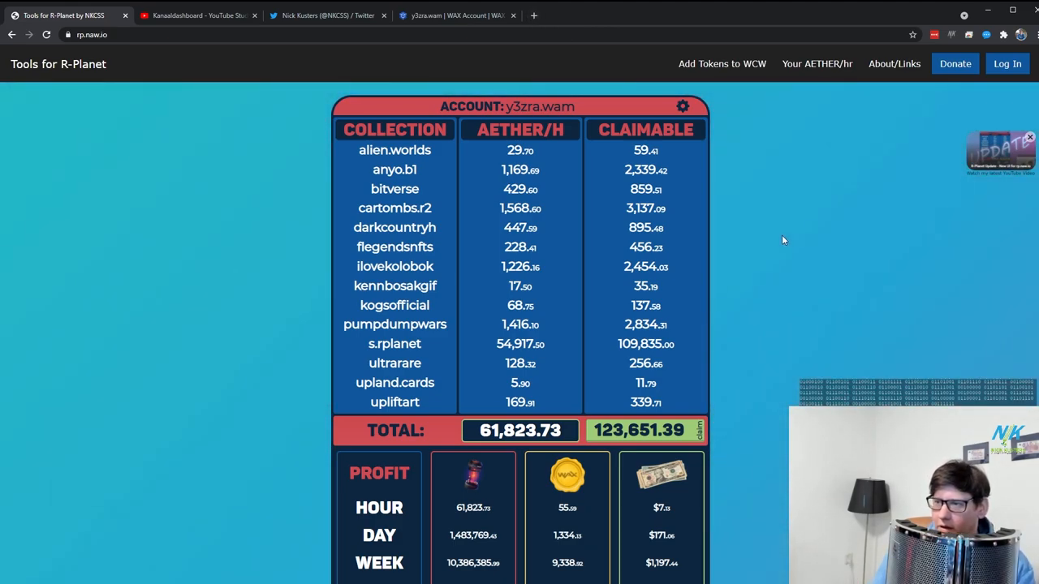
pyautogui.moveTo(781, 236)
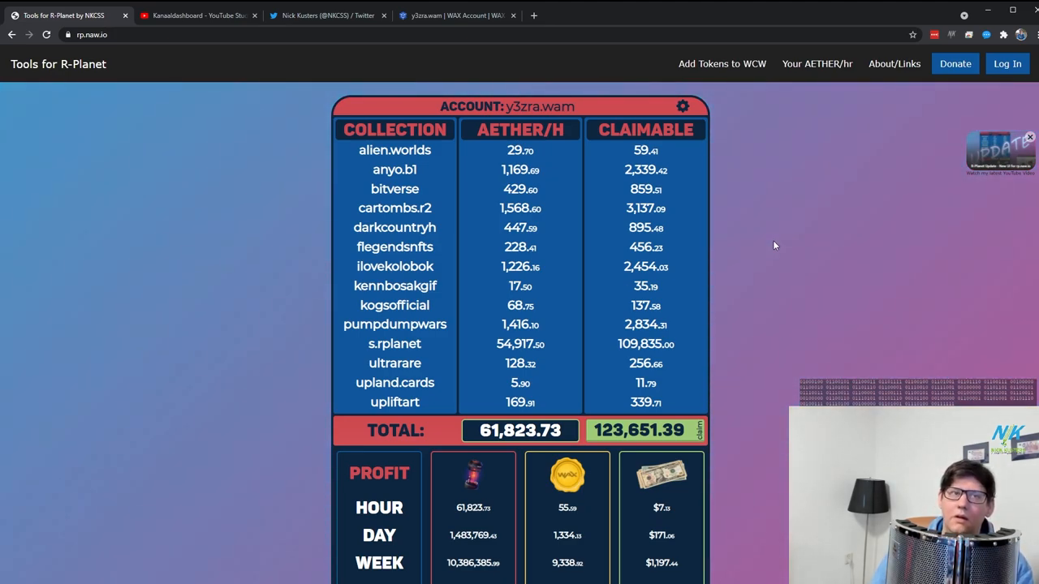
pyautogui.moveTo(750, 197)
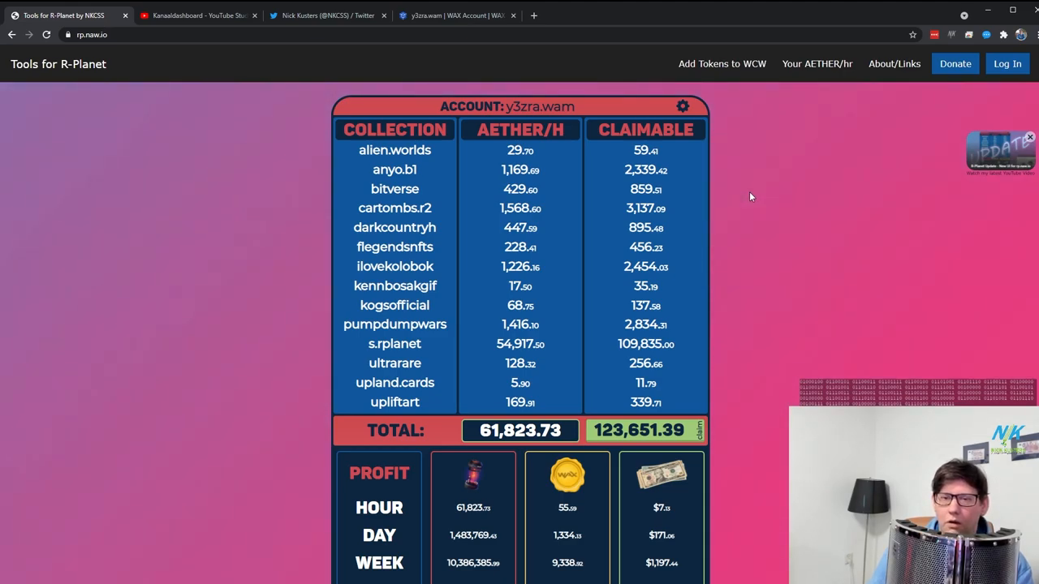
pyautogui.moveTo(740, 191)
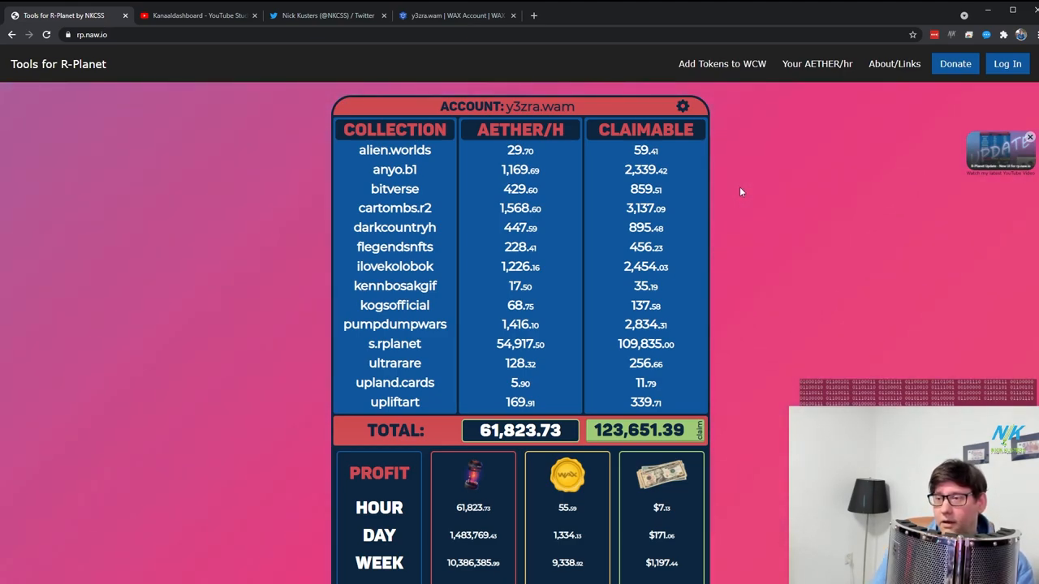
pyautogui.moveTo(727, 190)
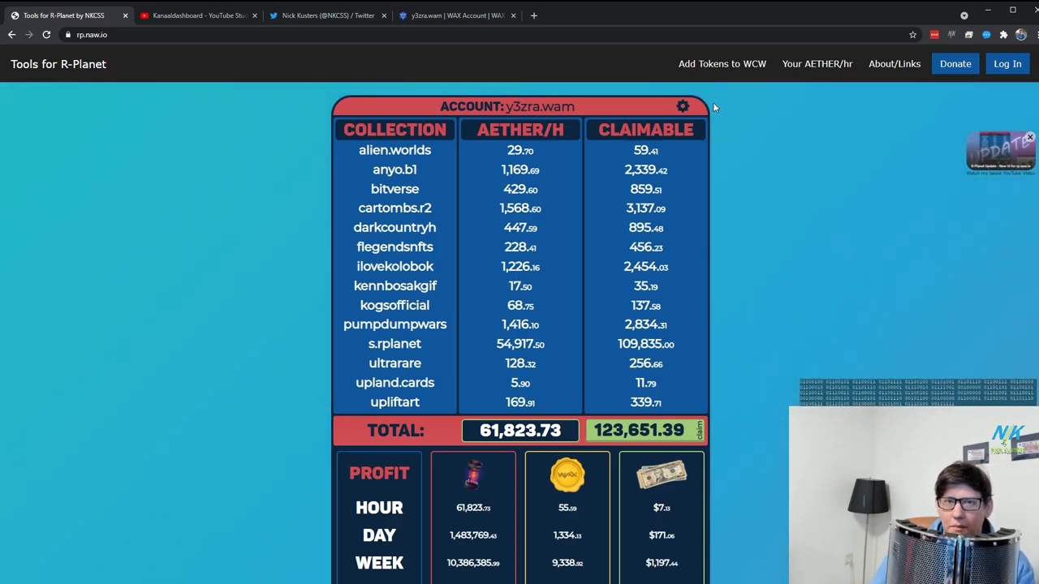
pyautogui.moveTo(768, 137)
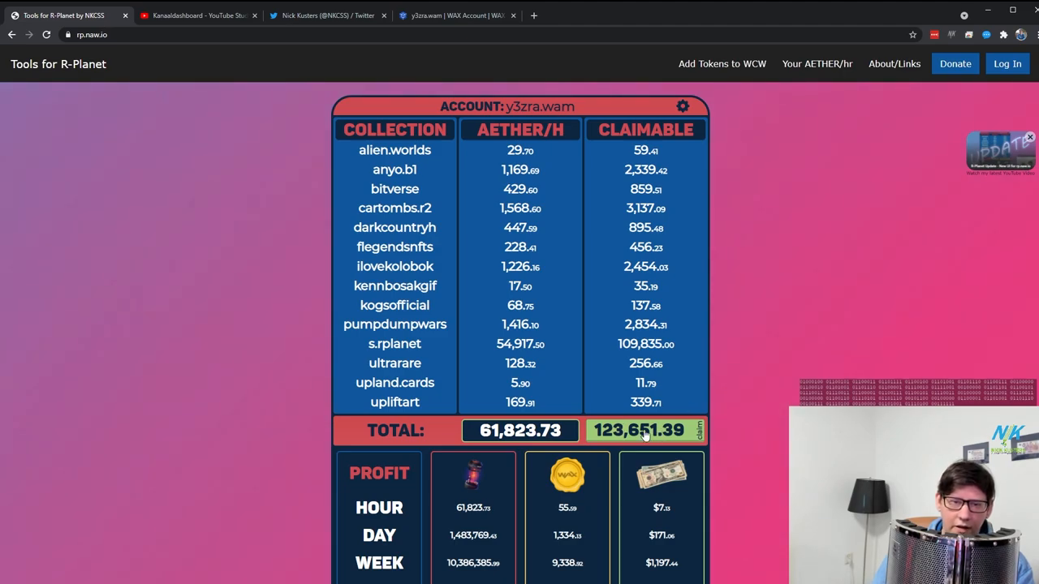
pyautogui.moveTo(738, 144)
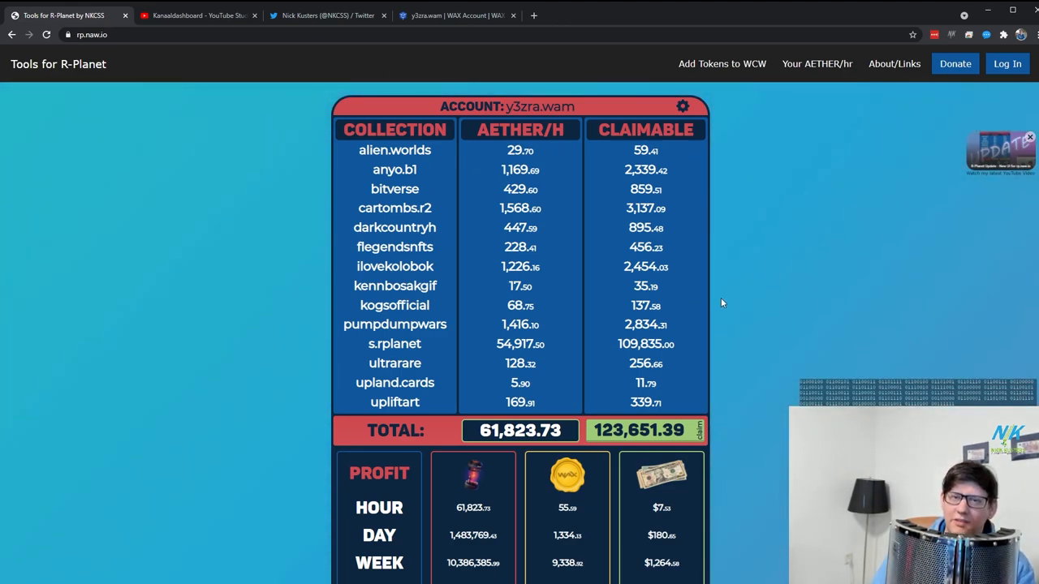
pyautogui.moveTo(716, 109)
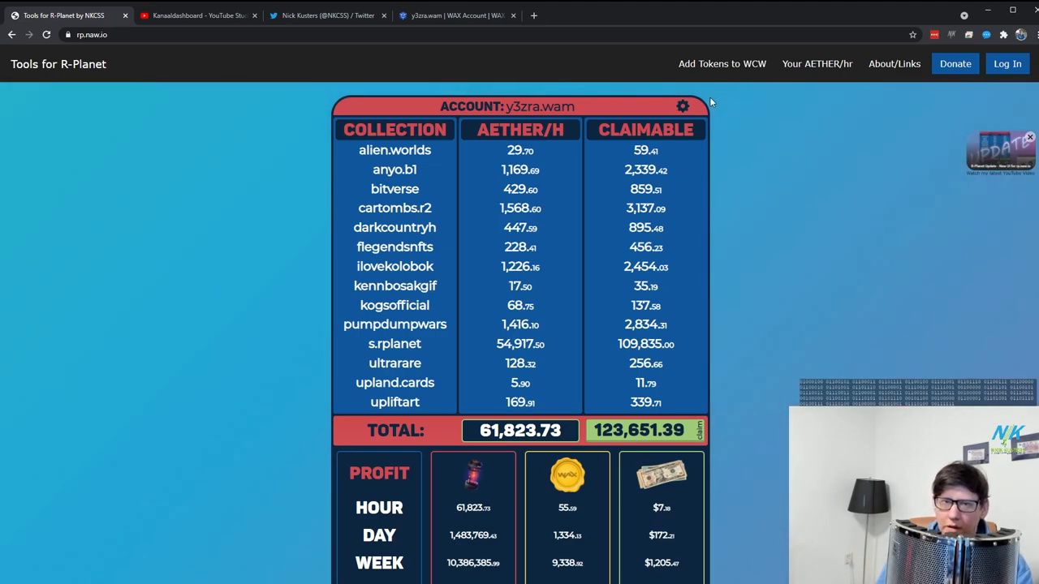
pyautogui.moveTo(663, 85)
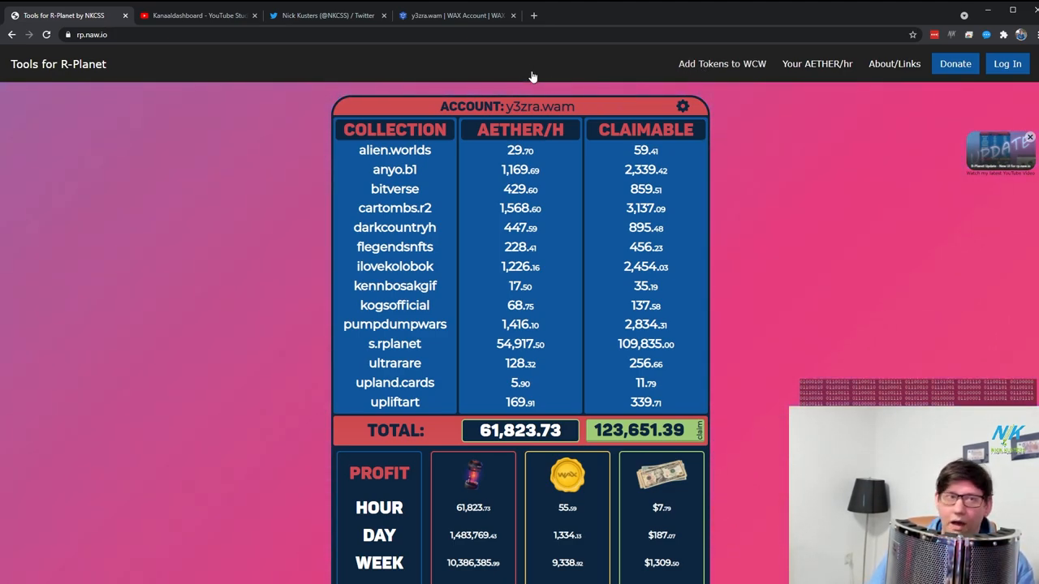
pyautogui.click(195, 15)
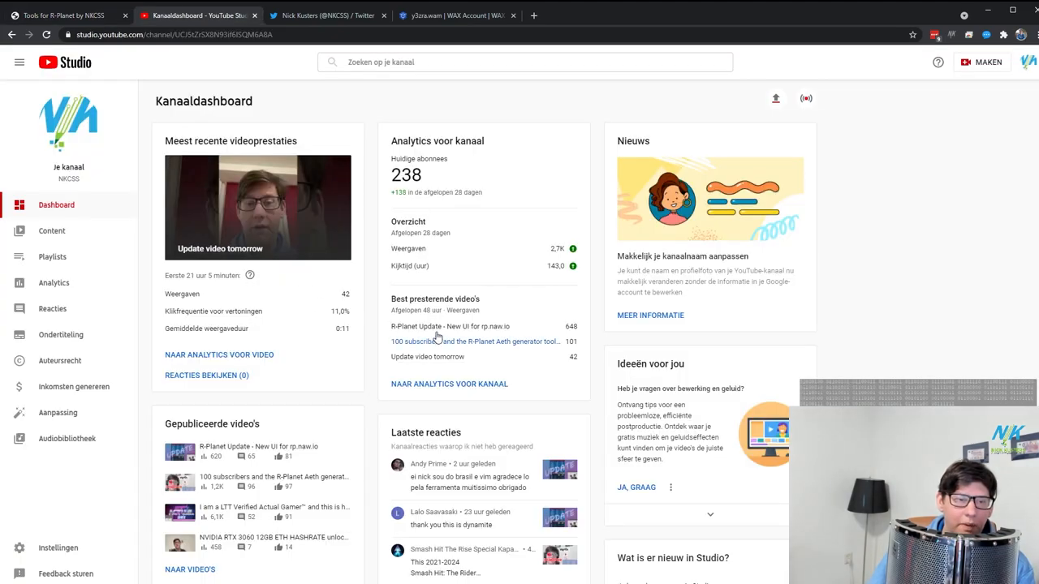
pyautogui.moveTo(224, 471)
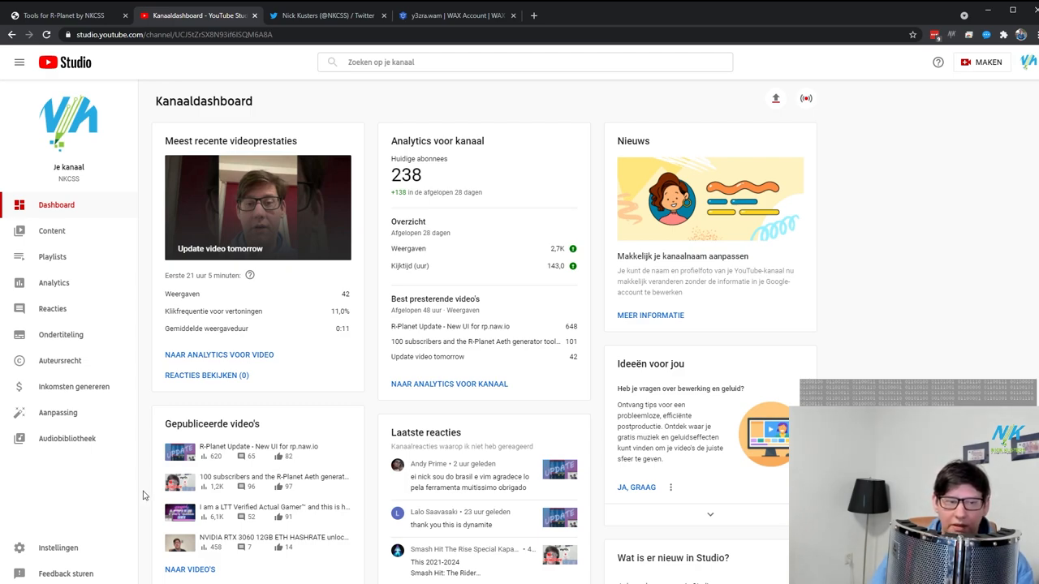
pyautogui.moveTo(136, 500)
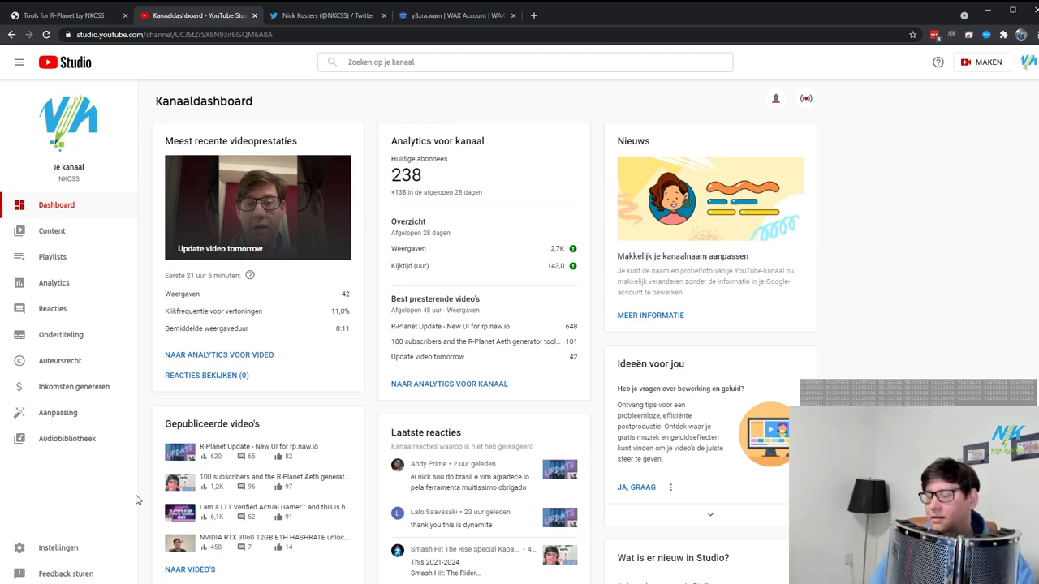
pyautogui.click(65, 16)
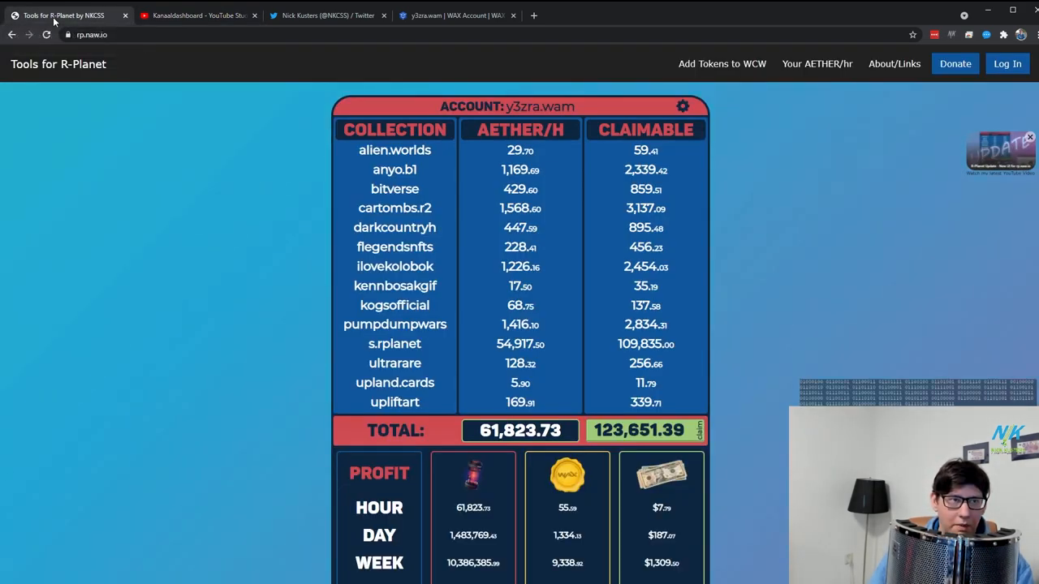